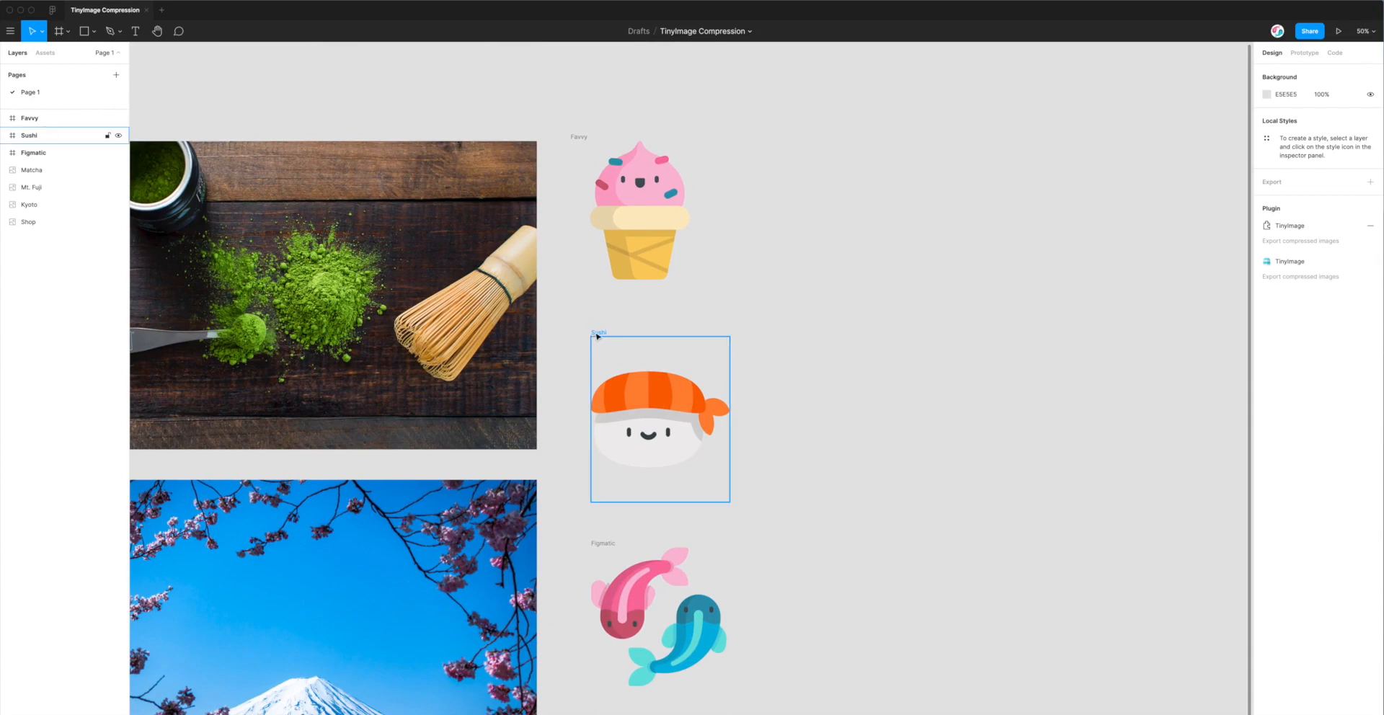
Search Community plugins for 'tinyimage' and confirm TinyImage Compressor by Figmatic is installed
click(579, 307)
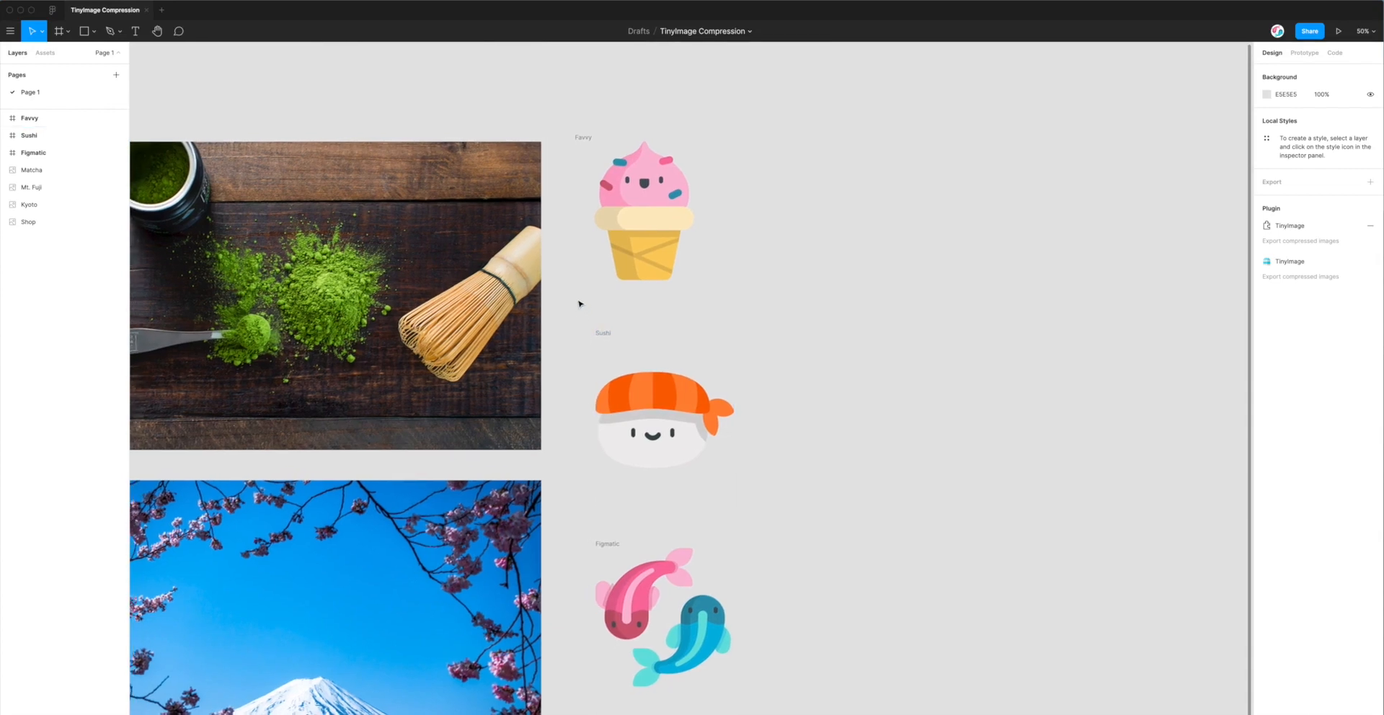
mouse_move(571, 255)
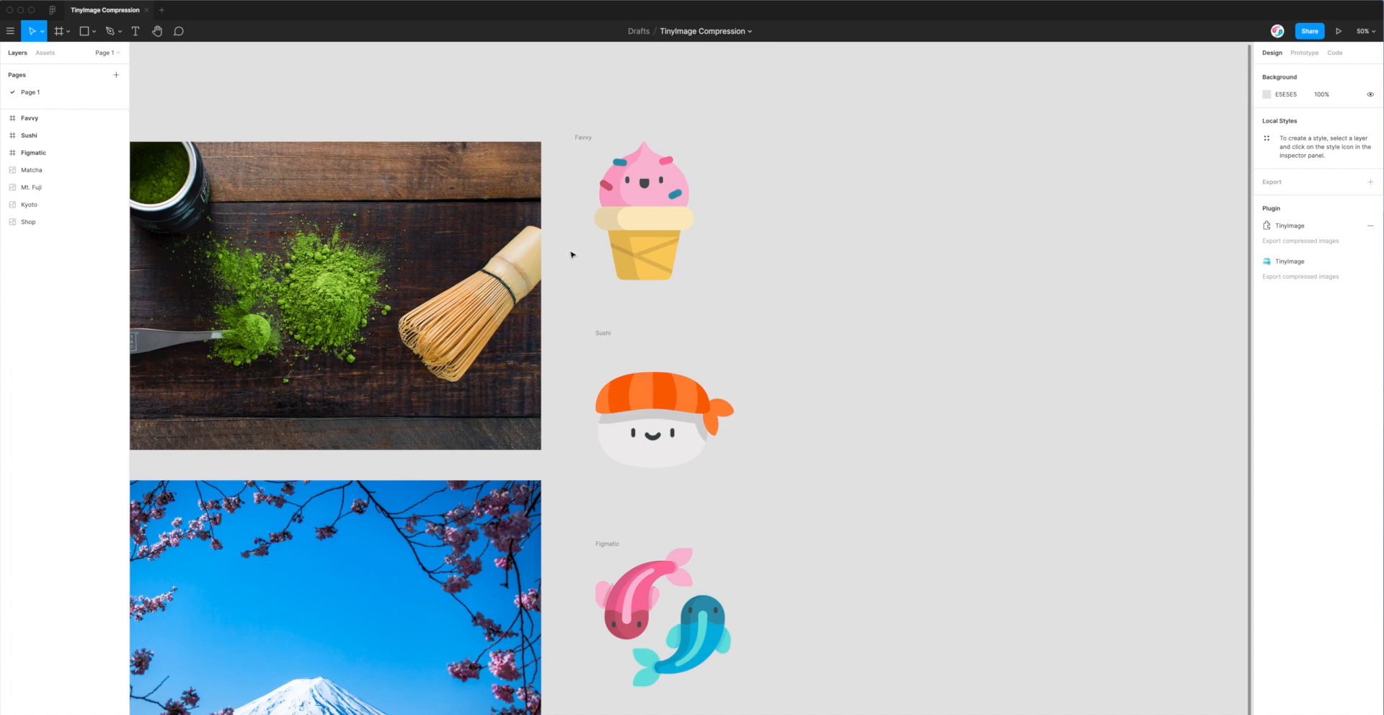
mouse_move(104, 52)
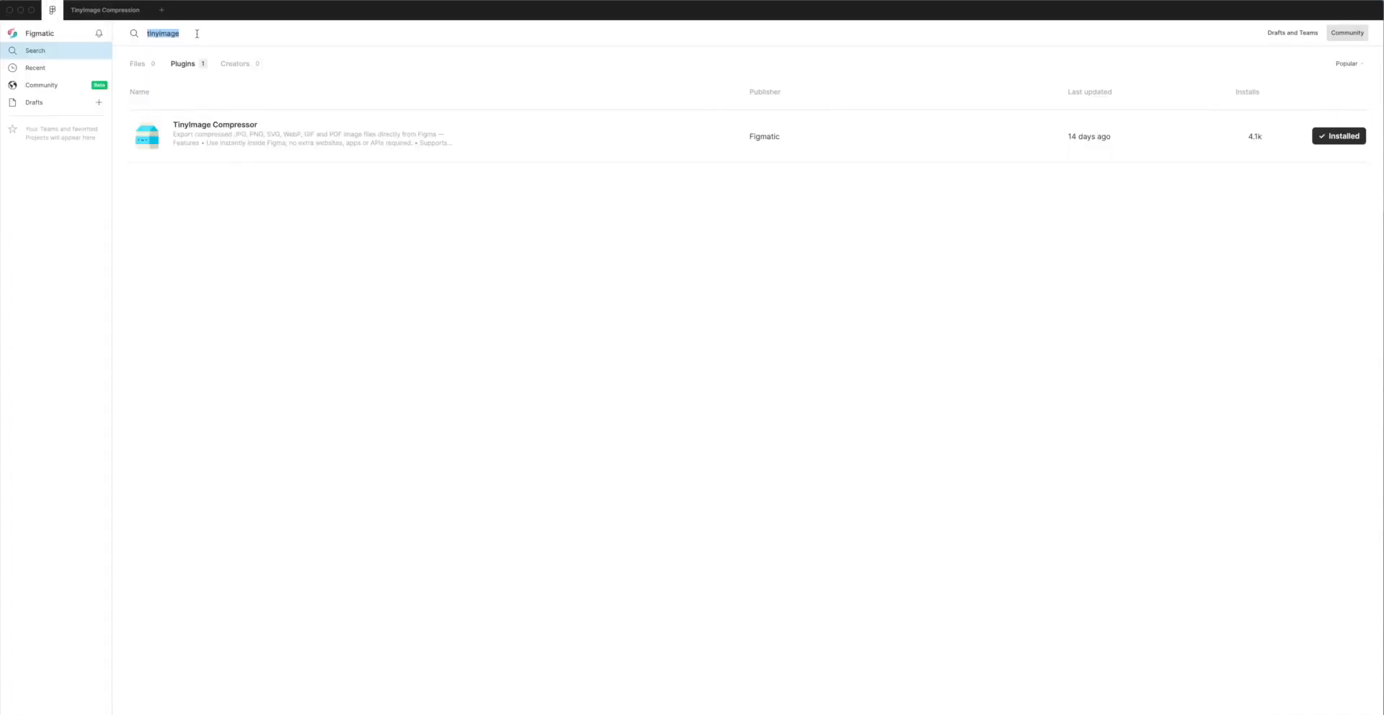
mouse_move(193, 34)
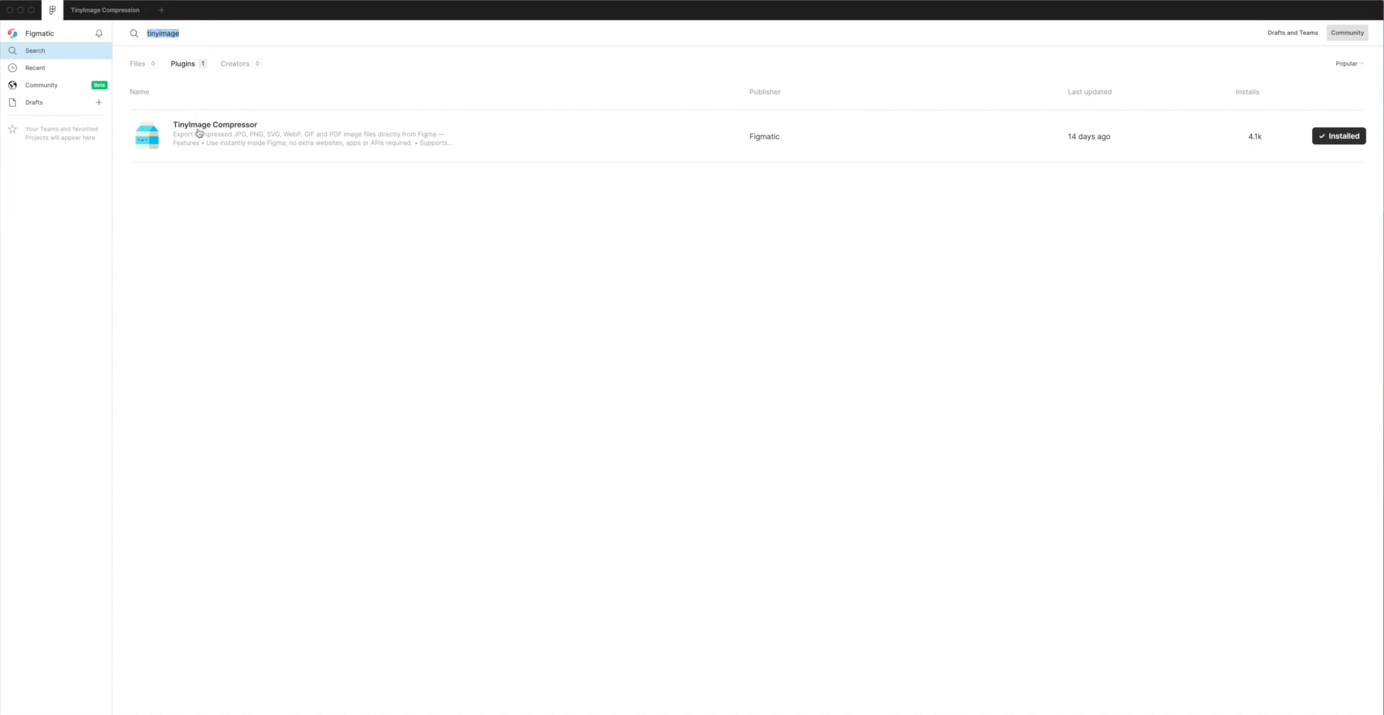
mouse_move(235, 130)
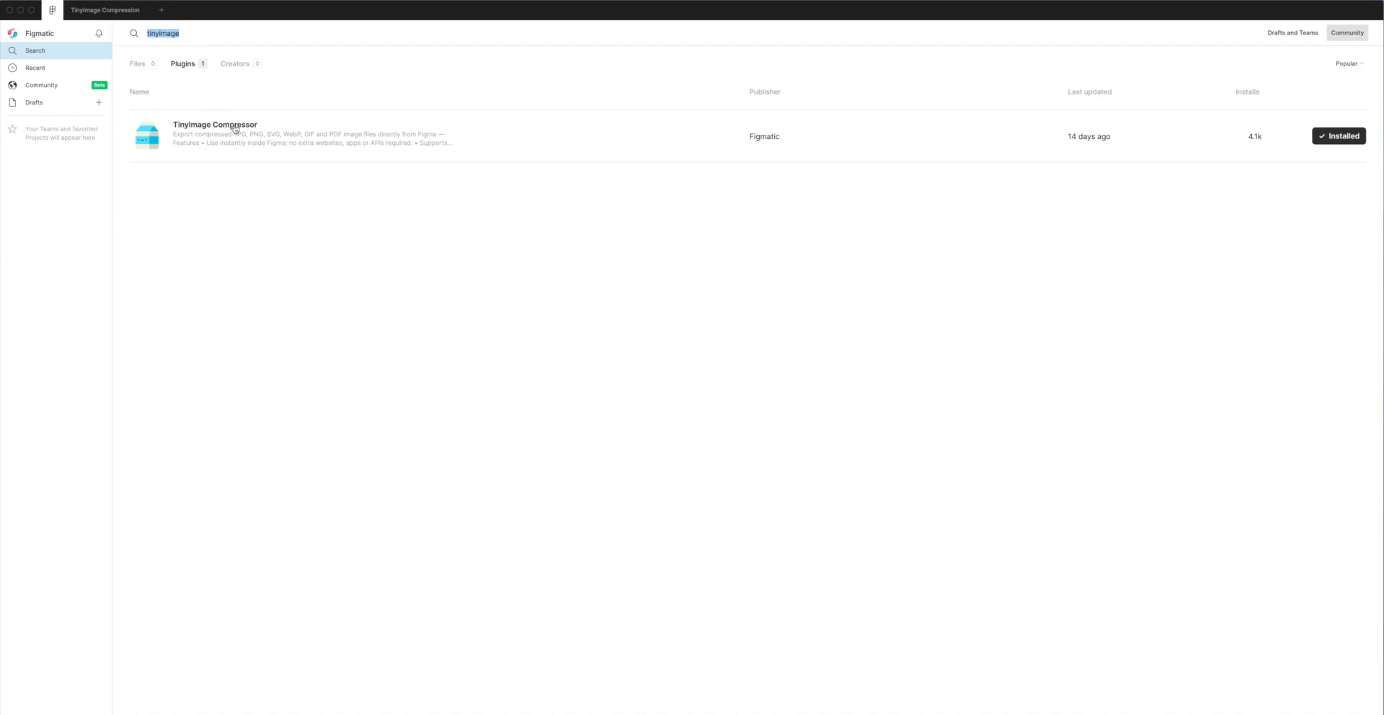
mouse_move(439, 140)
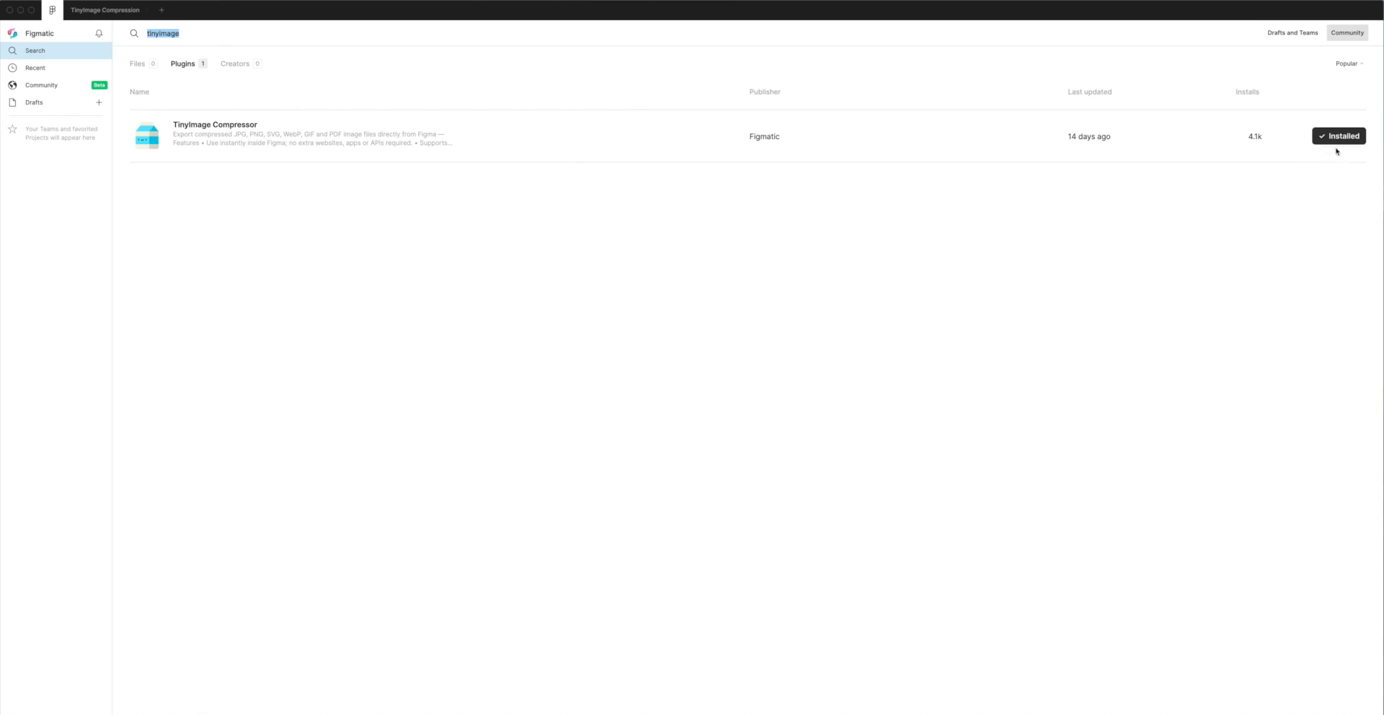
mouse_move(1348, 153)
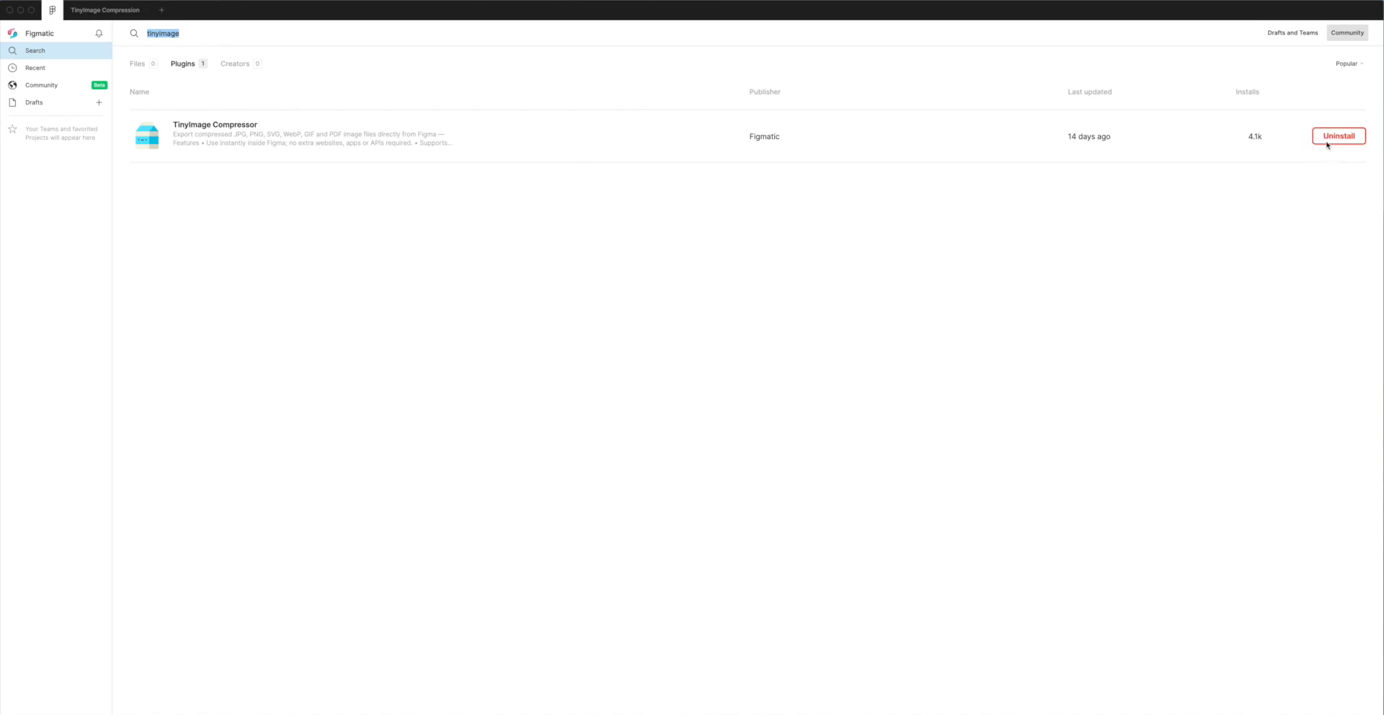
click(1338, 136)
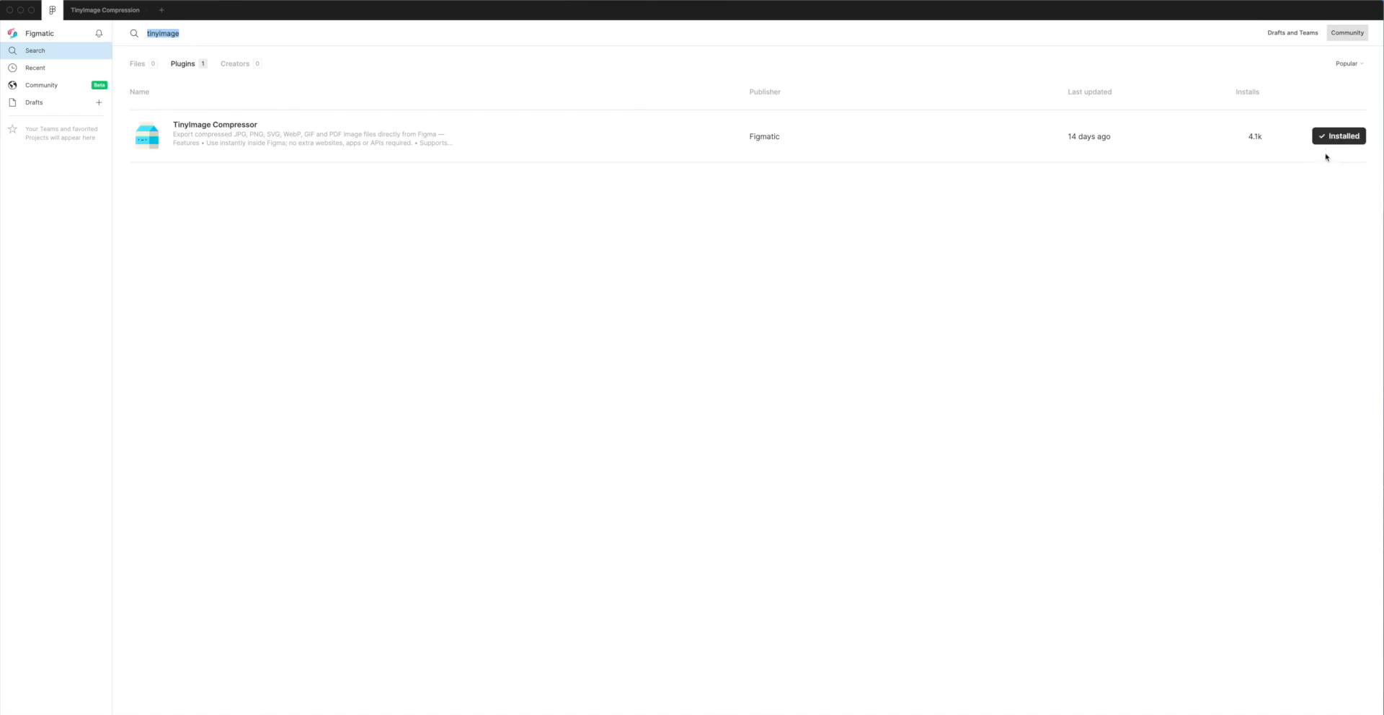
mouse_move(1364, 152)
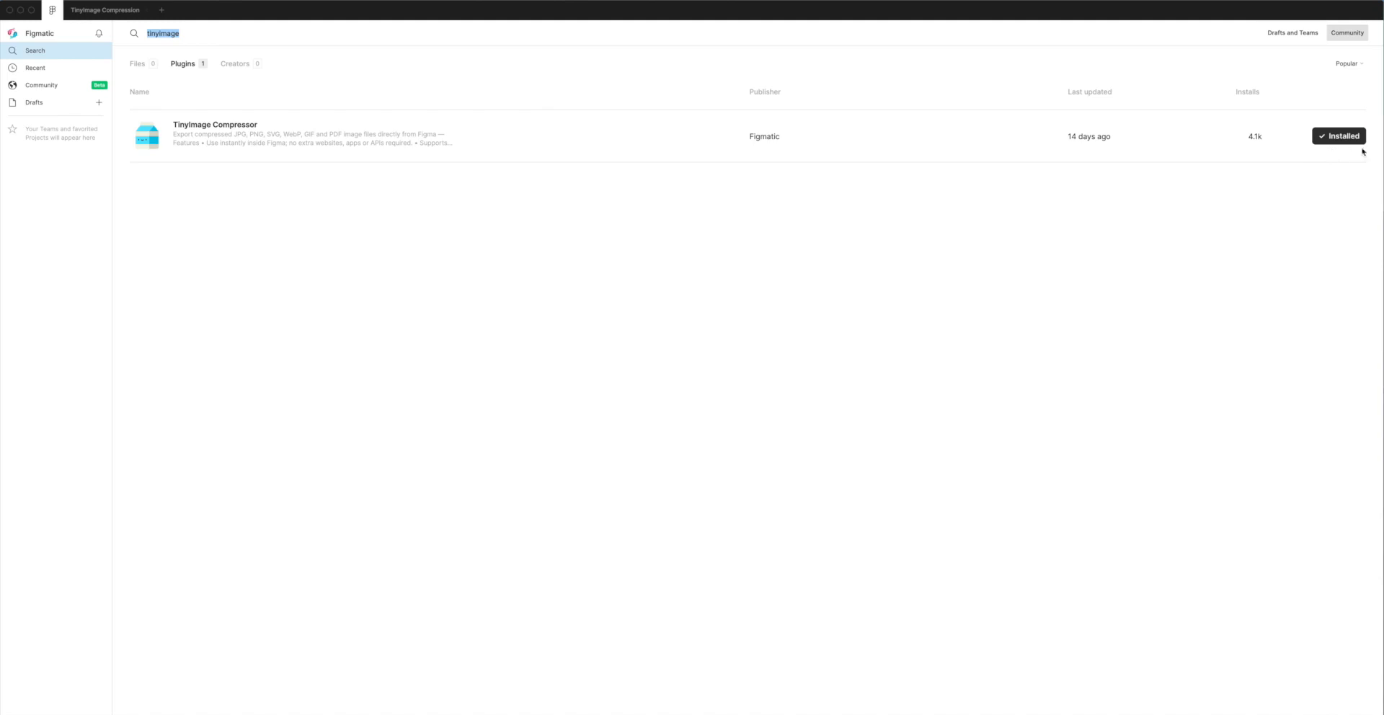
mouse_move(1346, 150)
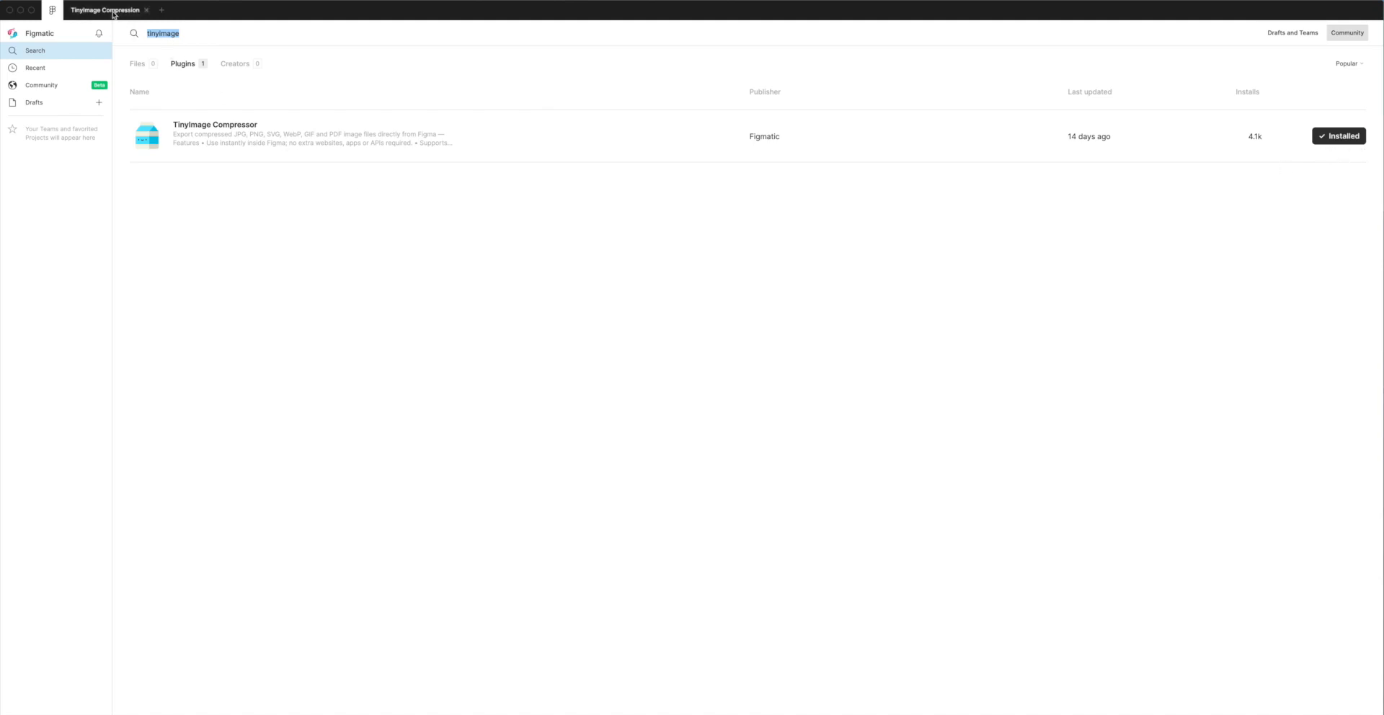
mouse_move(104, 14)
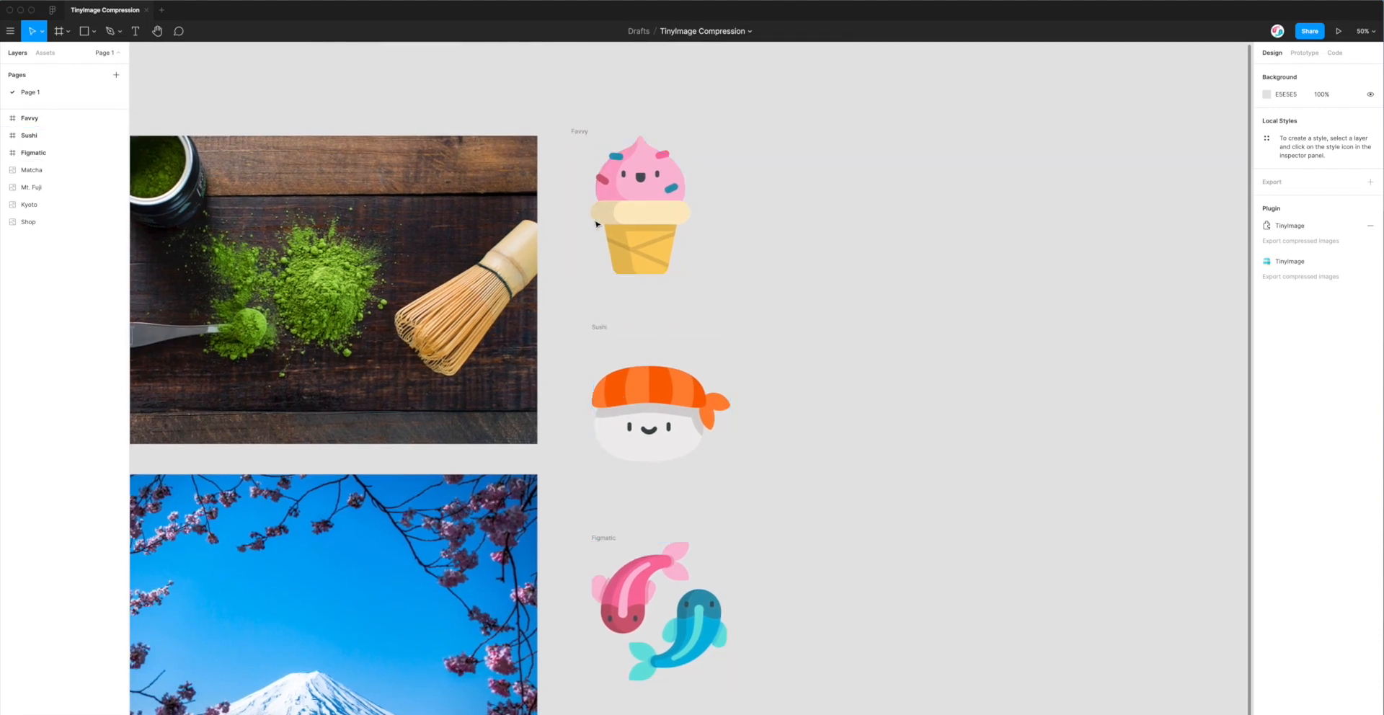
Give the Favvy ice cream frame an SVG export setting
click(639, 204)
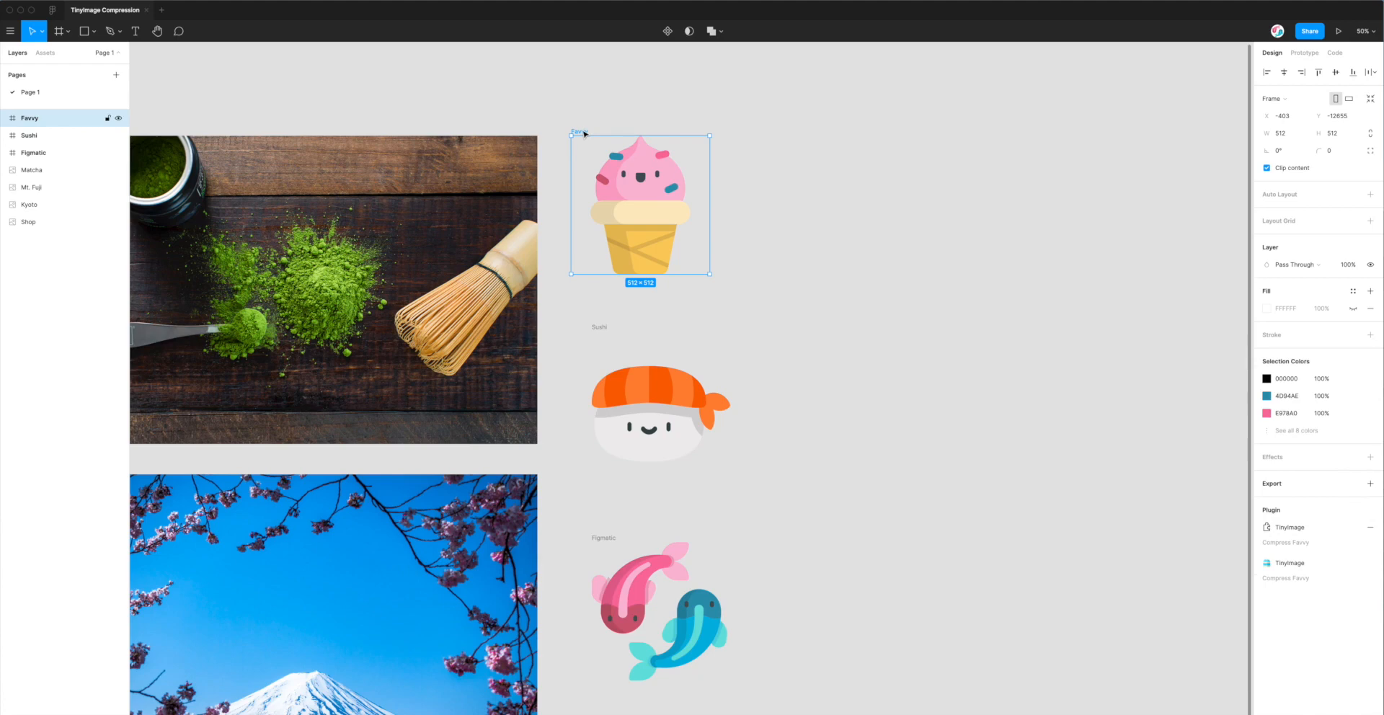
mouse_move(1269, 487)
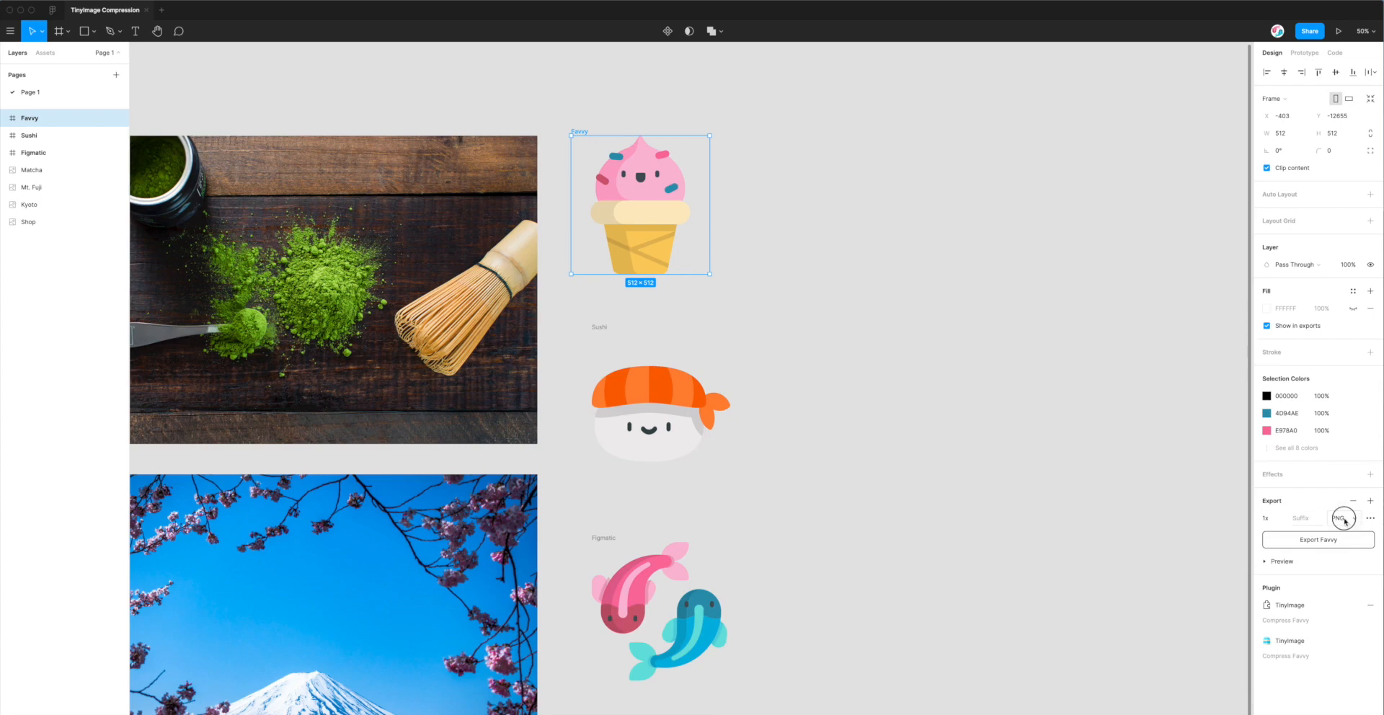
click(1344, 518)
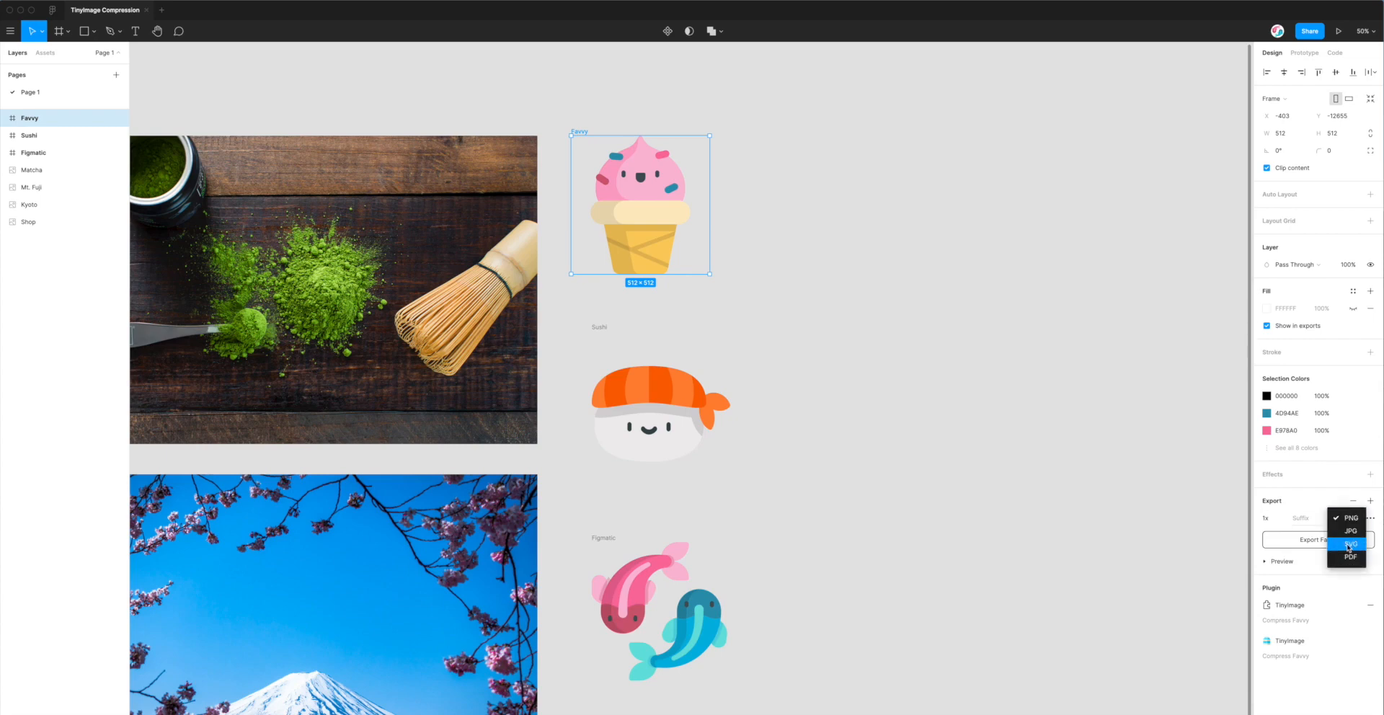
click(1347, 545)
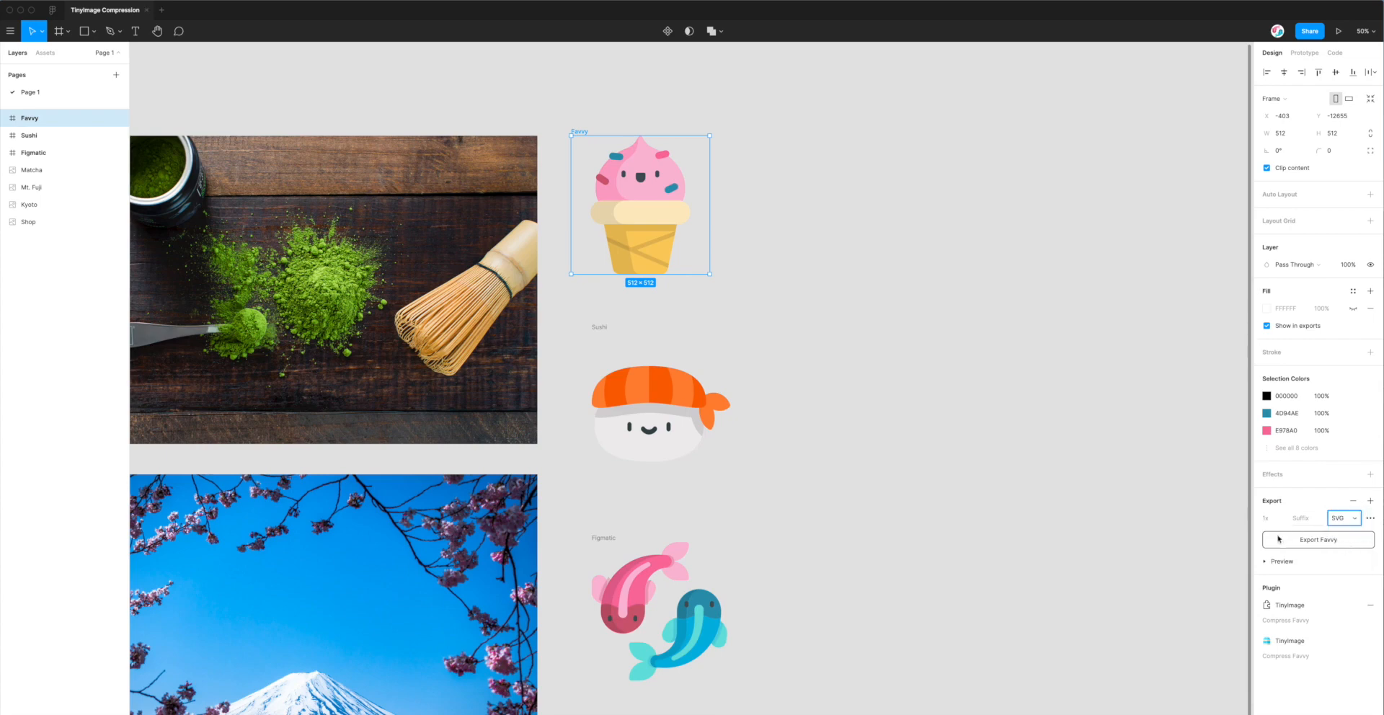
Save Favvy.svg to the Desktop and reselect the Favvy frame
click(1317, 539)
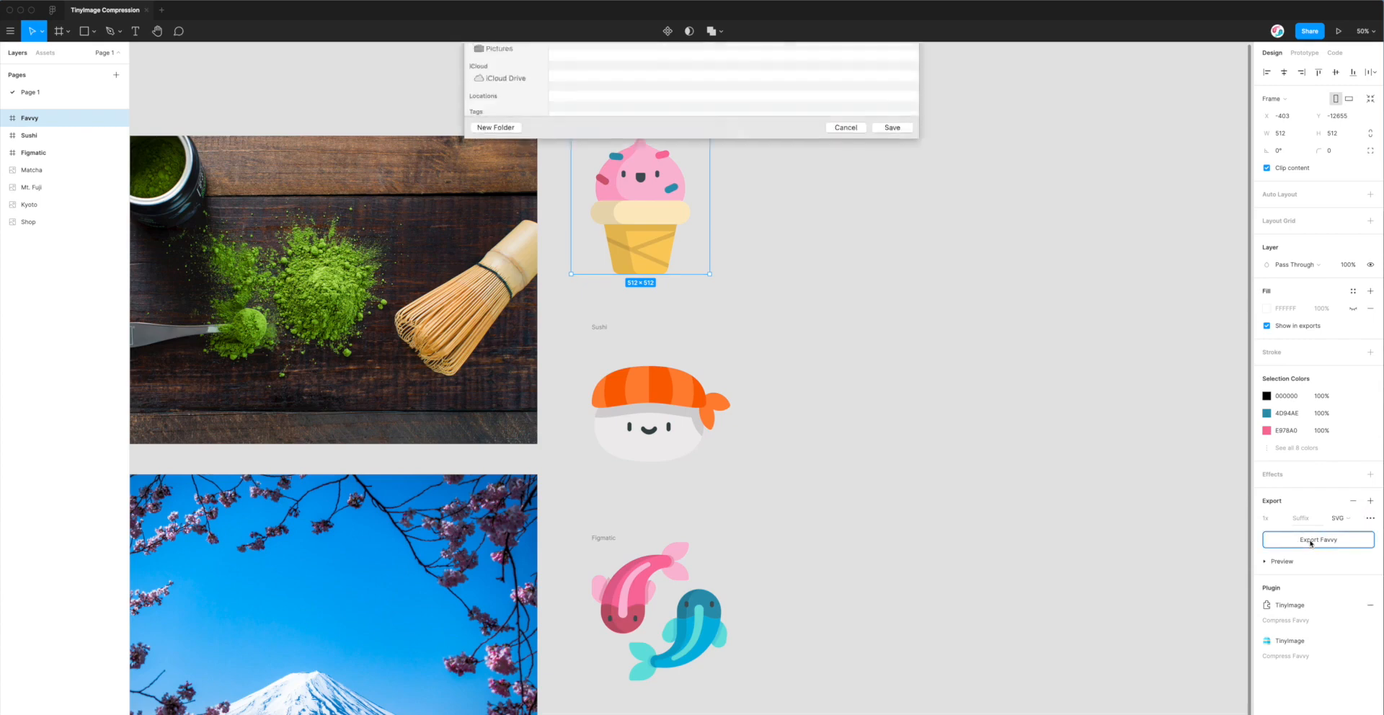
click(1318, 539)
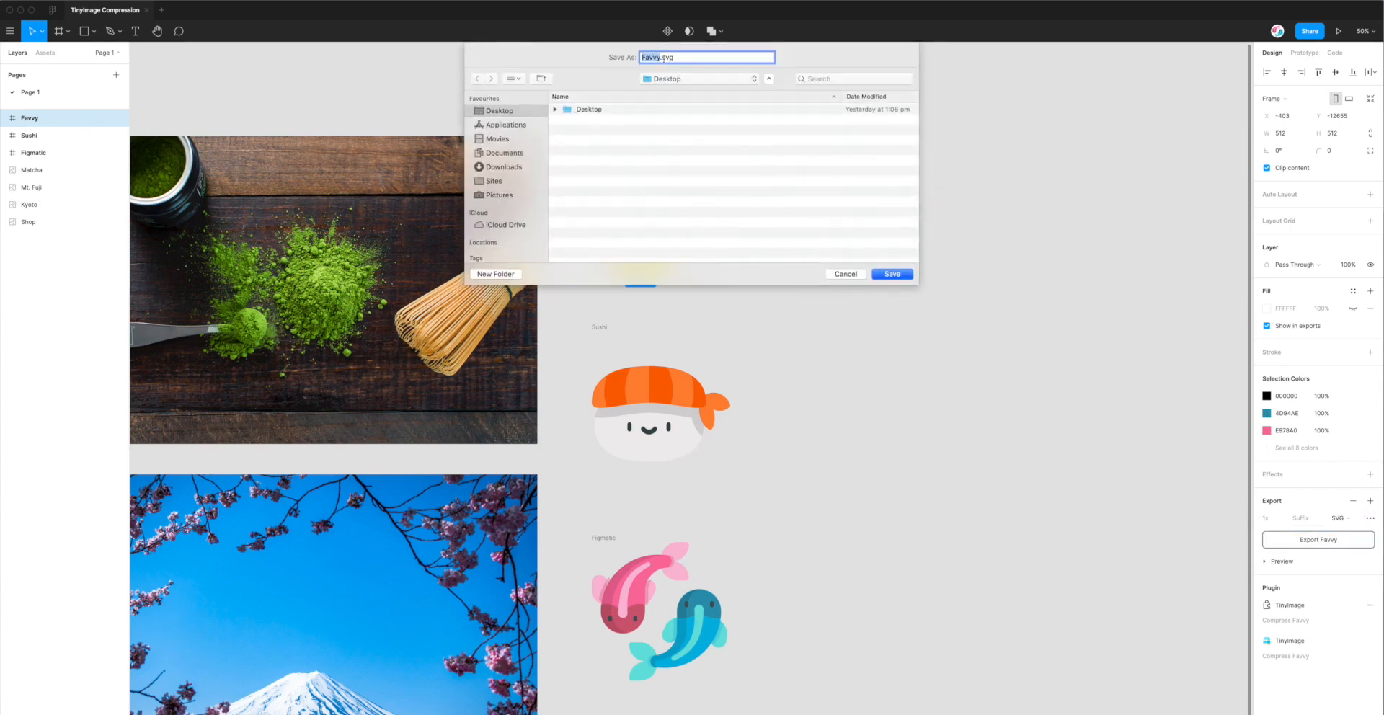
click(692, 57)
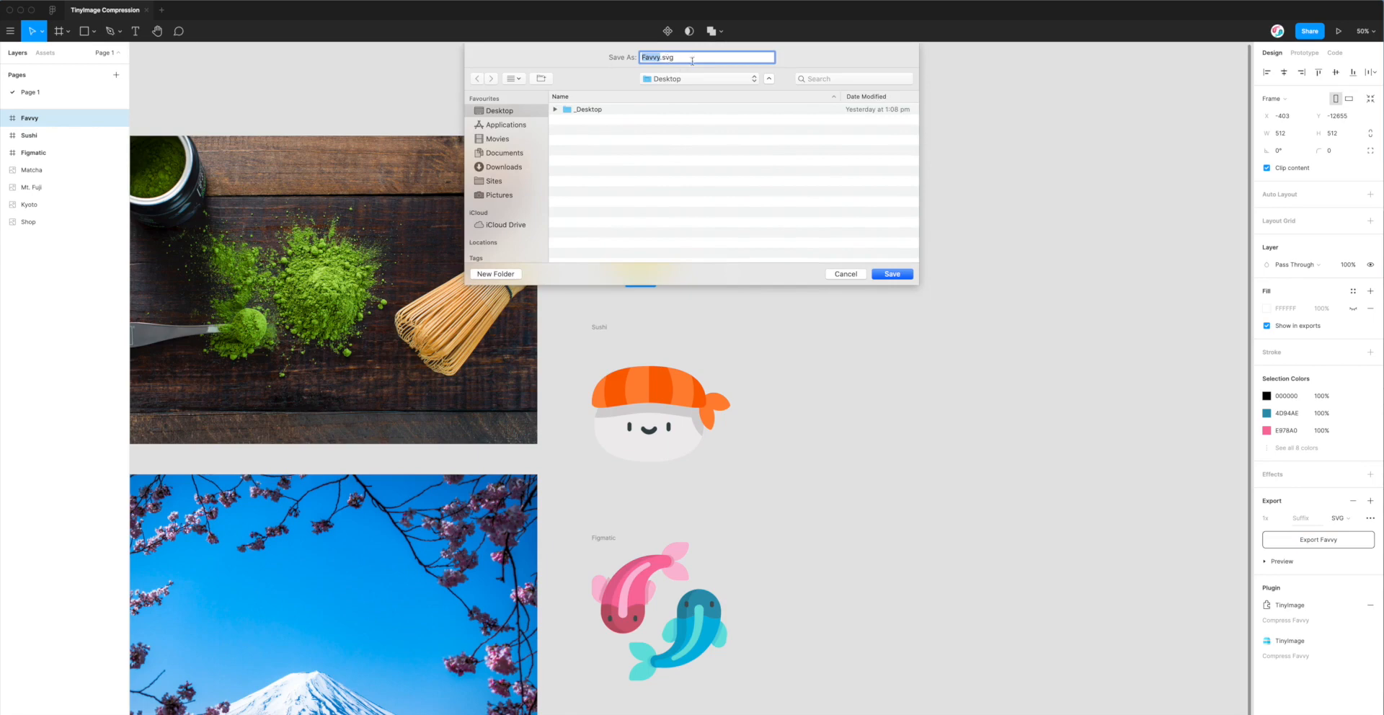
click(845, 274)
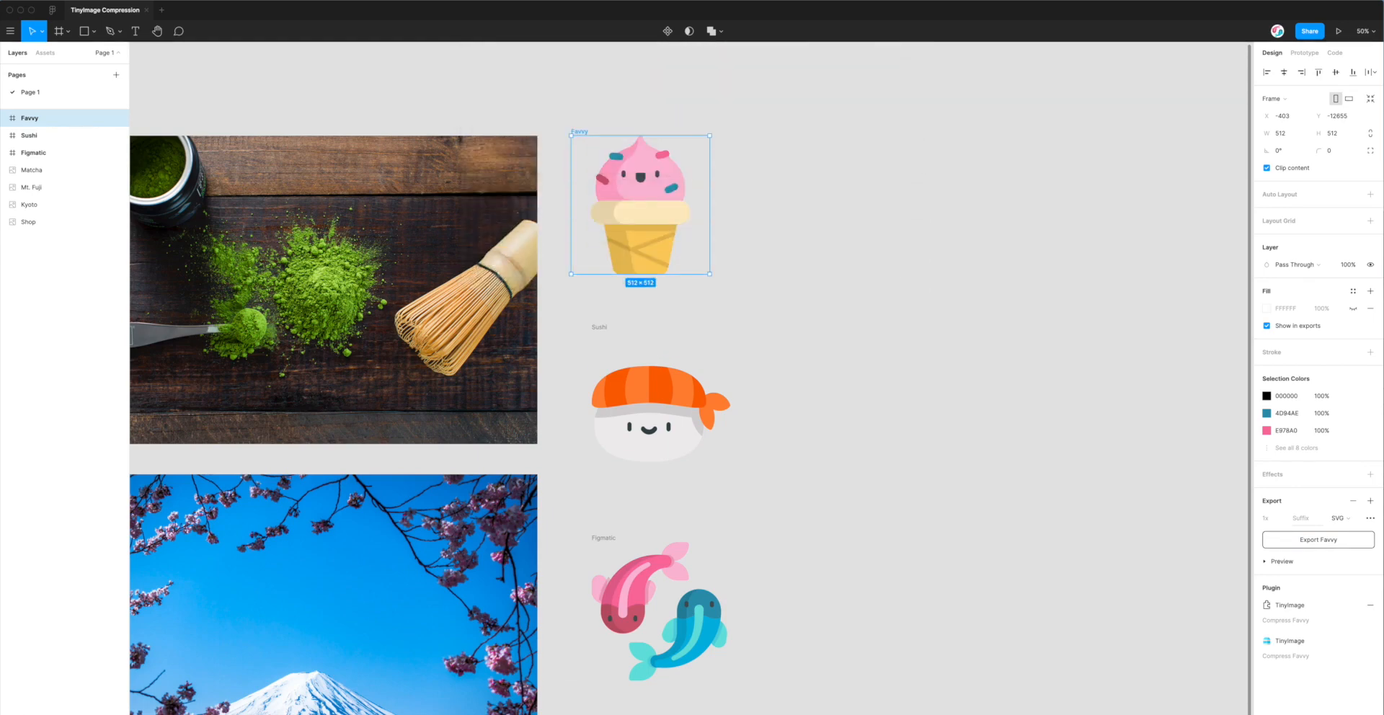
click(1316, 539)
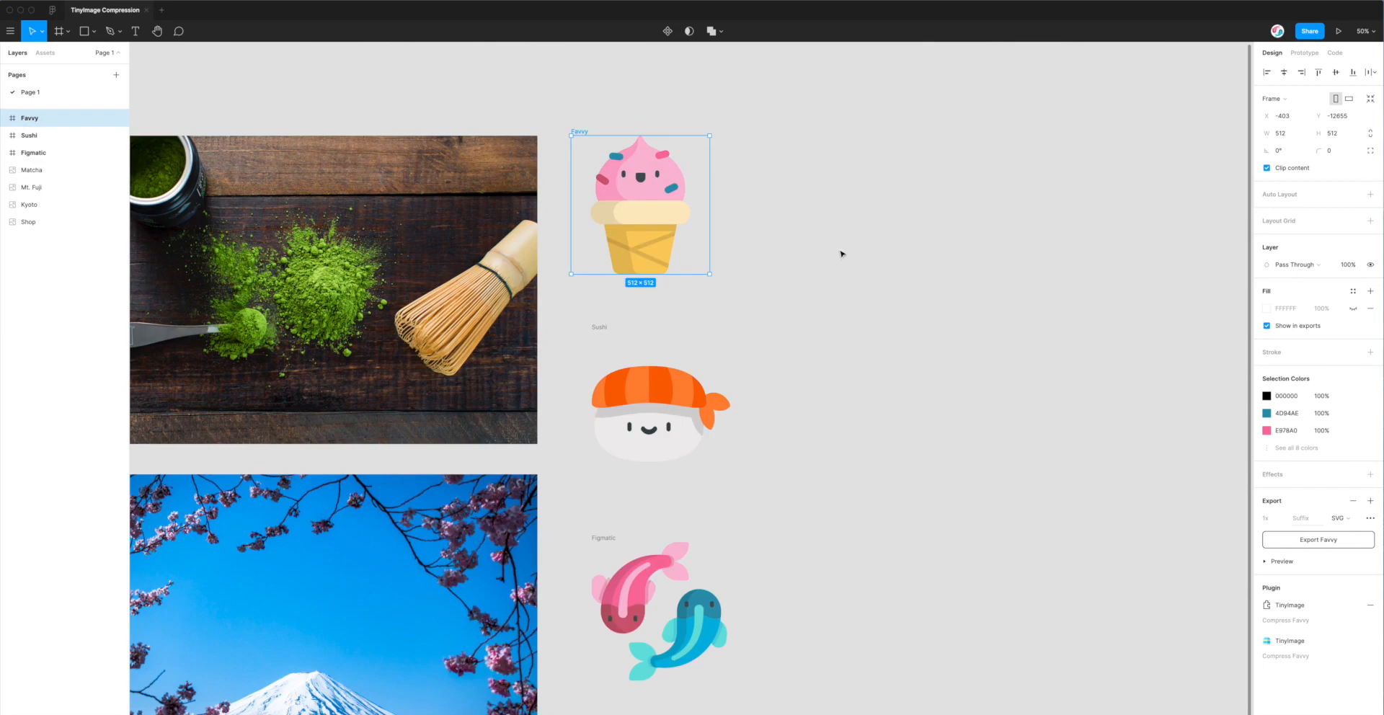
click(839, 253)
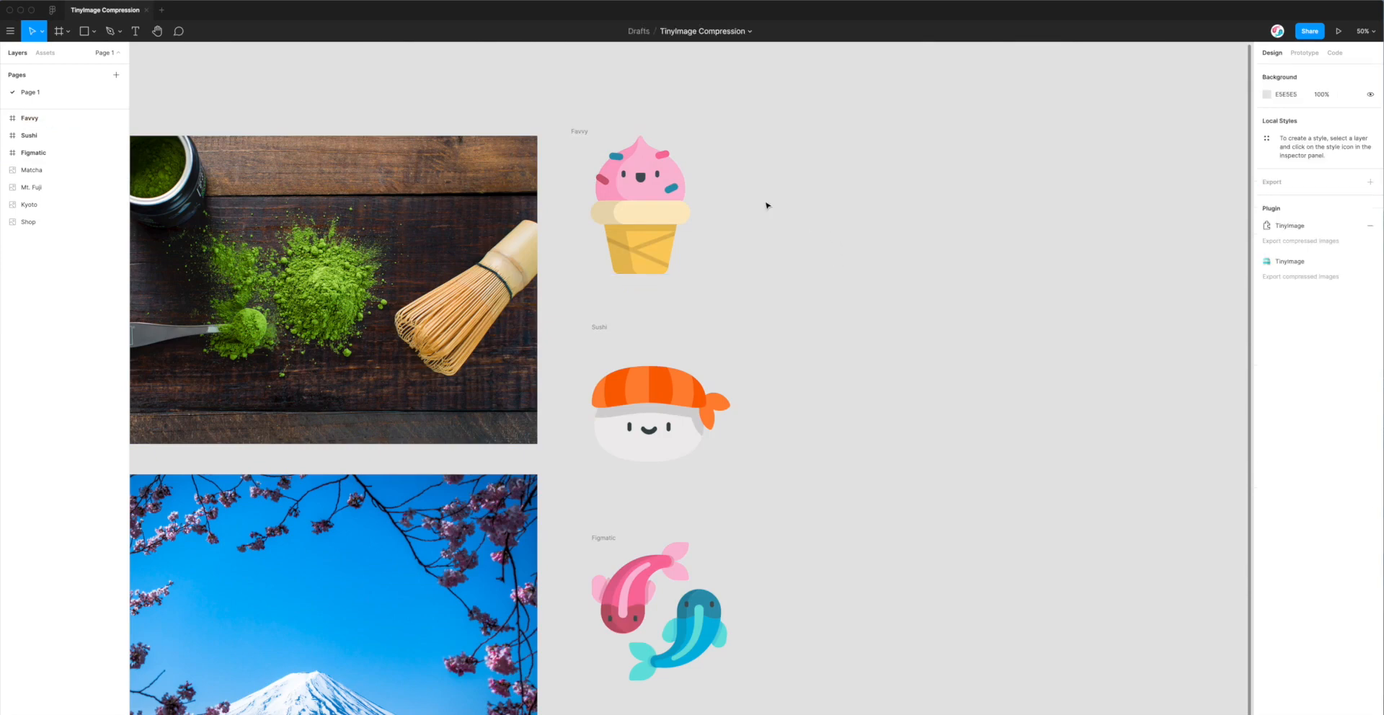
click(641, 204)
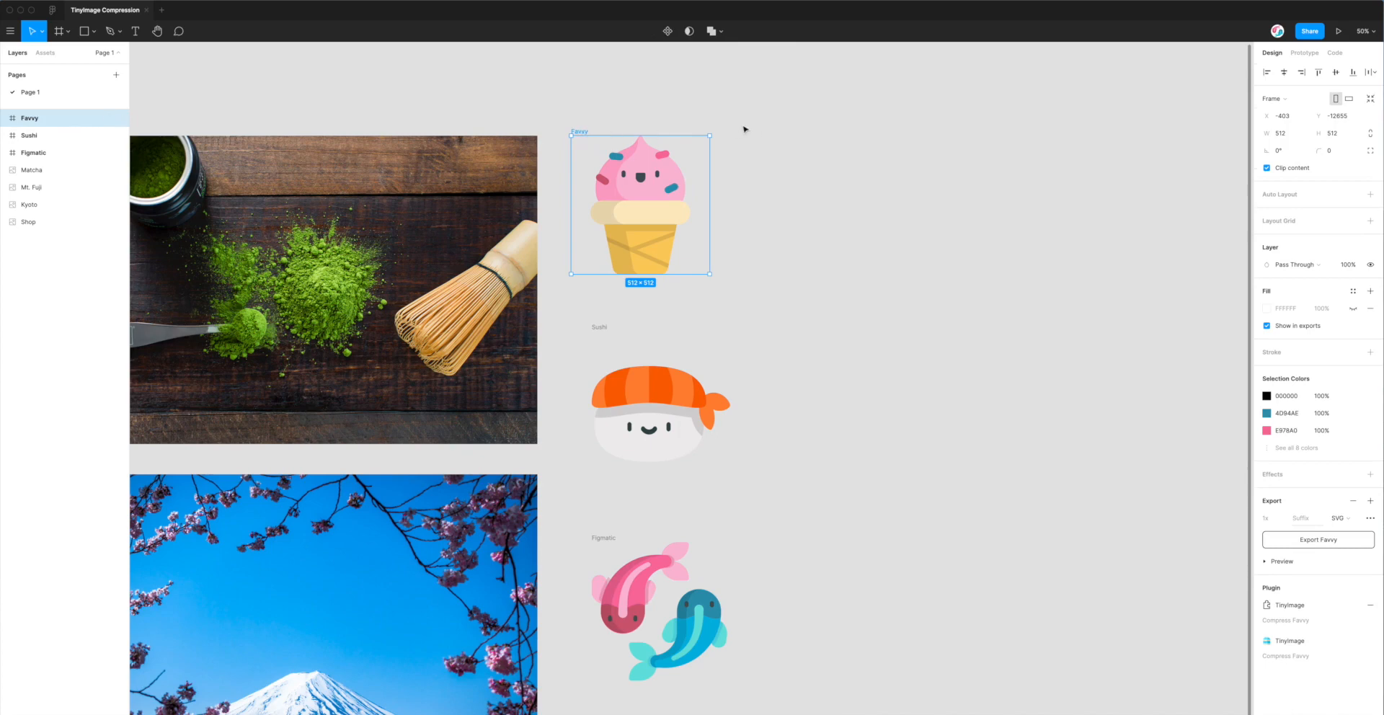
Launch TinyImage Compressor from the canvas menu, listing 11 frames with Favvy checked
right_click(716, 130)
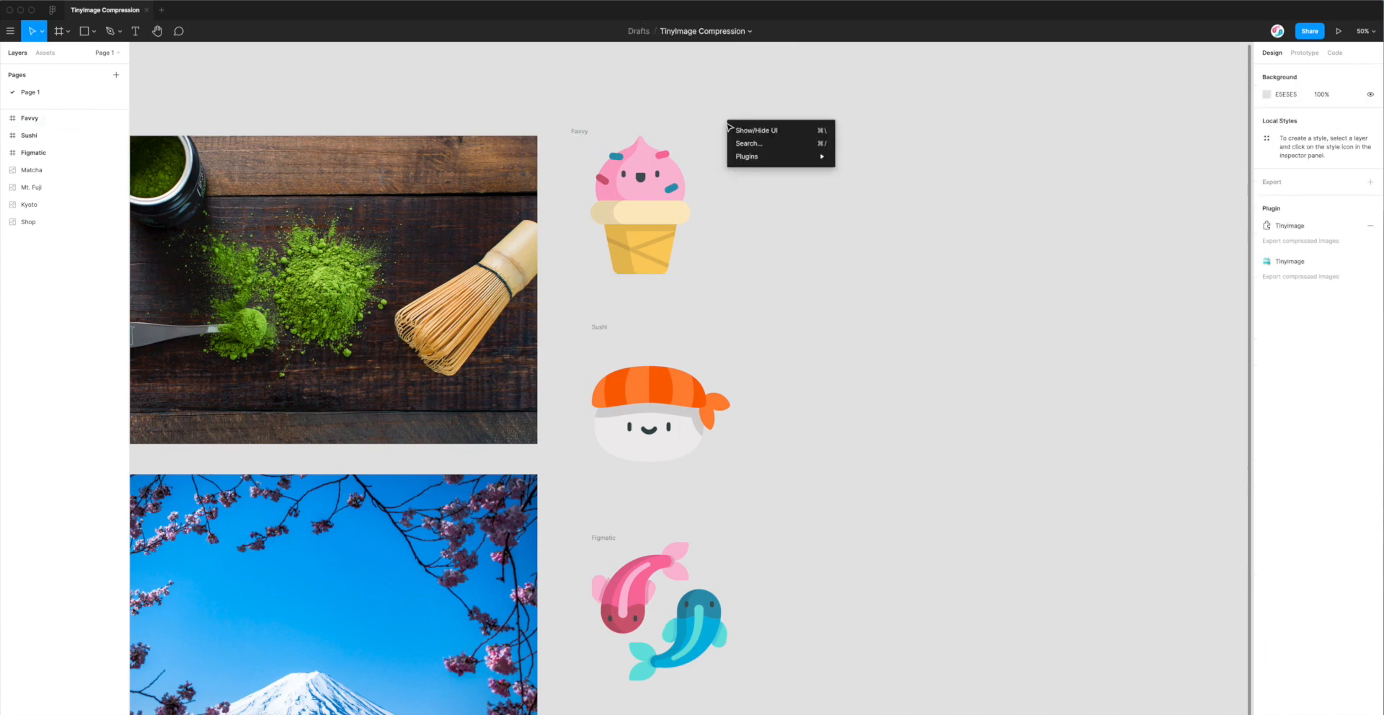
mouse_move(746, 156)
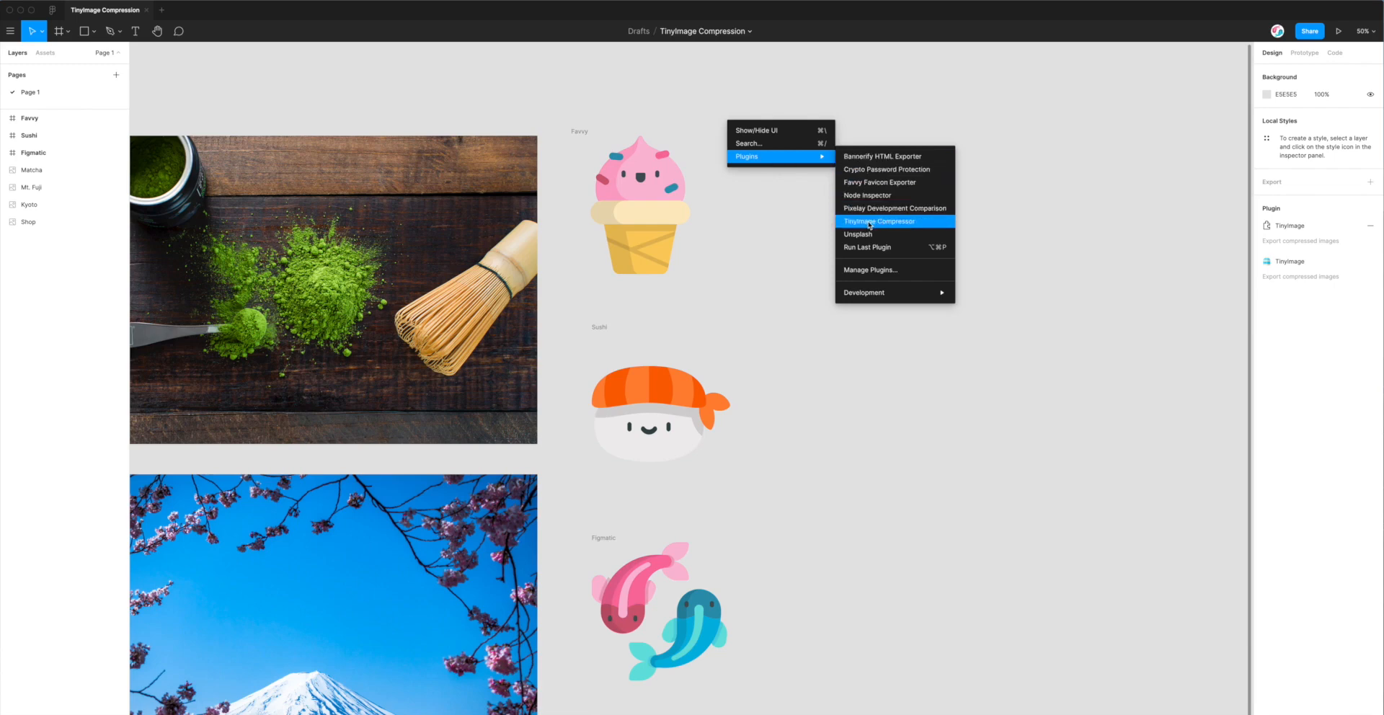
click(876, 222)
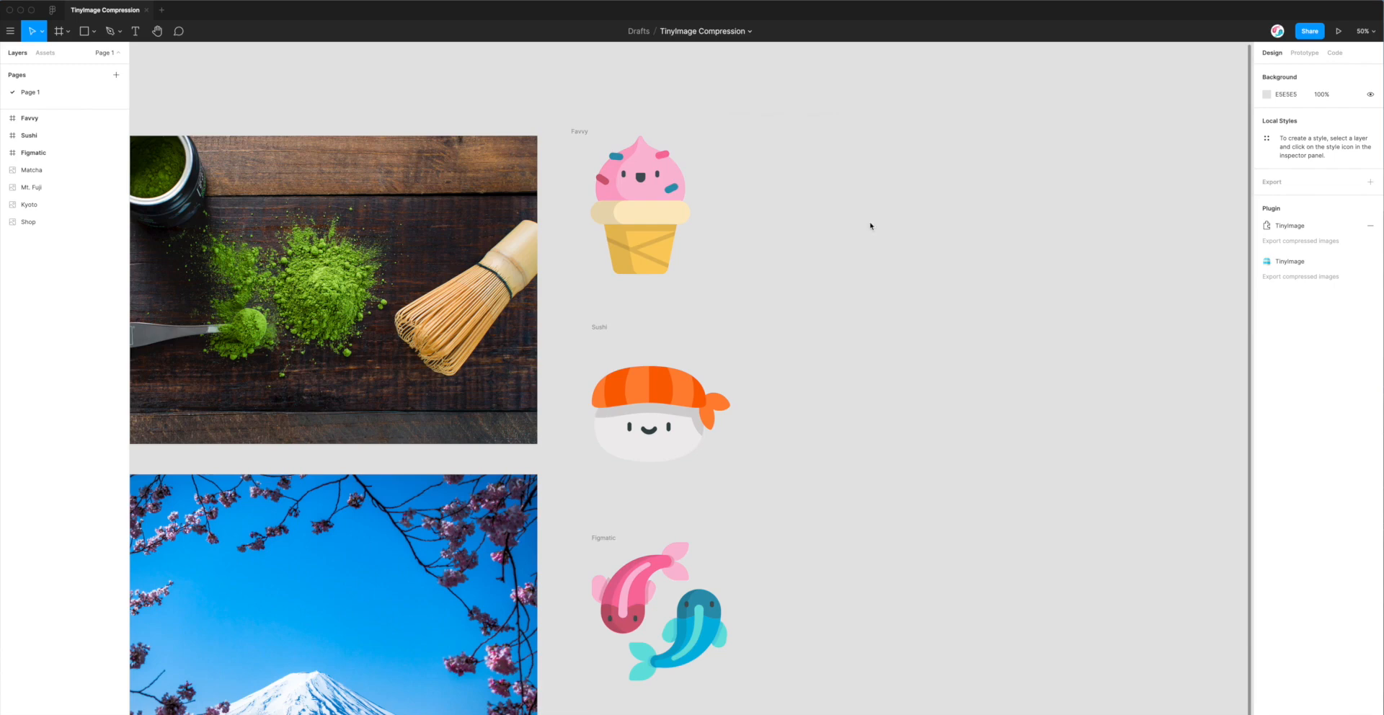
click(1286, 225)
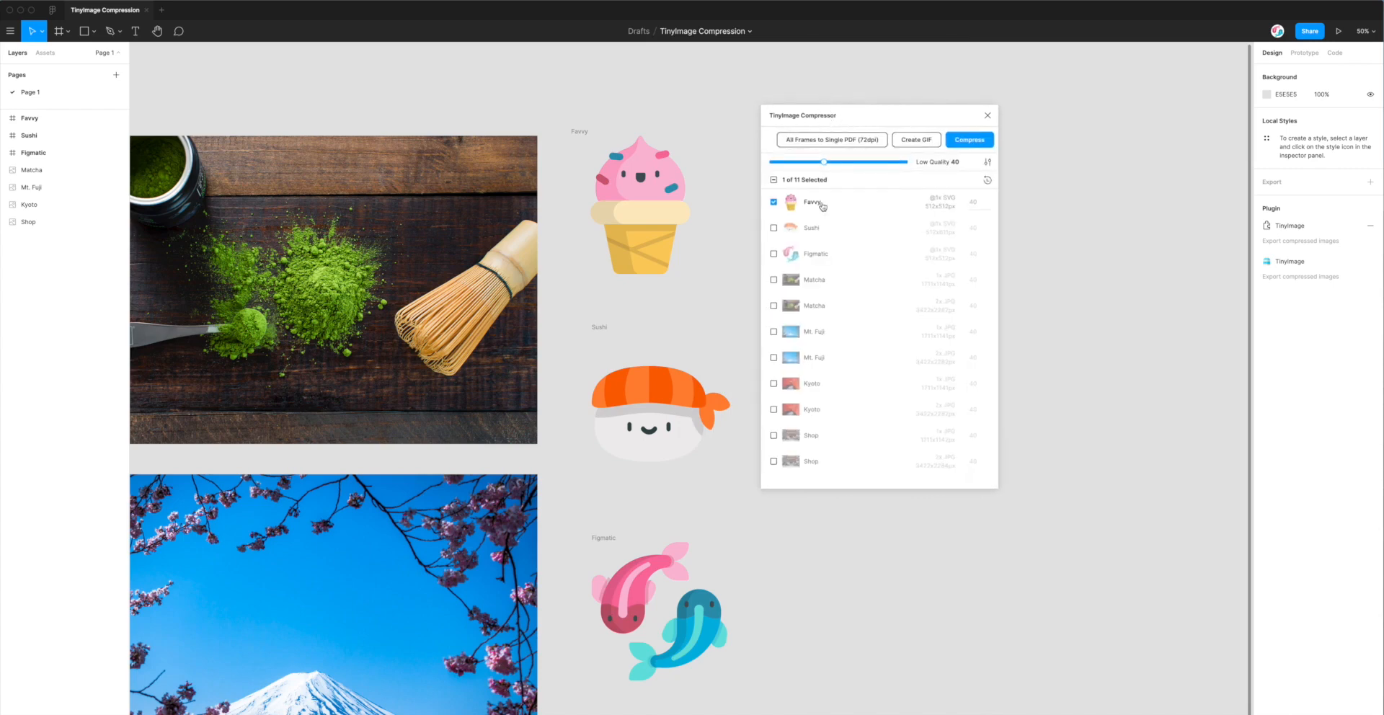
mouse_move(811, 204)
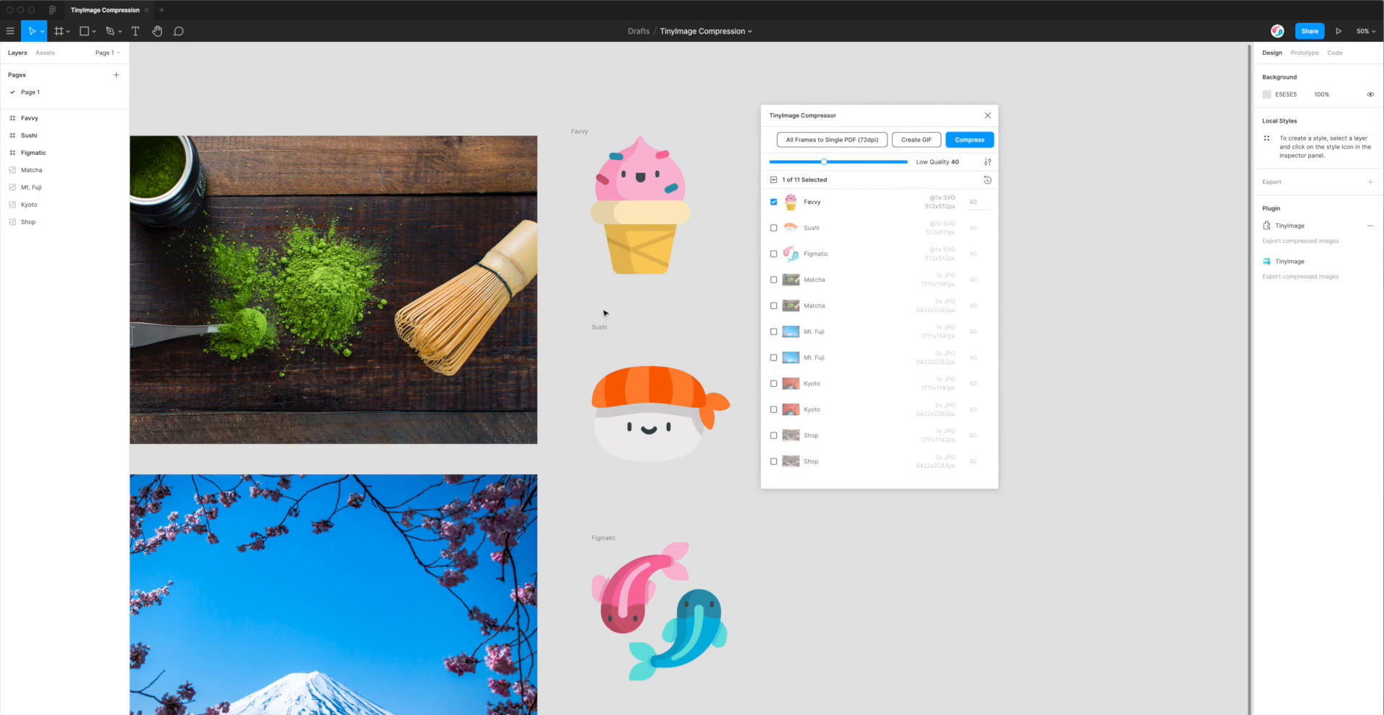
mouse_move(742, 664)
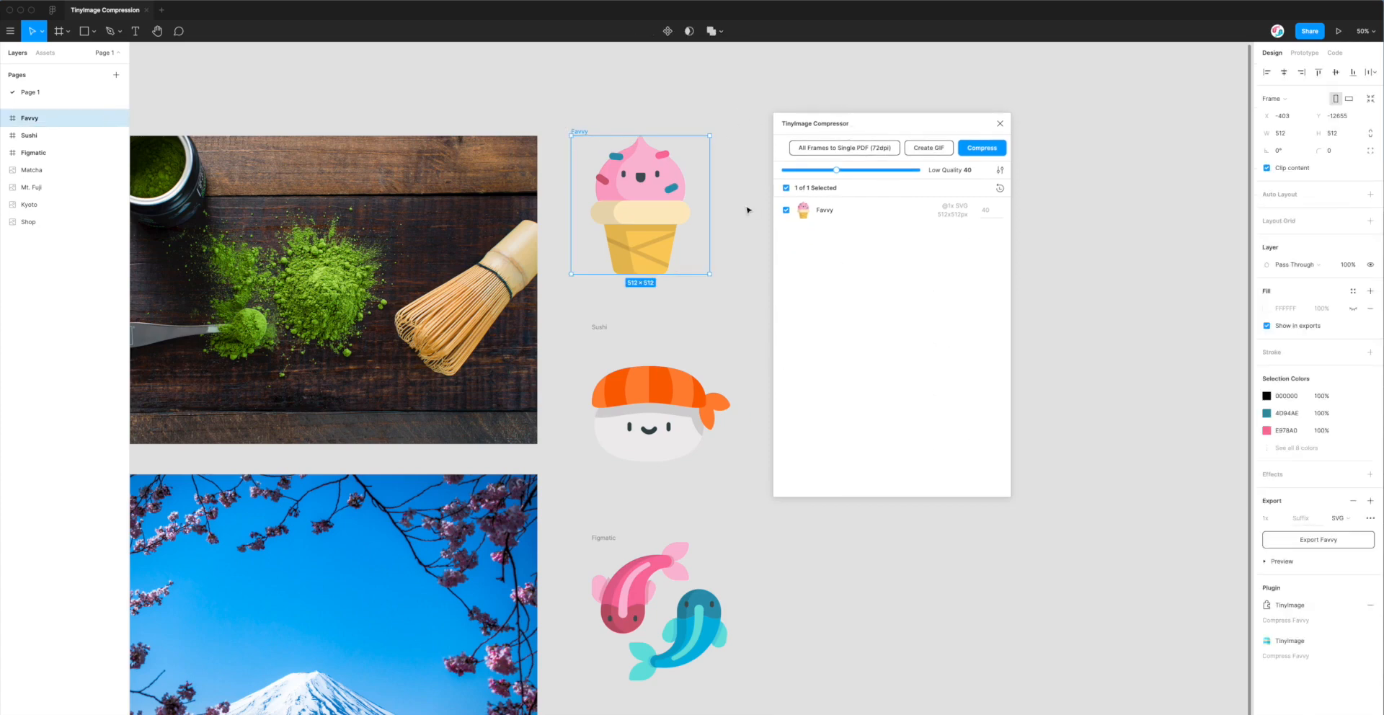
mouse_move(1322, 530)
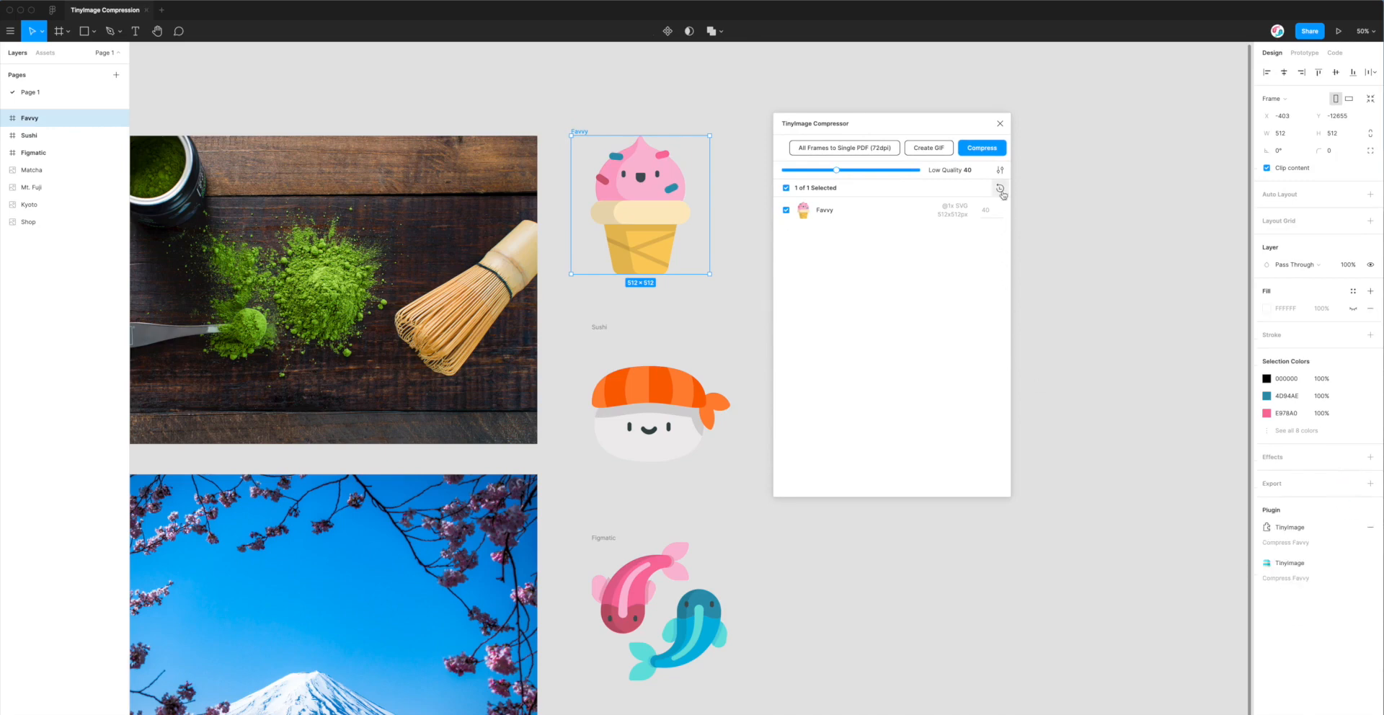
Add an SVG export to Favvy and refresh TinyImage so all 11 frames appear selected
click(1000, 188)
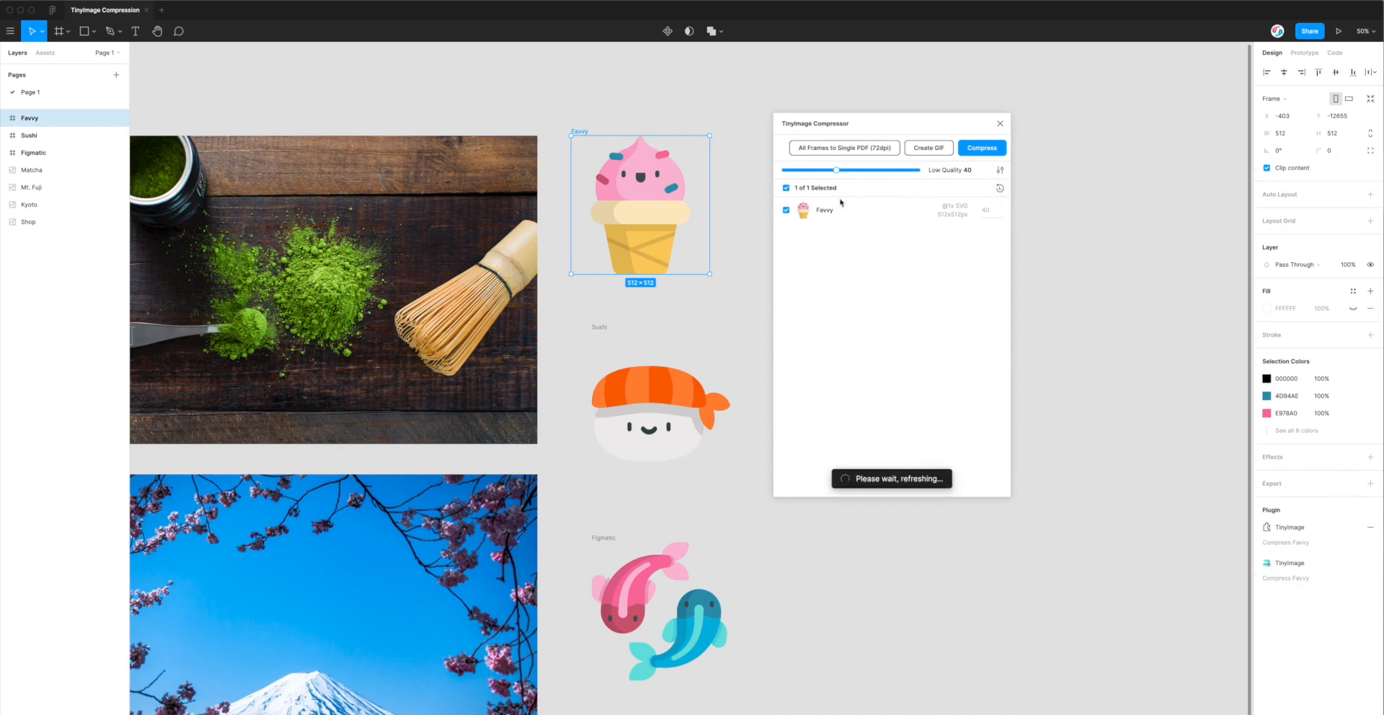
click(982, 148)
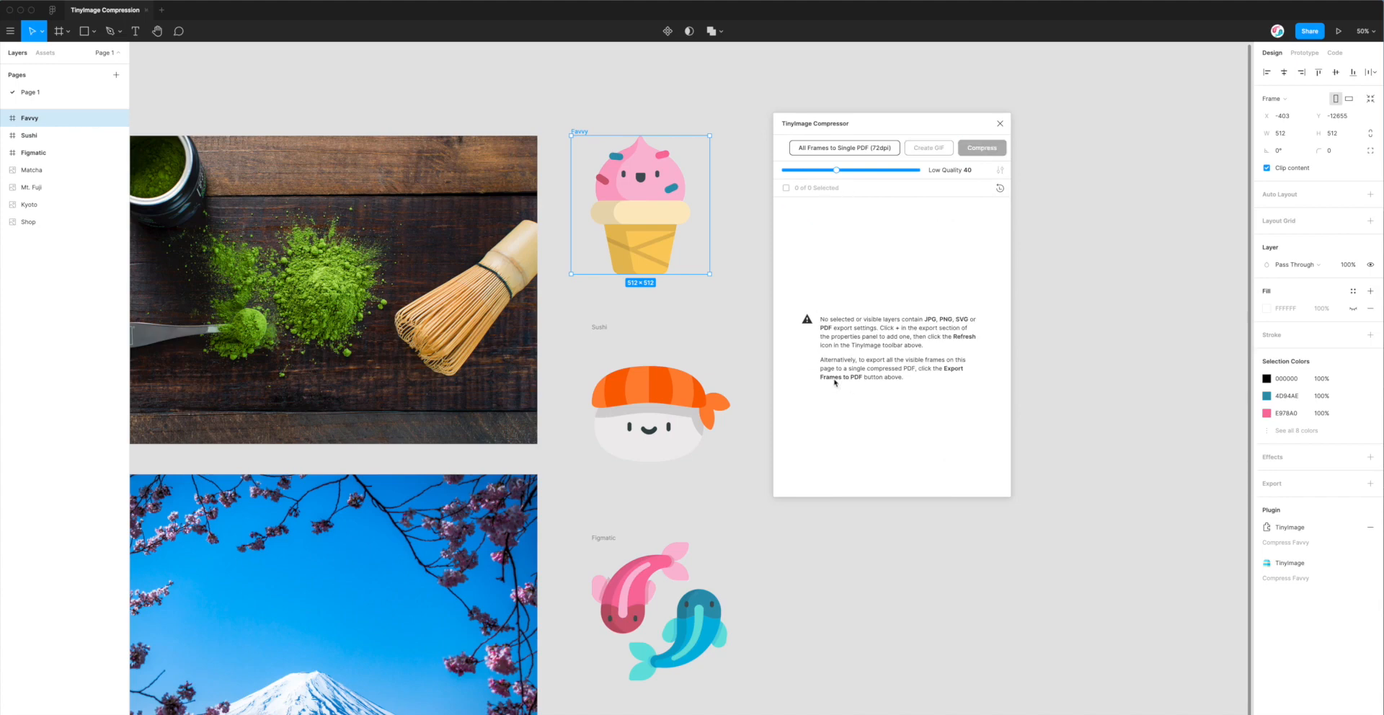
mouse_move(750, 295)
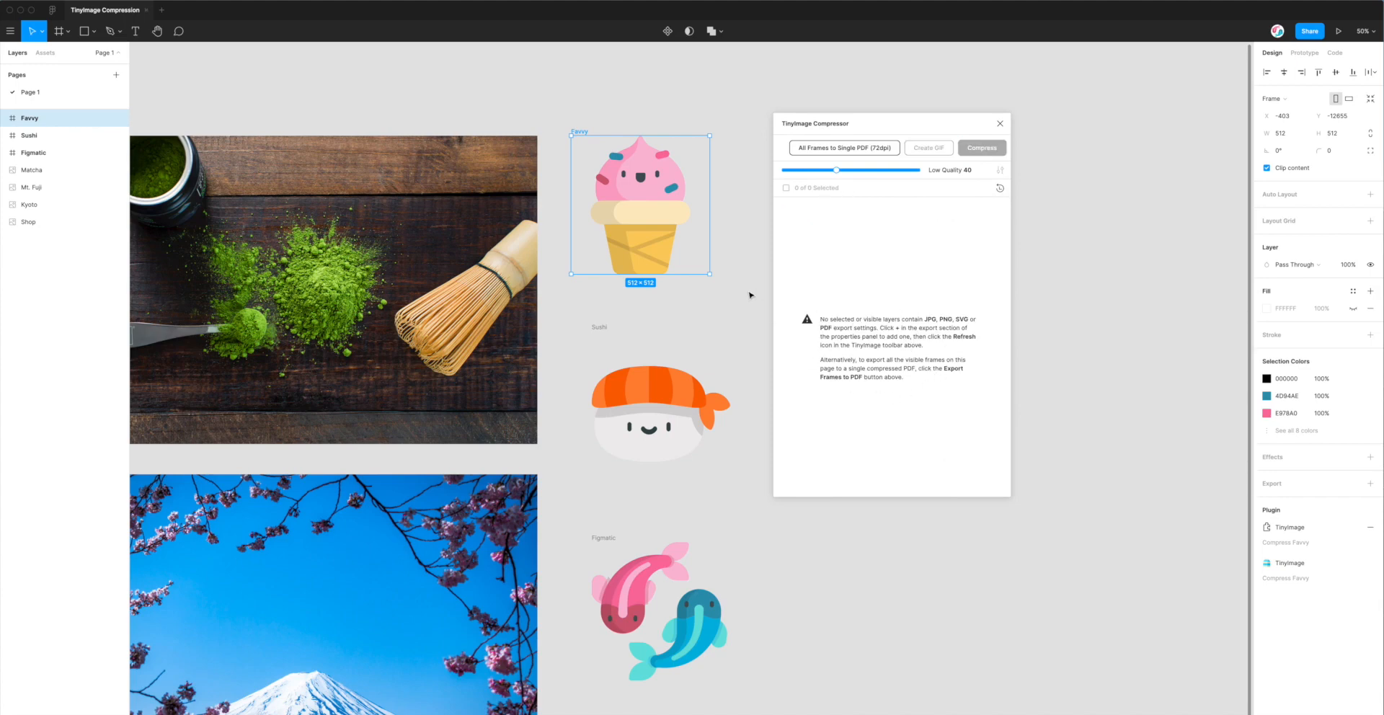
mouse_move(764, 202)
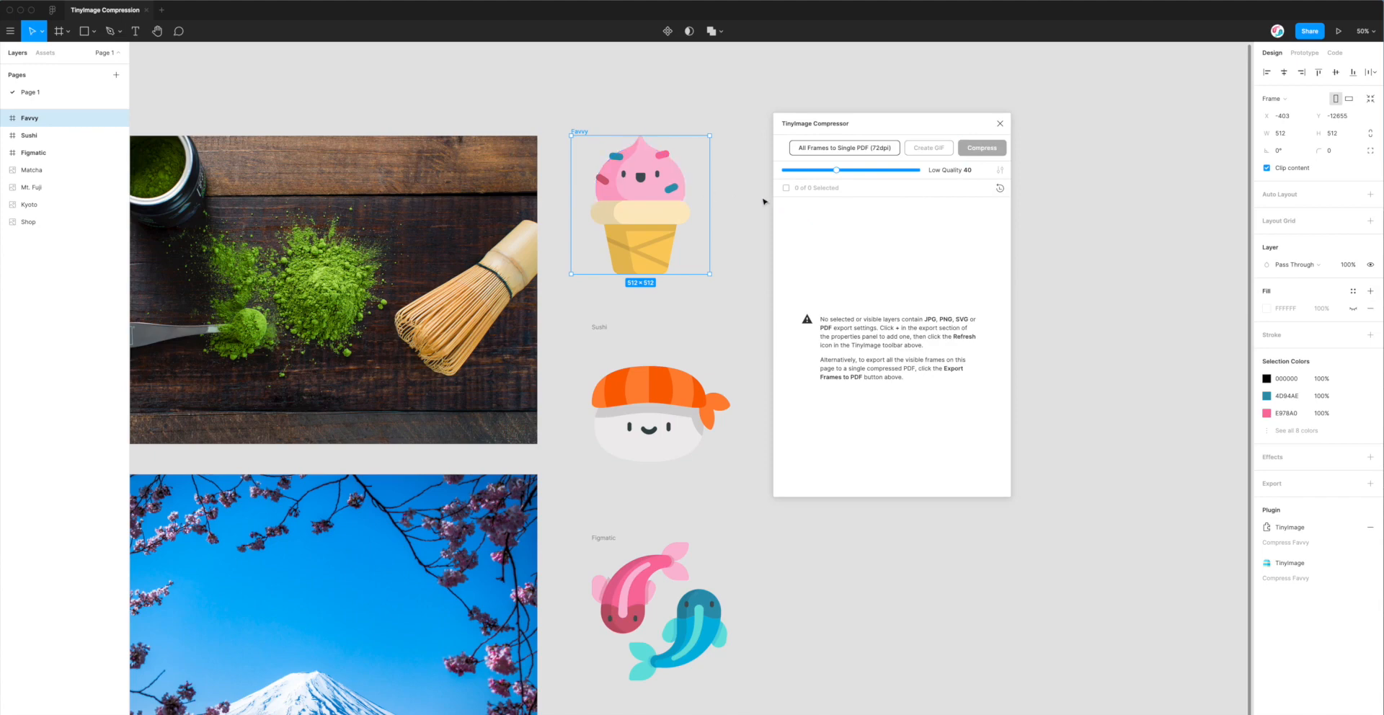
mouse_move(750, 189)
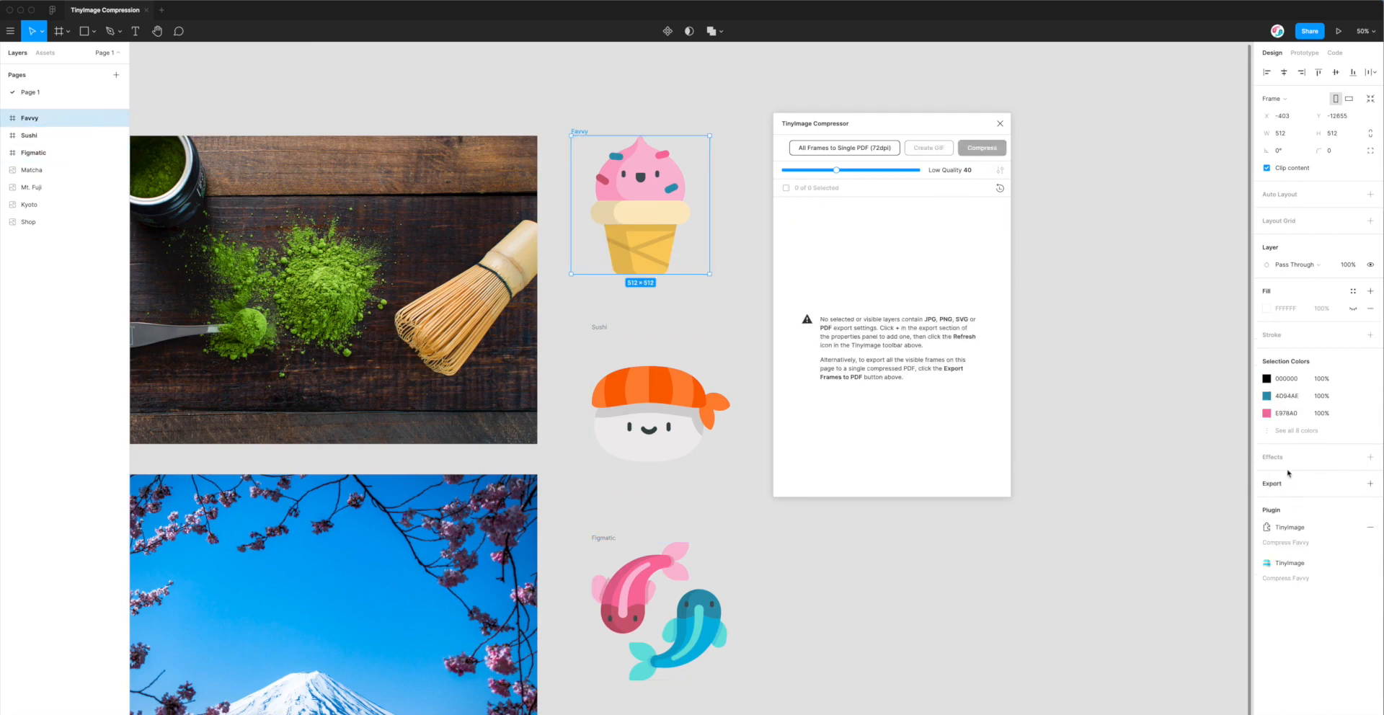
mouse_move(1278, 485)
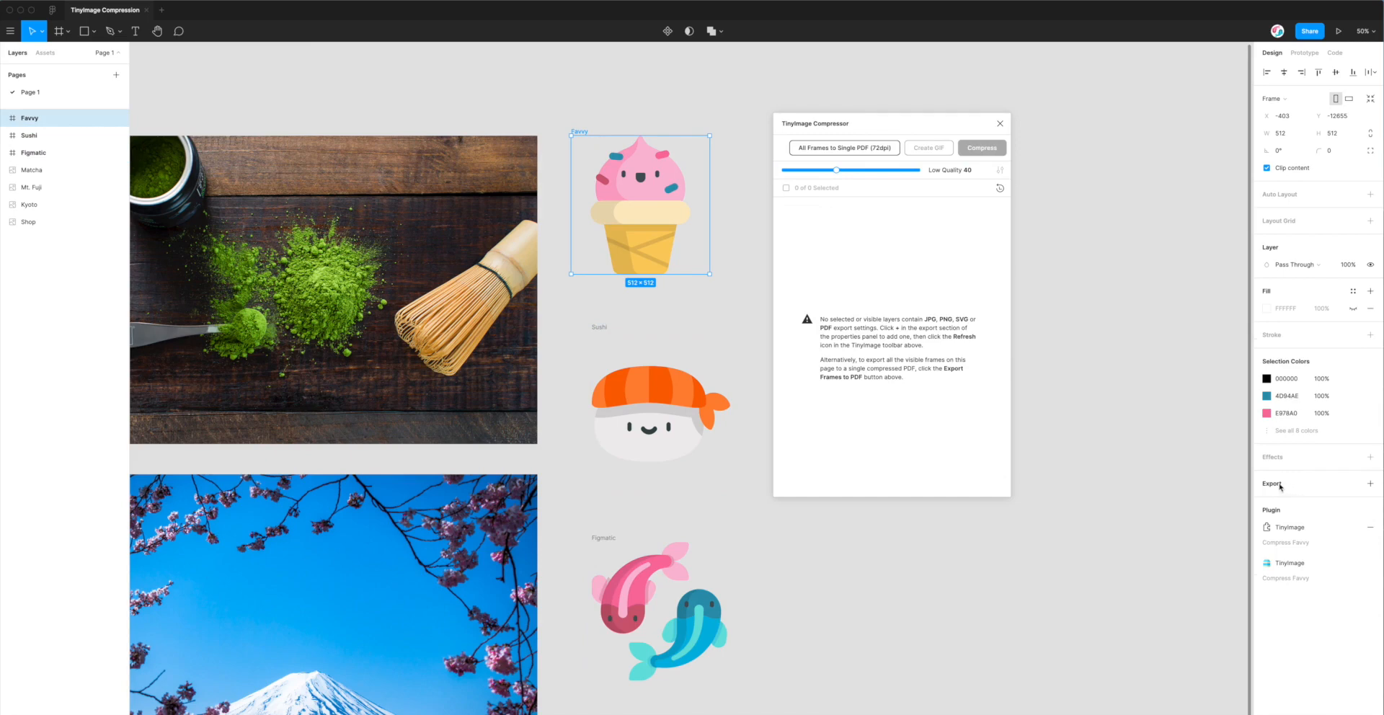
click(1372, 484)
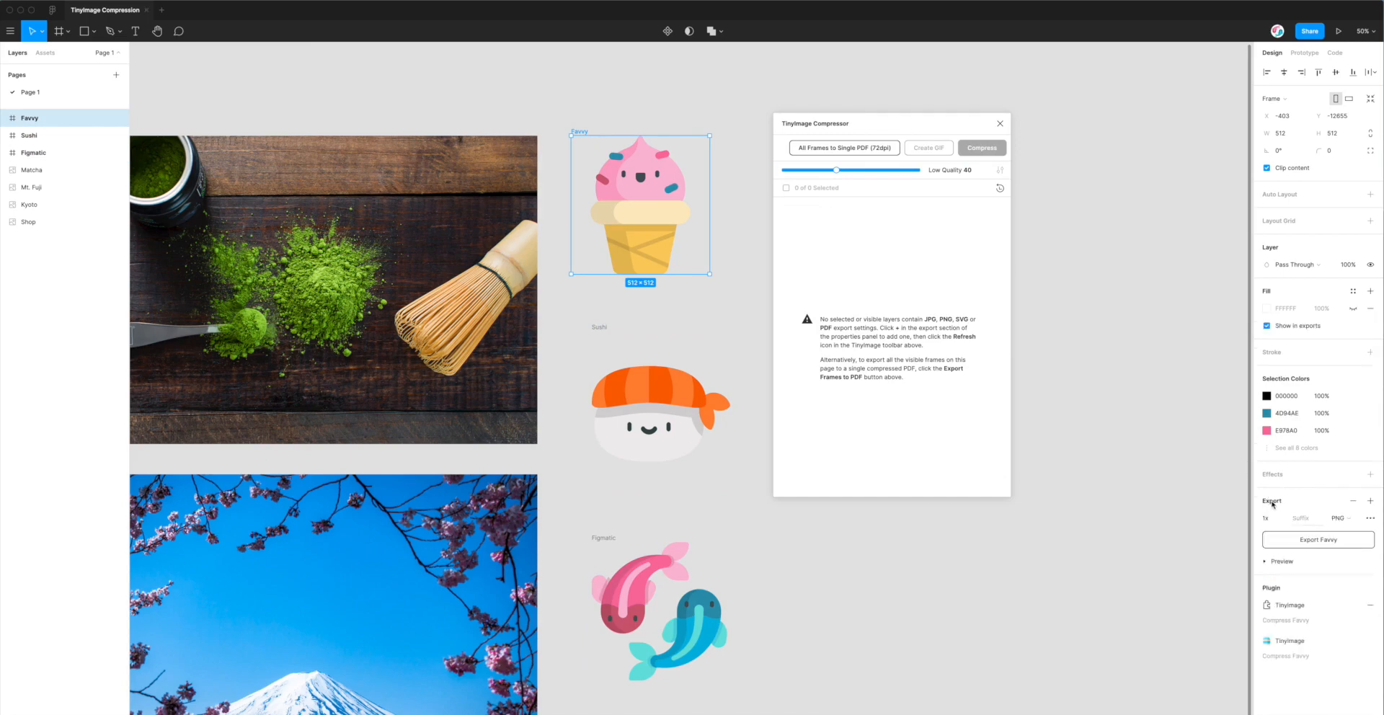
click(1342, 518)
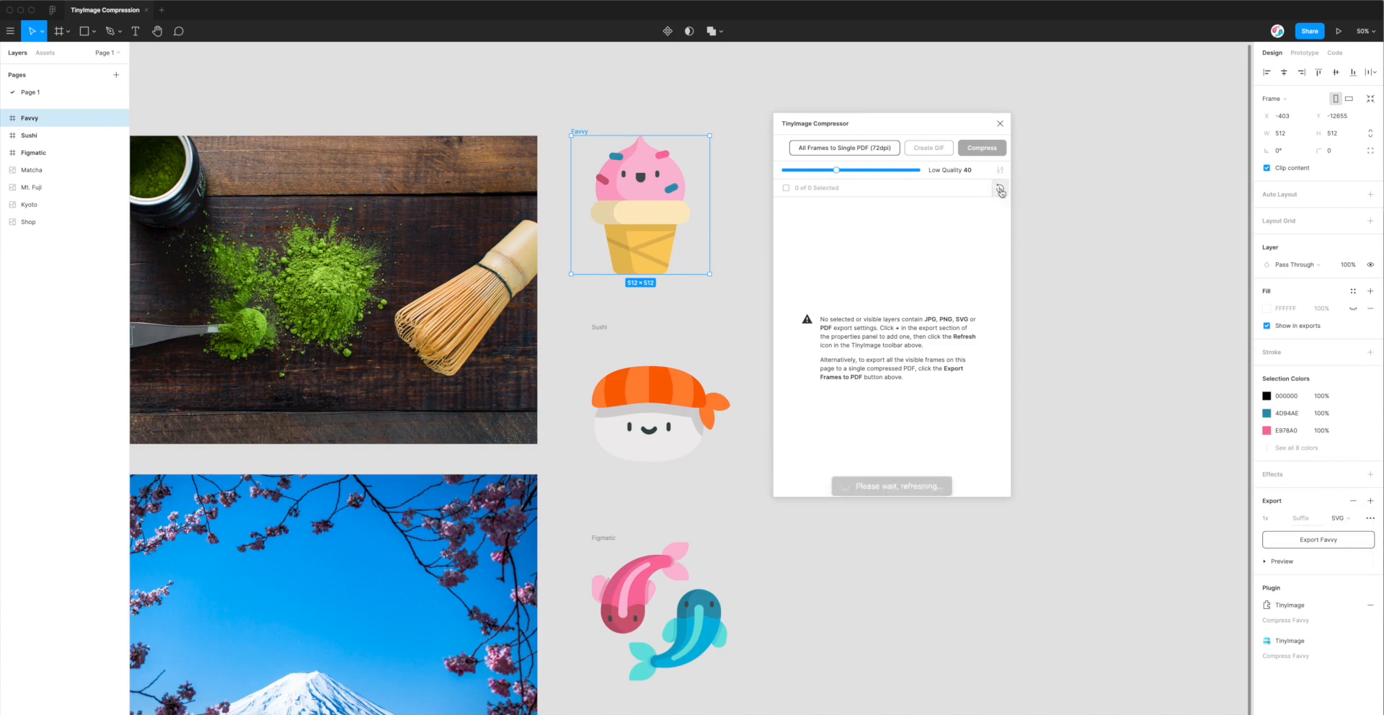
click(1000, 192)
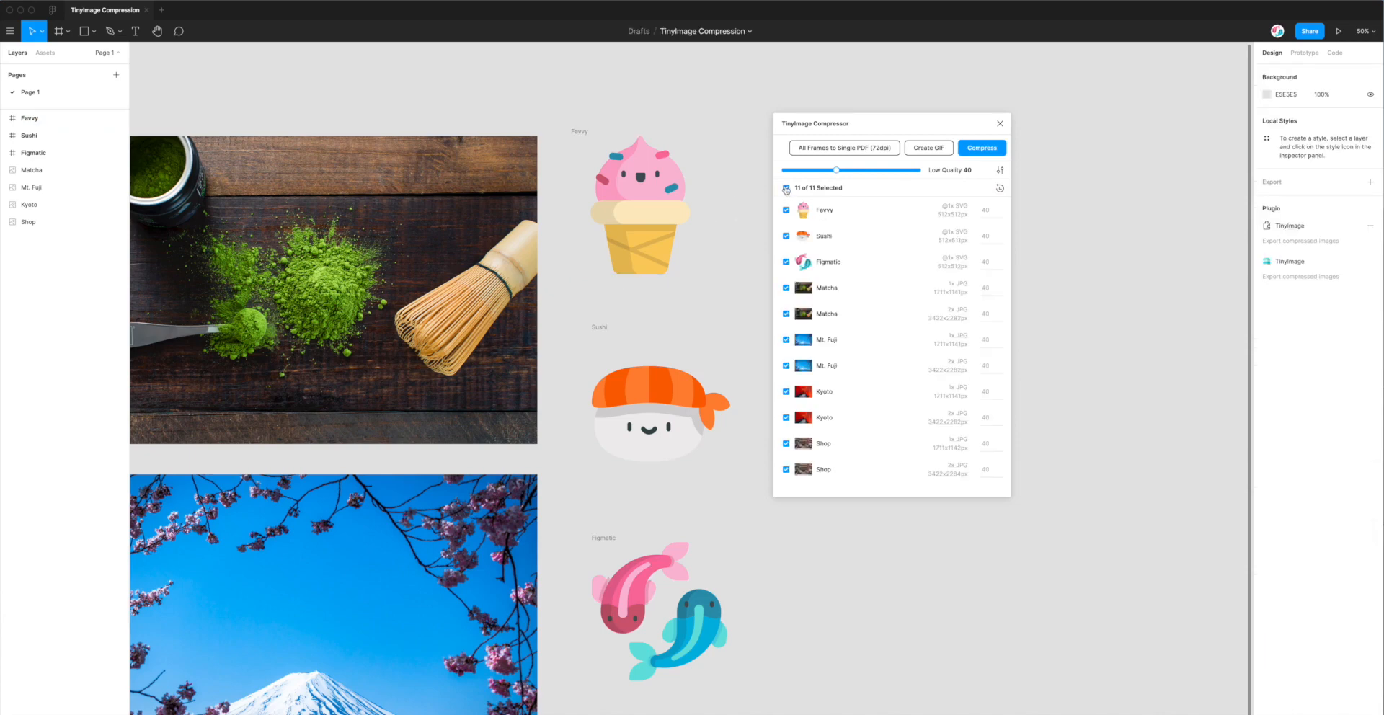
Check only Favvy in the compressor list and sweep its quality slider down to 10
click(786, 188)
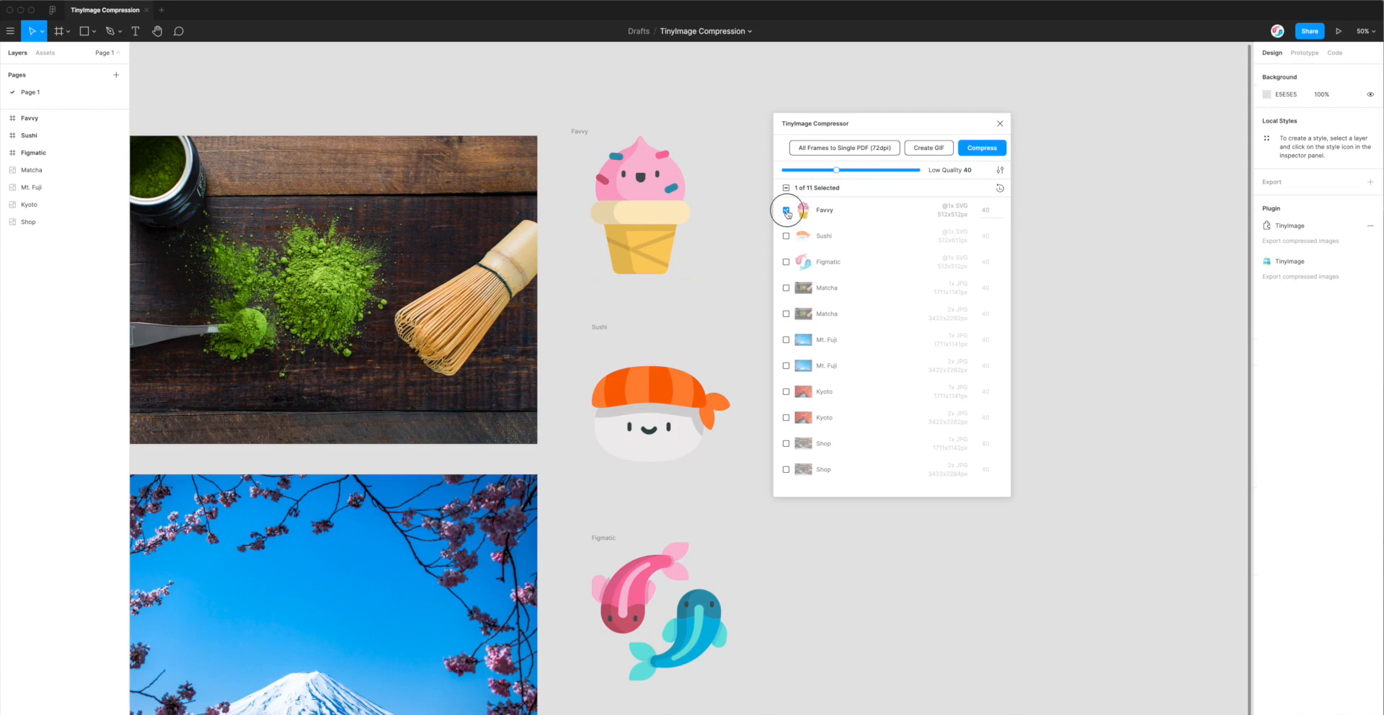
click(786, 209)
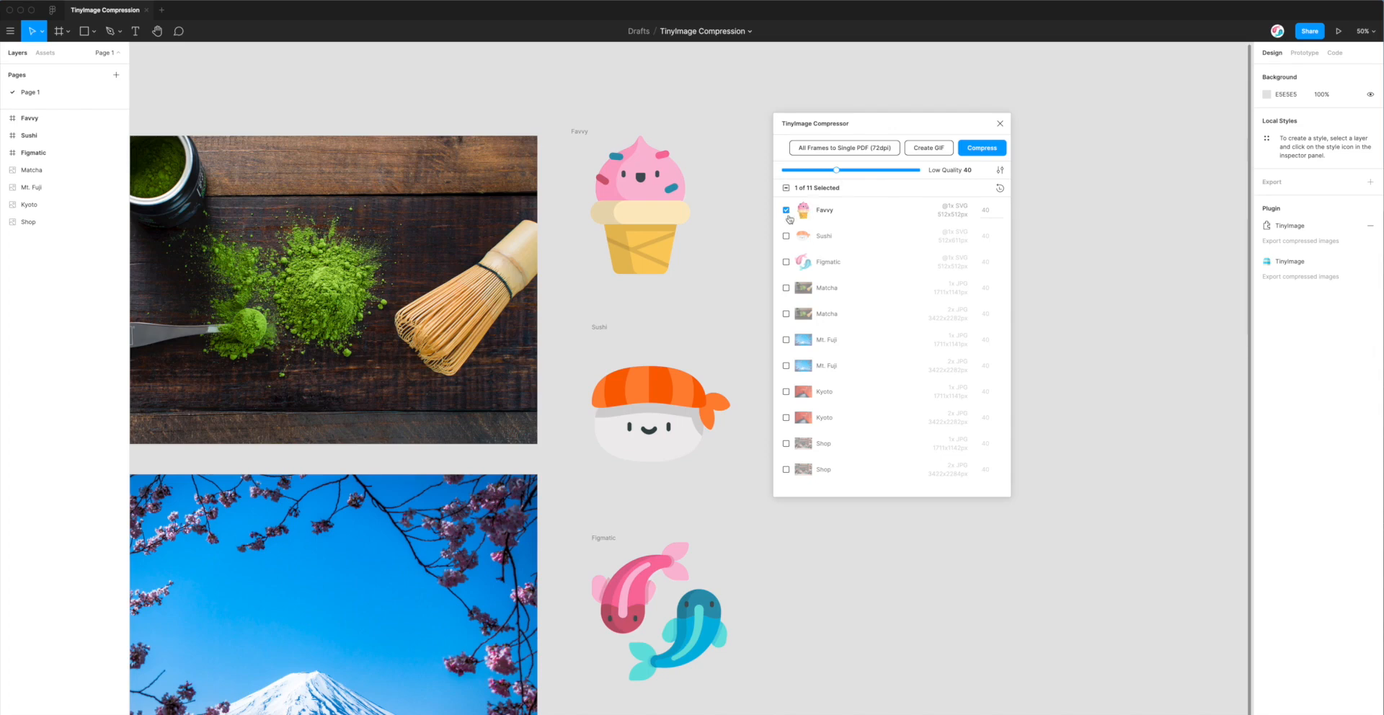
mouse_move(813, 216)
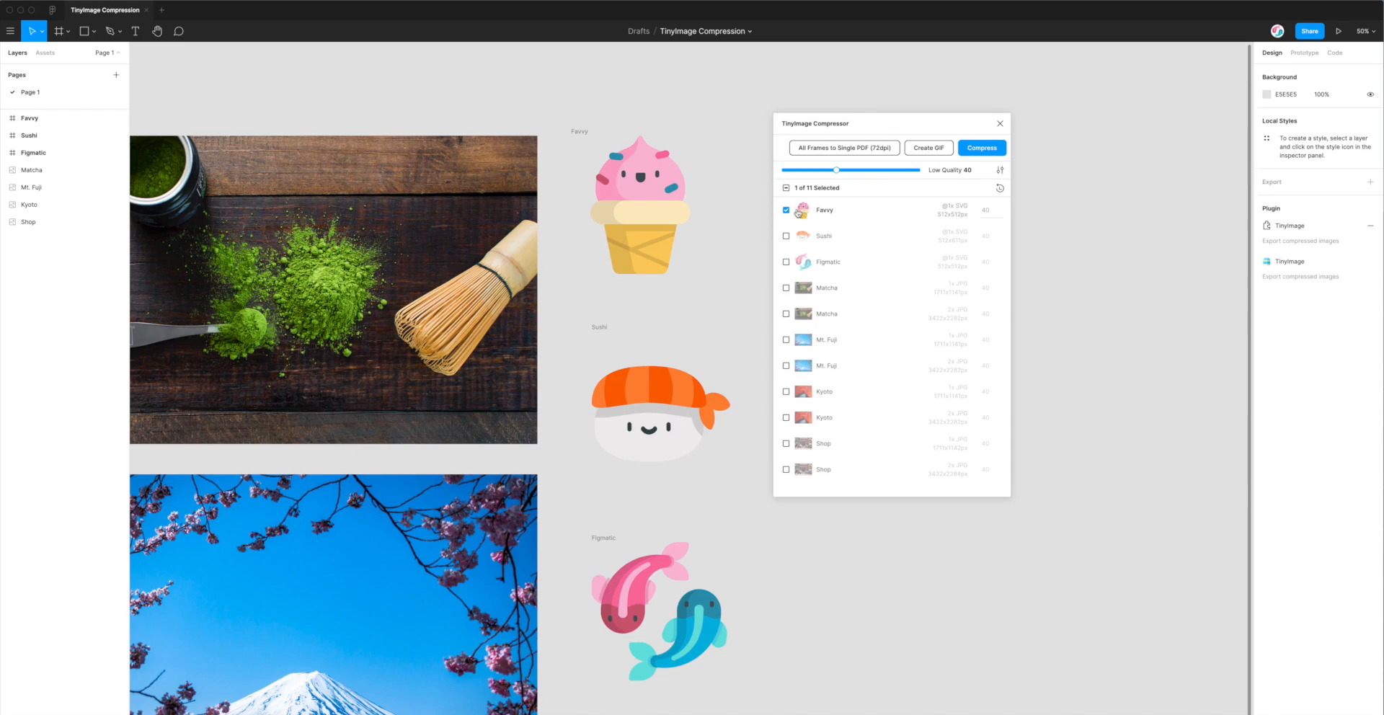
mouse_move(813, 212)
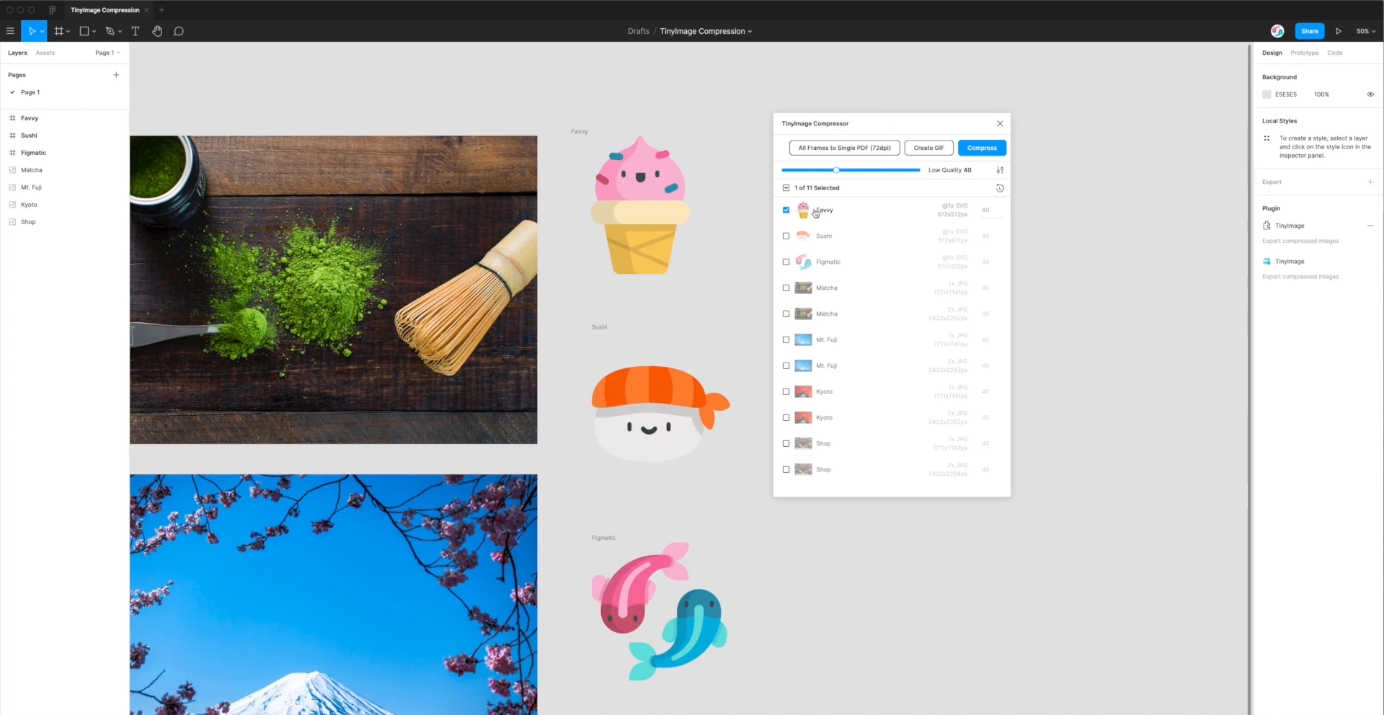
drag(835, 170, 888, 169)
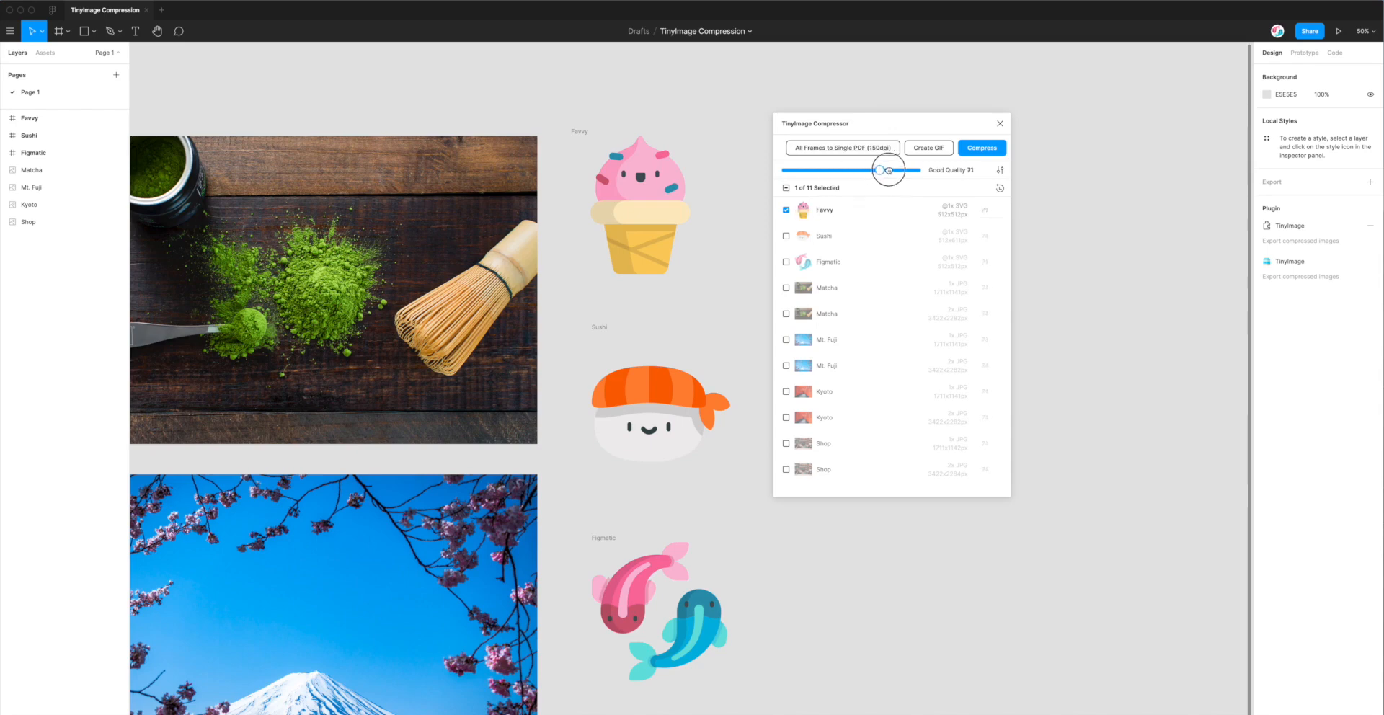
drag(888, 170, 869, 169)
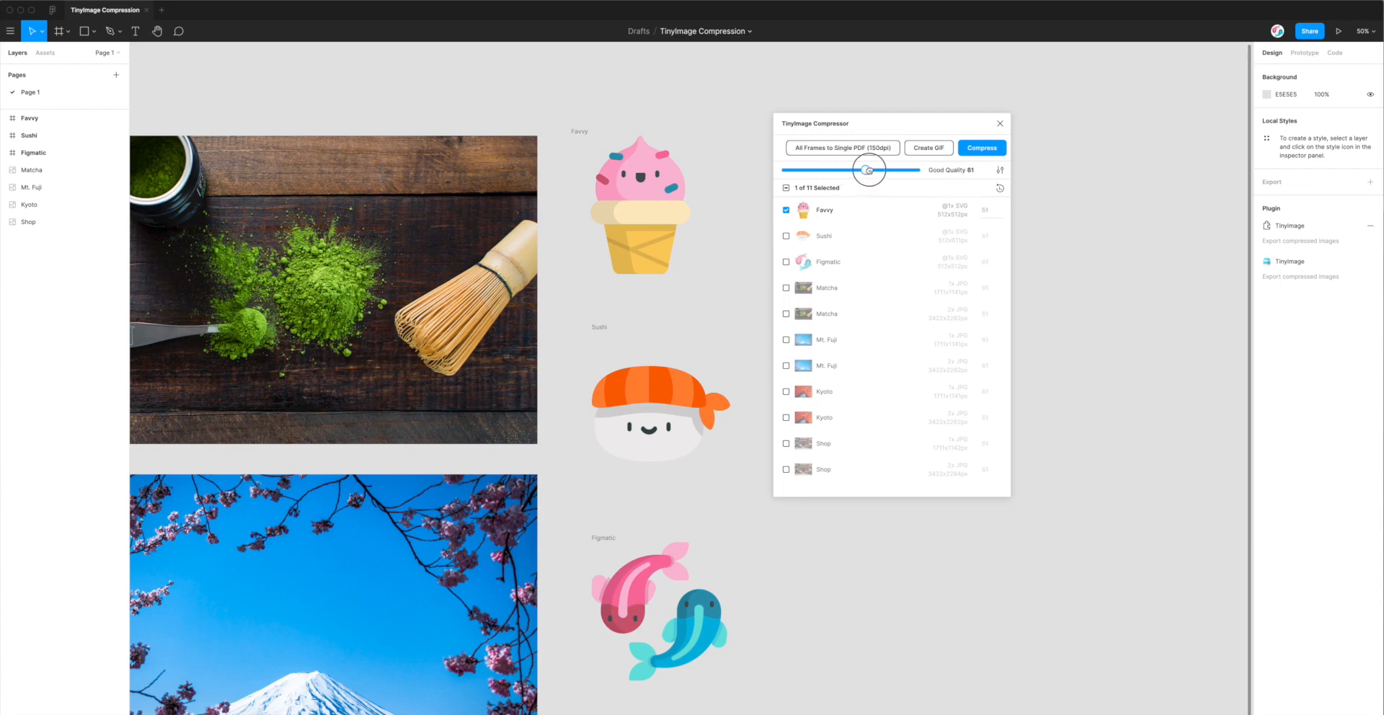
drag(870, 170, 838, 170)
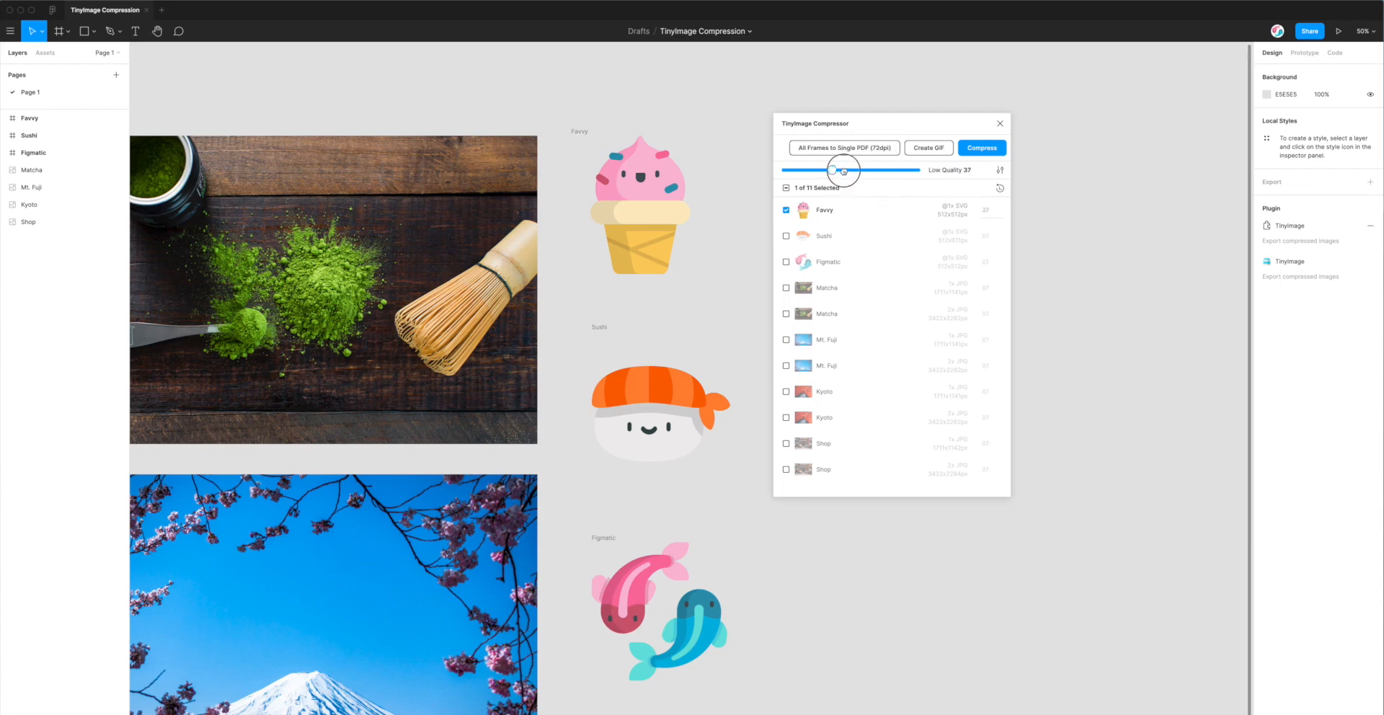
drag(839, 169, 803, 169)
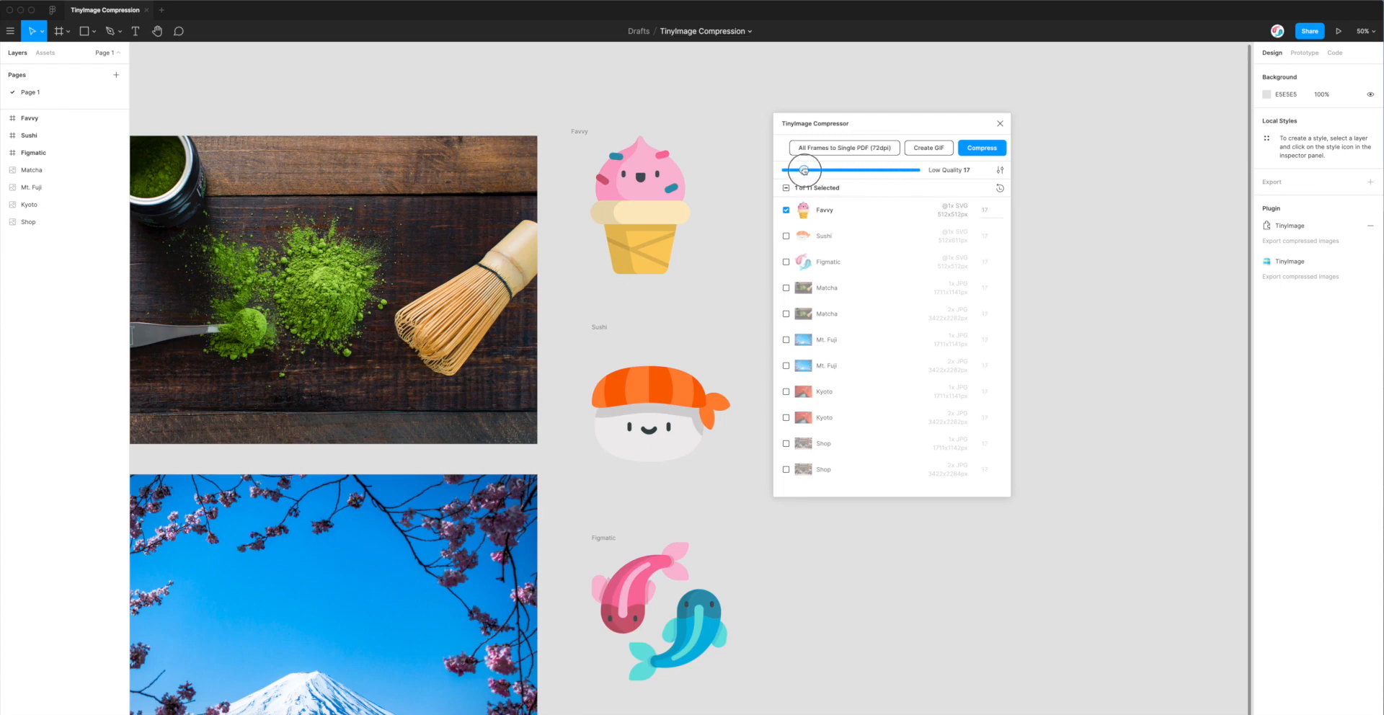
drag(803, 169, 799, 169)
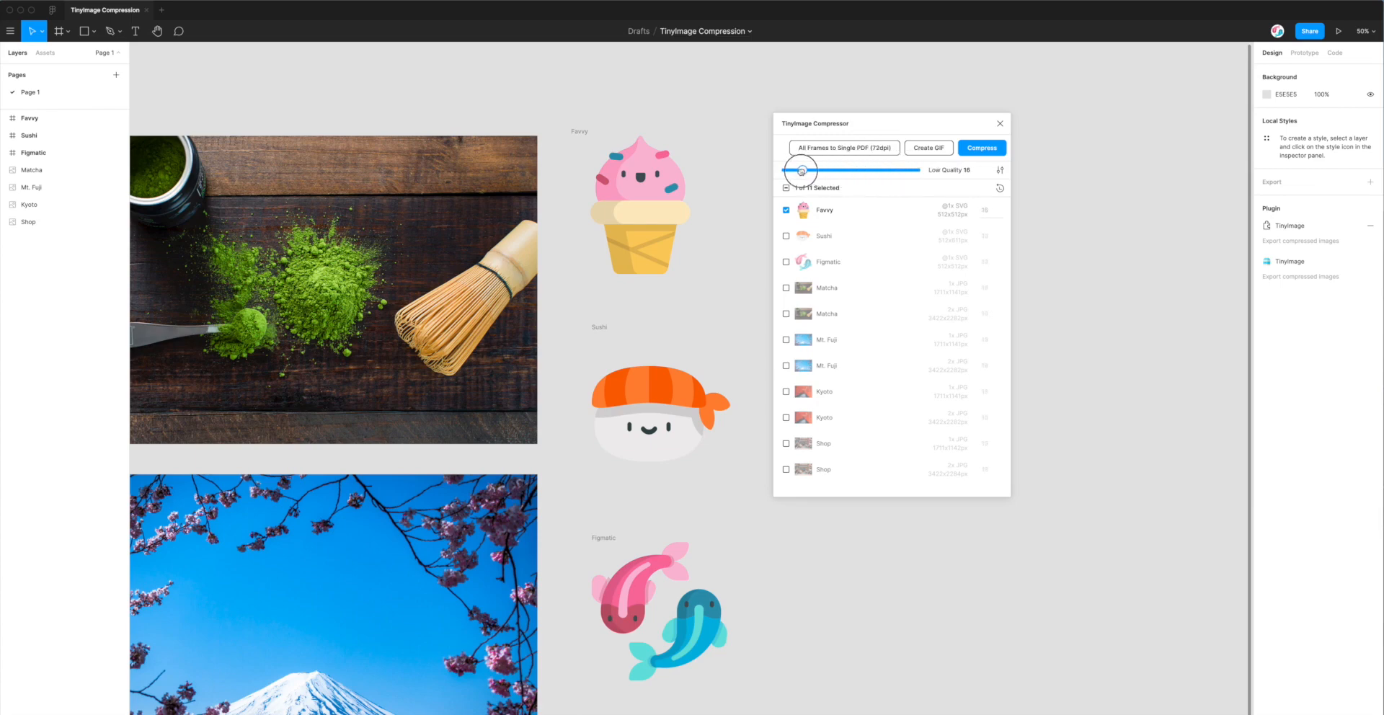
drag(802, 169, 799, 169)
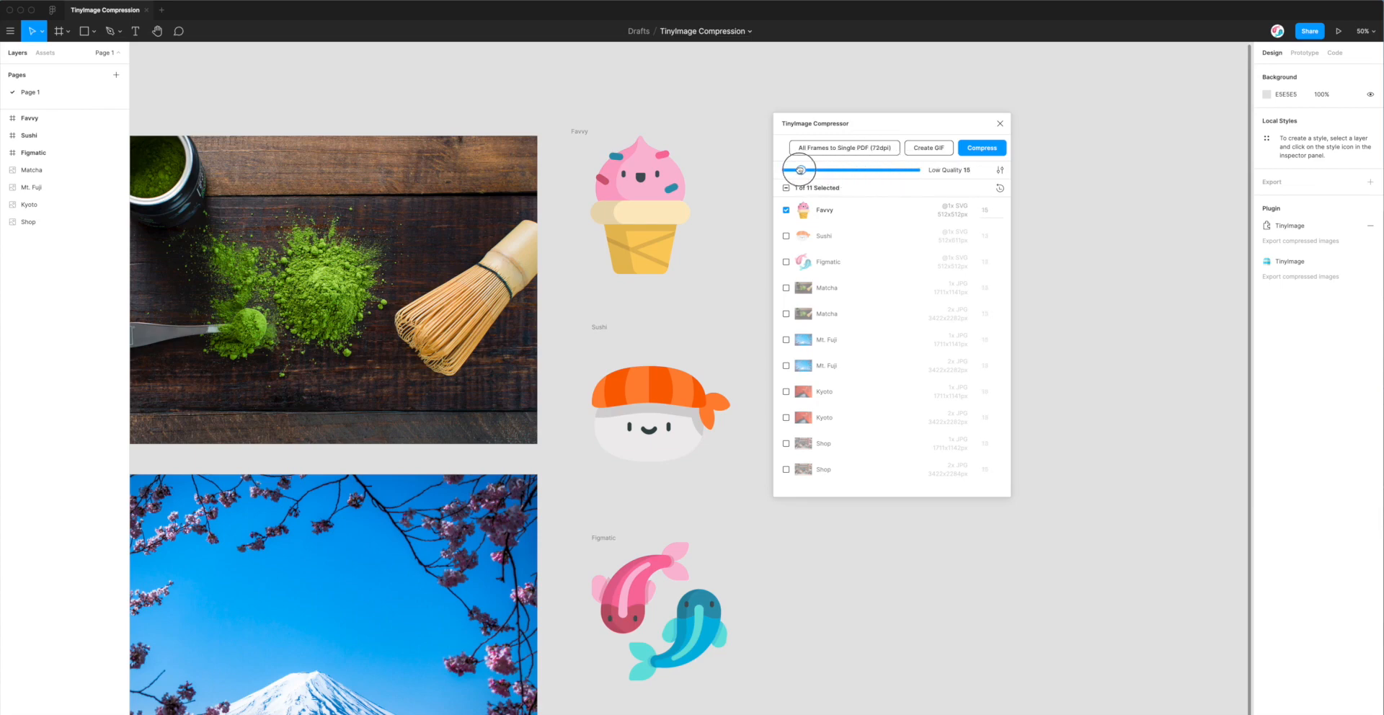
drag(797, 169, 794, 169)
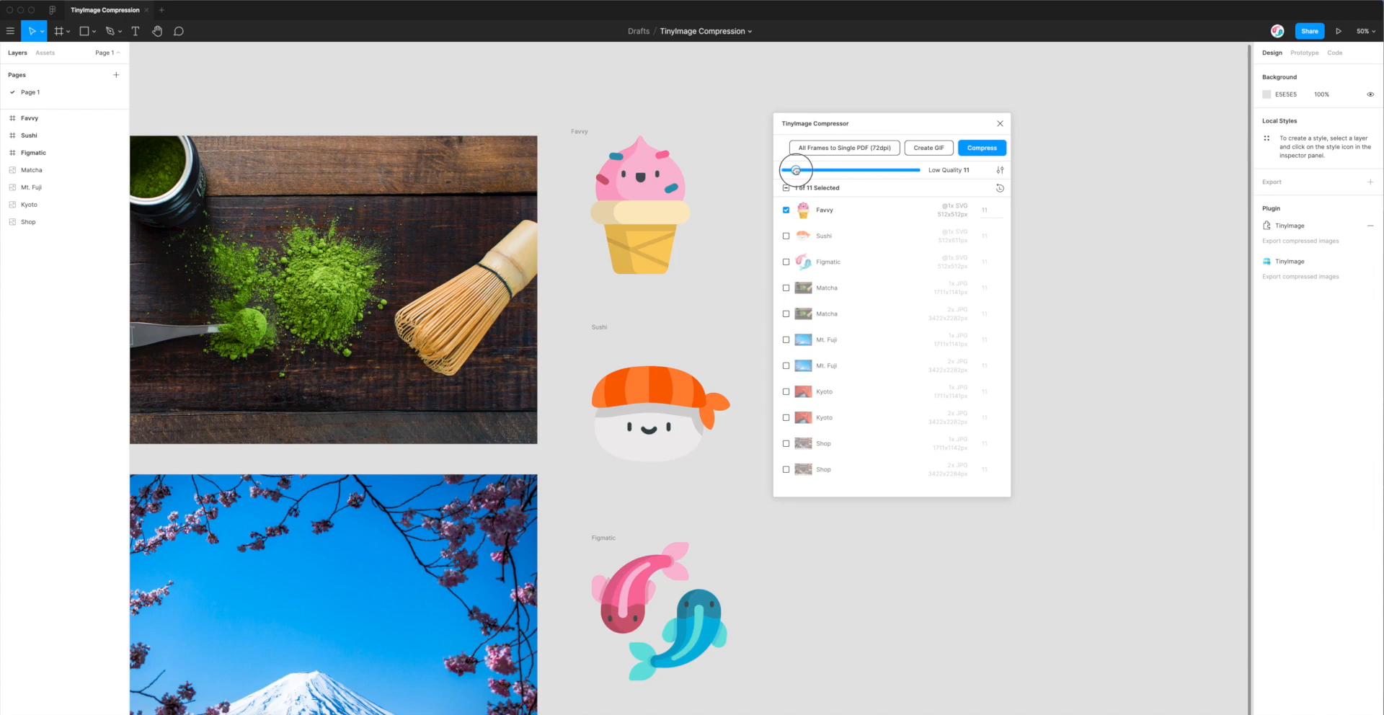
drag(796, 170, 795, 170)
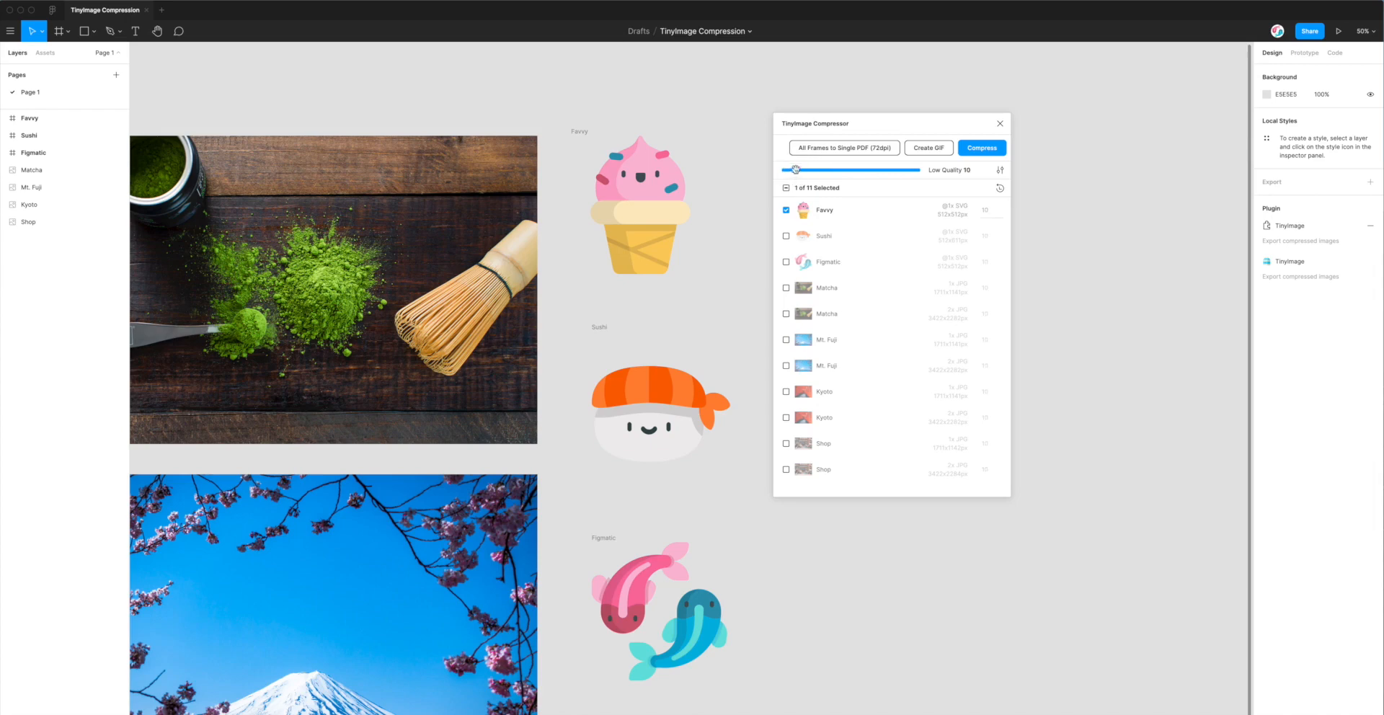
Settle Favvy's compression quality at Low Quality 20
drag(795, 169, 905, 170)
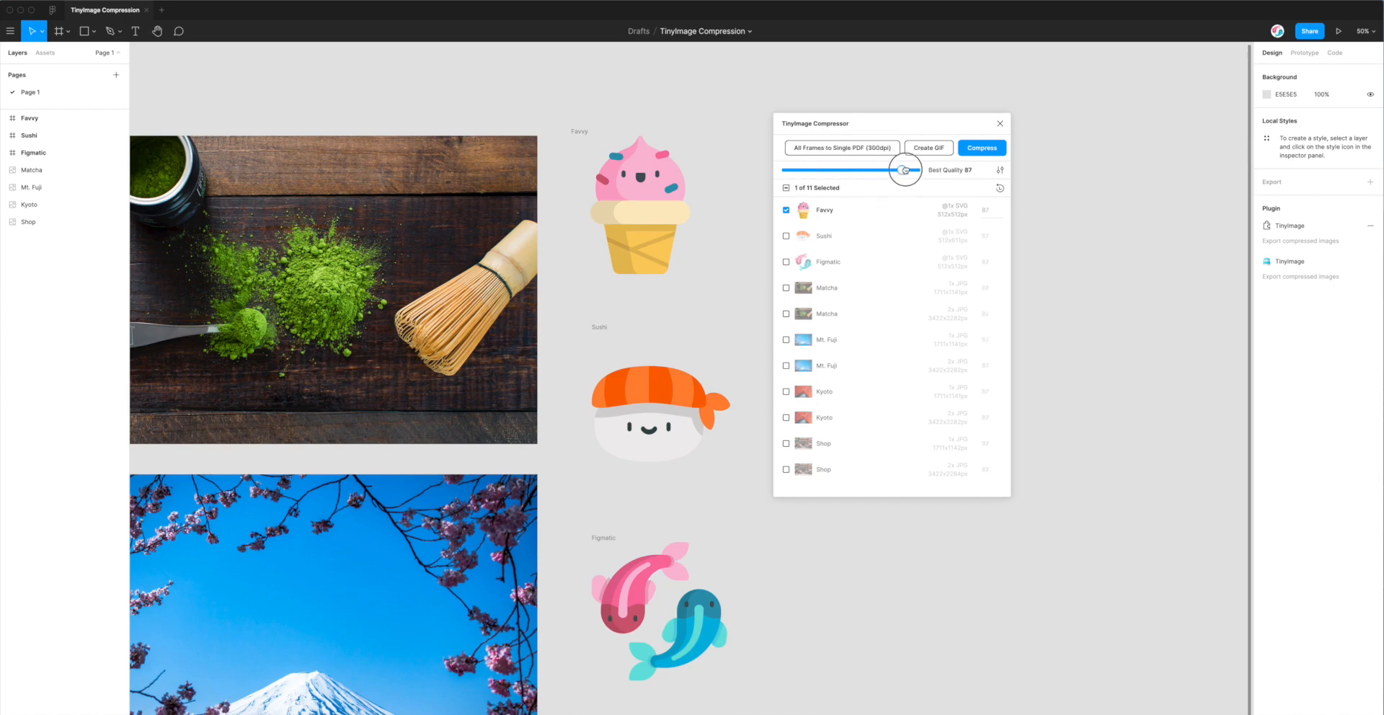
drag(904, 169, 931, 170)
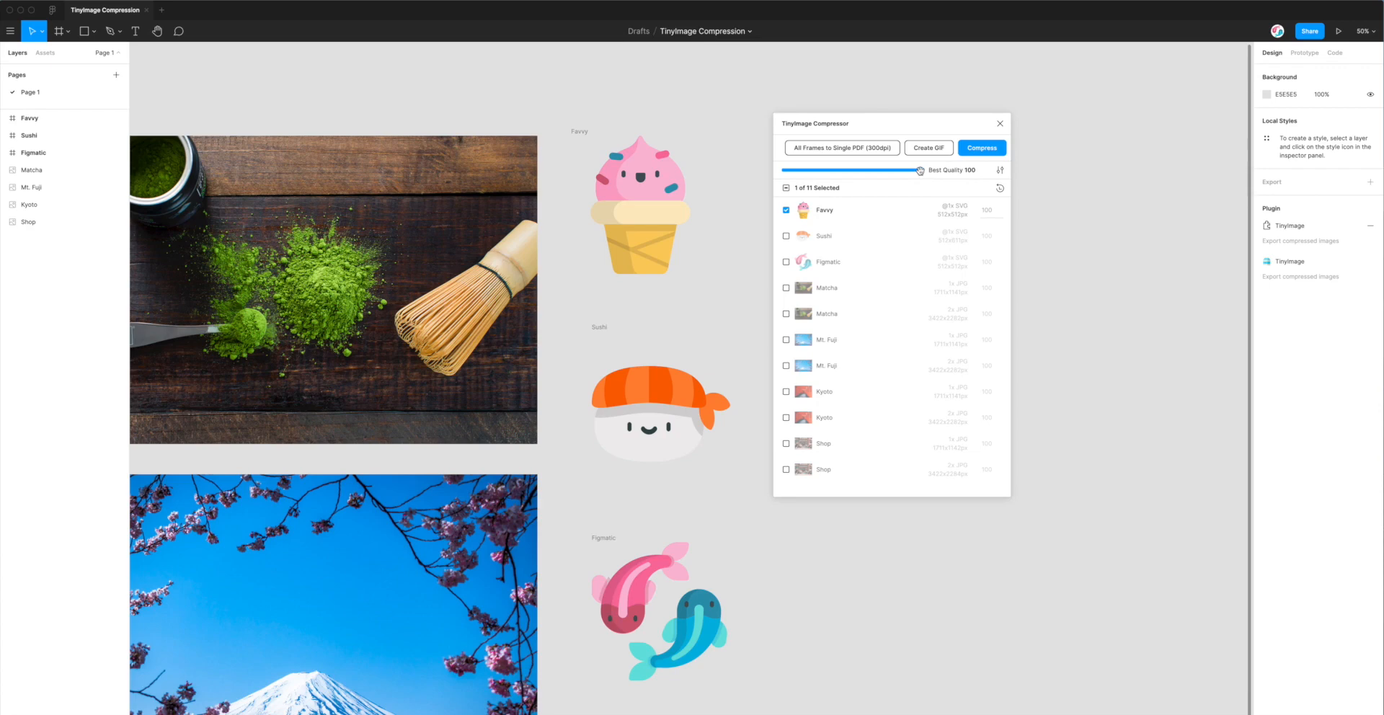
drag(914, 170, 853, 170)
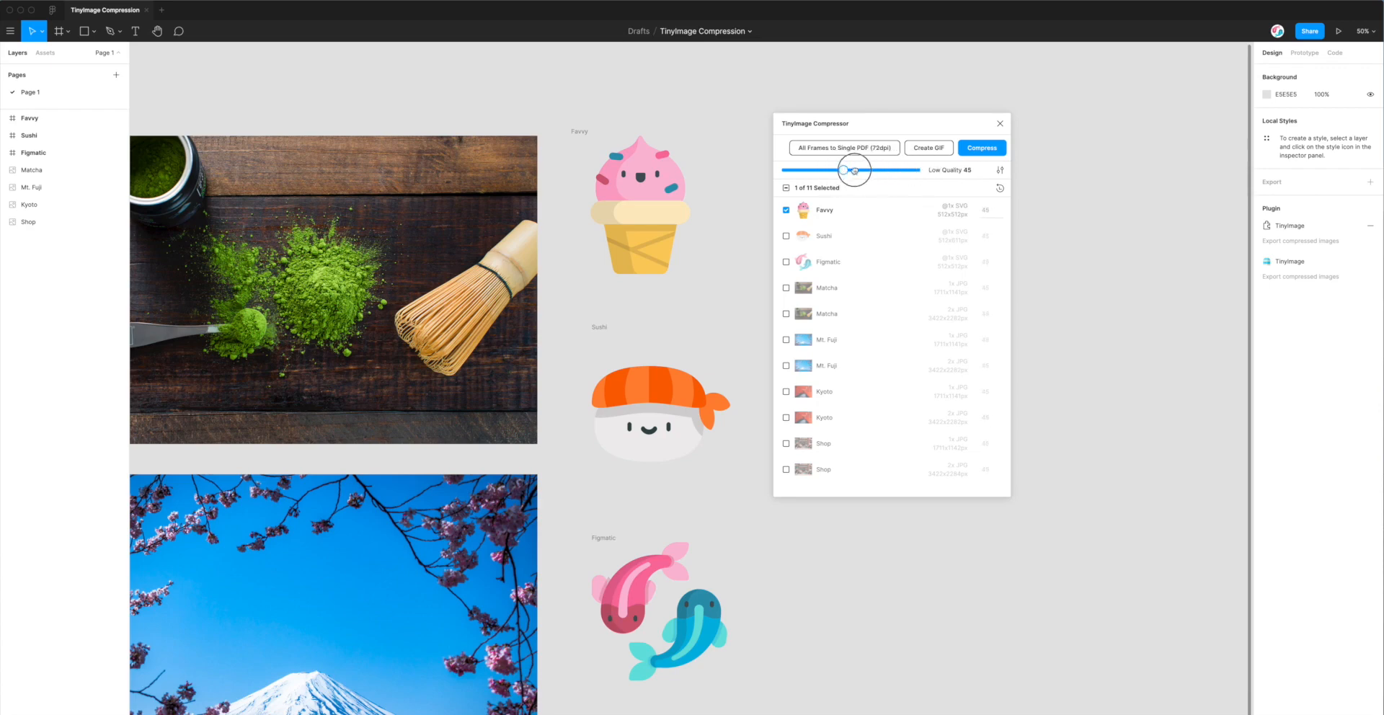
drag(852, 170, 837, 169)
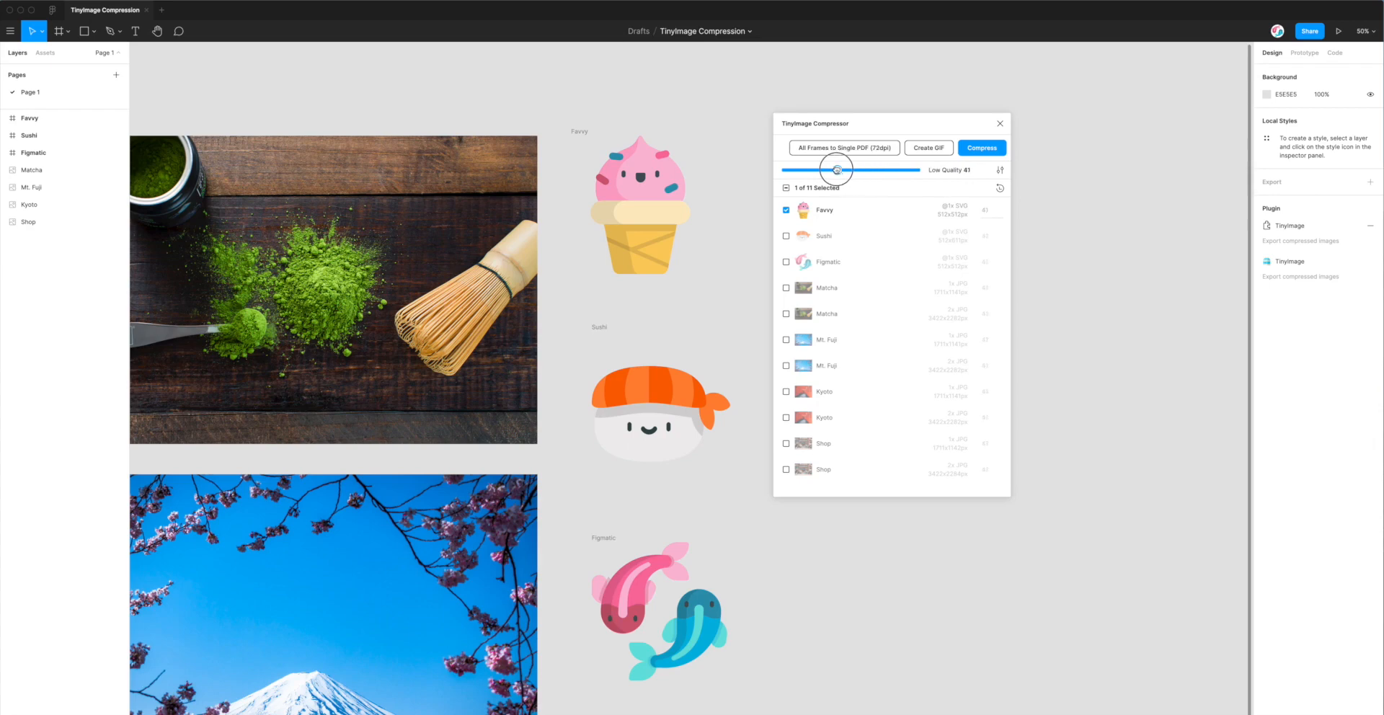
drag(837, 169, 828, 169)
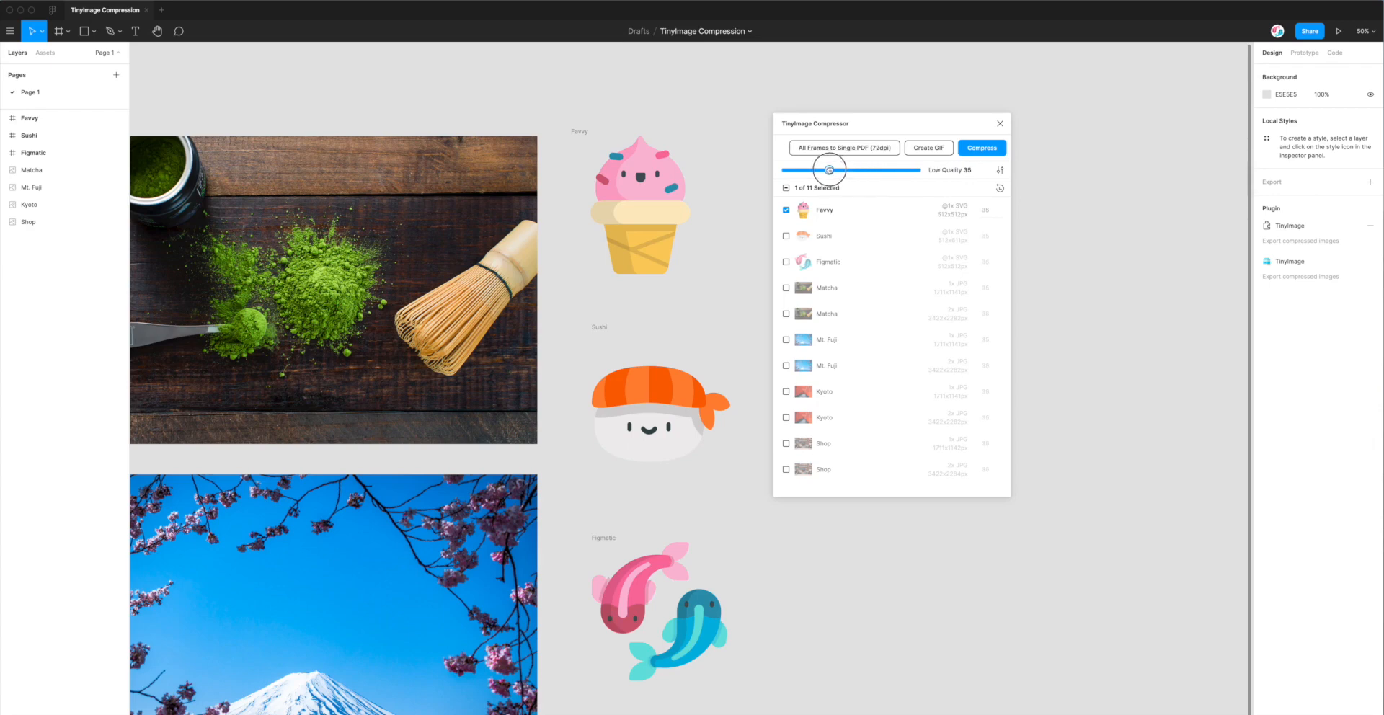
drag(830, 169, 822, 169)
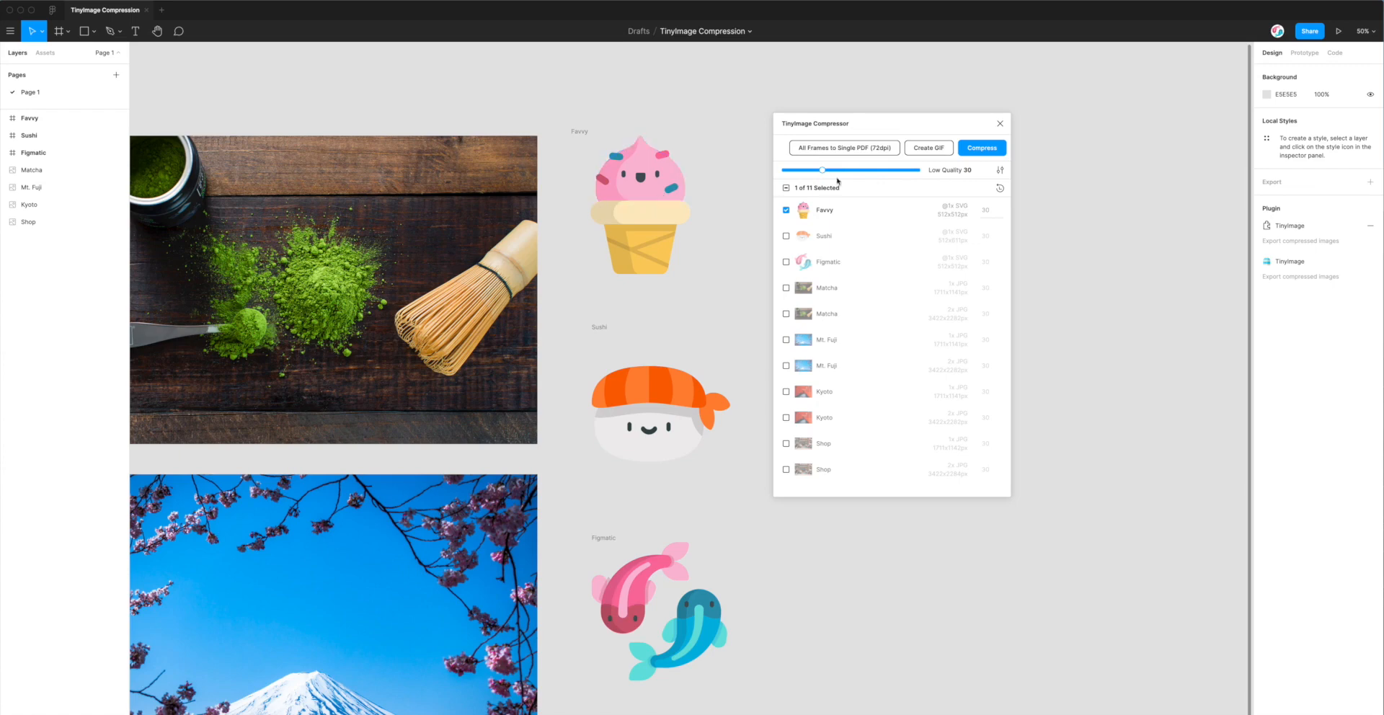
mouse_move(721, 214)
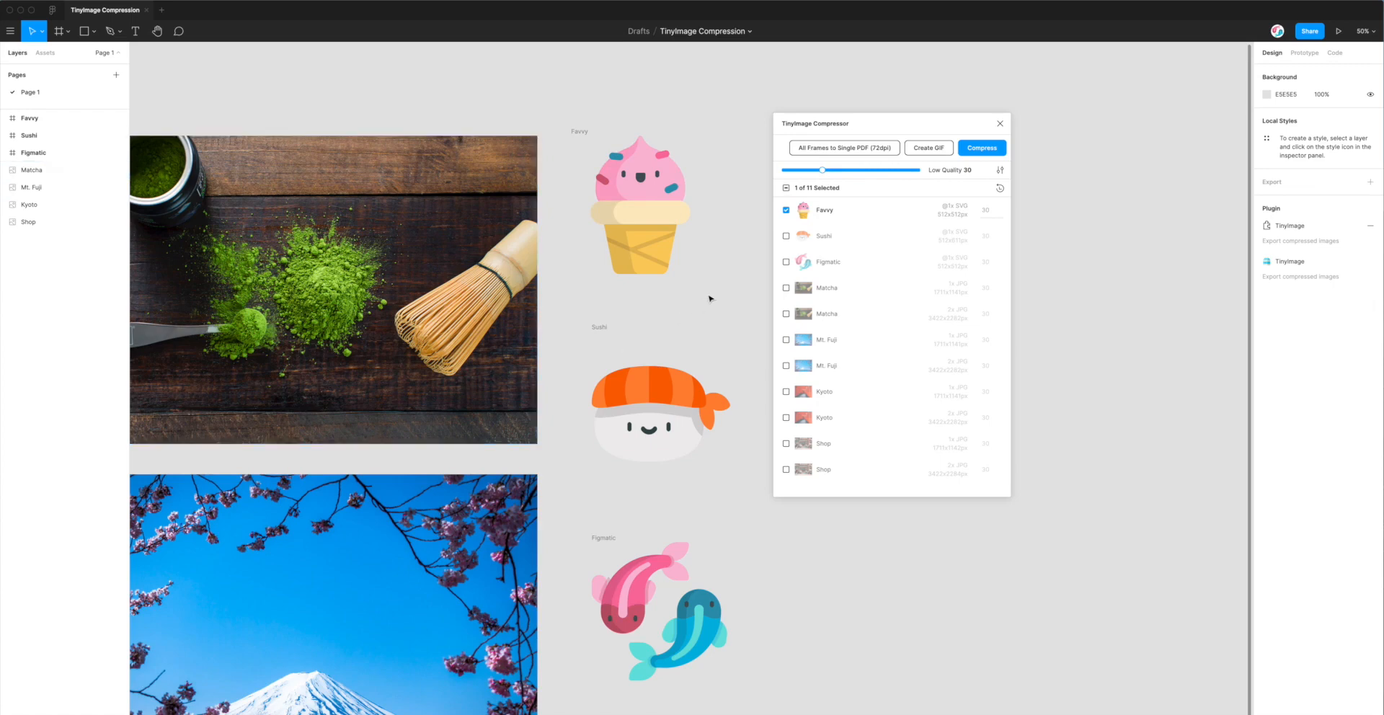
drag(822, 169, 806, 168)
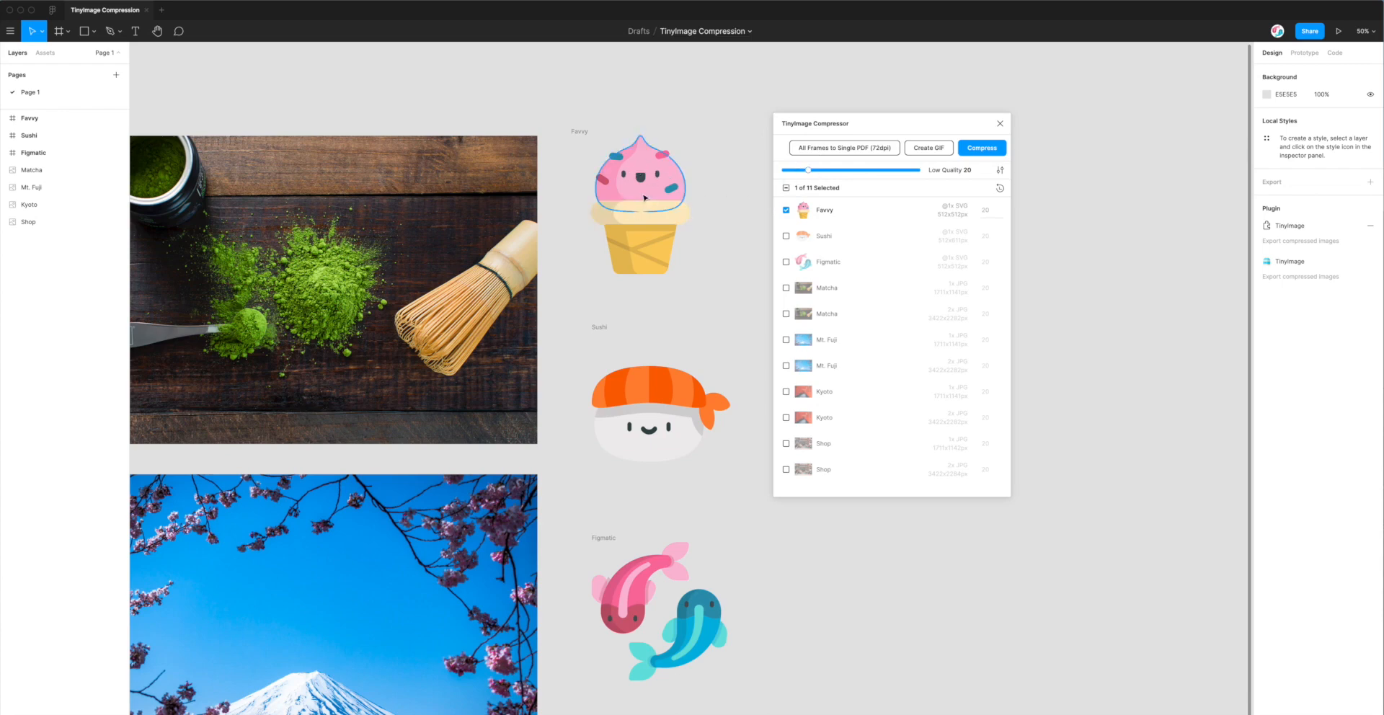
mouse_move(648, 197)
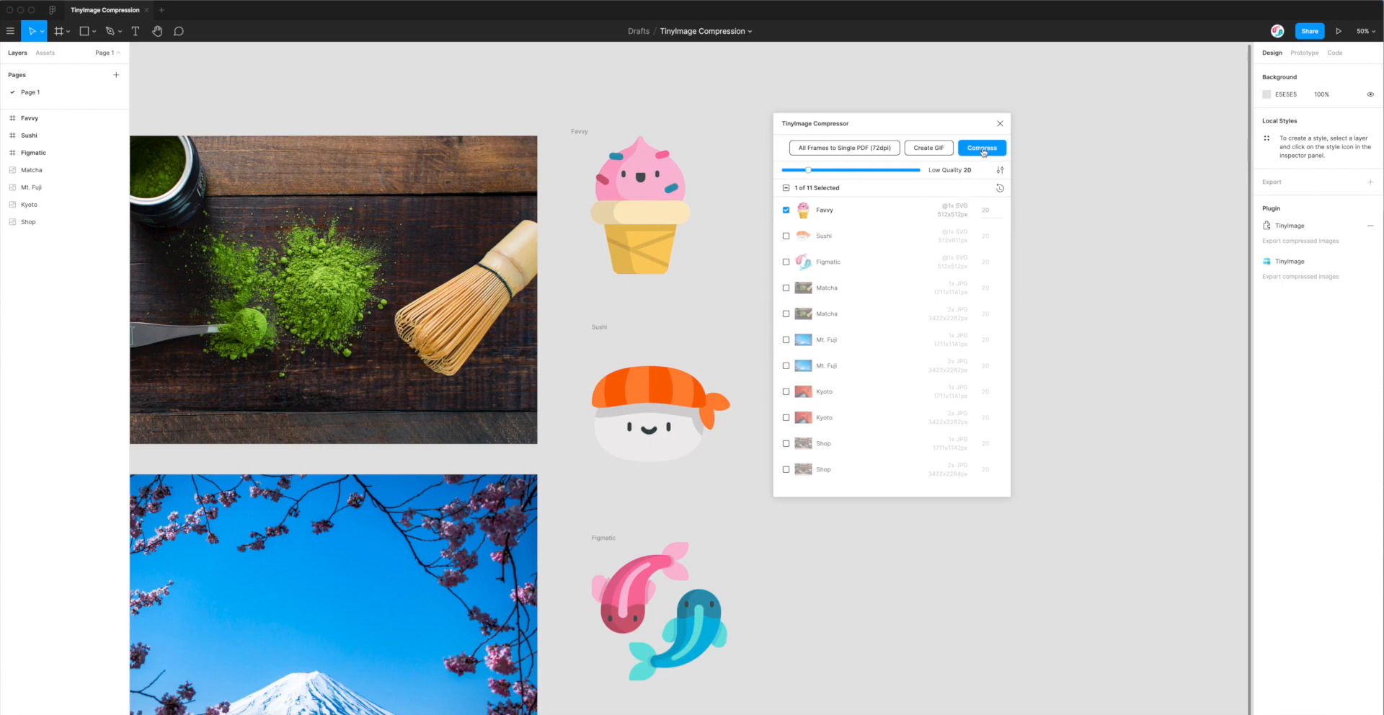
Compress Favvy and save Favvy-512-512.svg to the Desktop, saving 74% (4.17 KB)
click(980, 148)
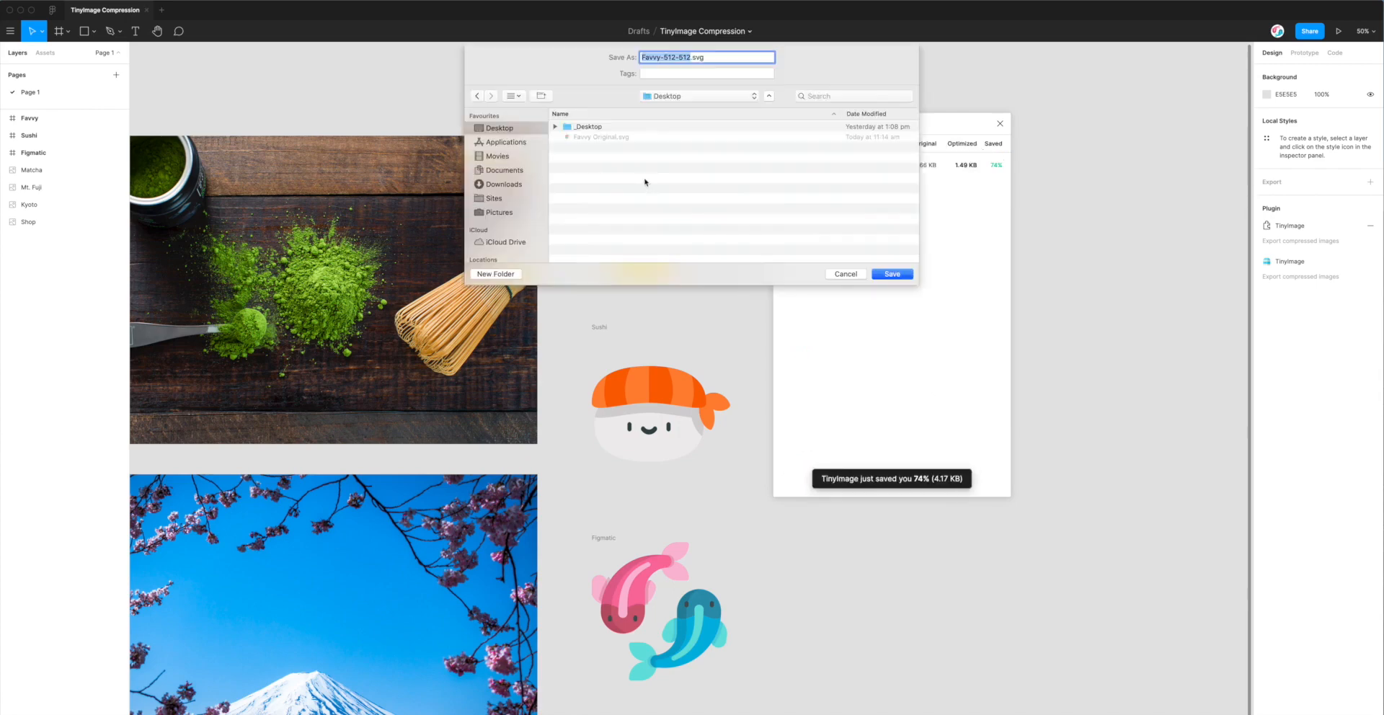
mouse_move(782, 276)
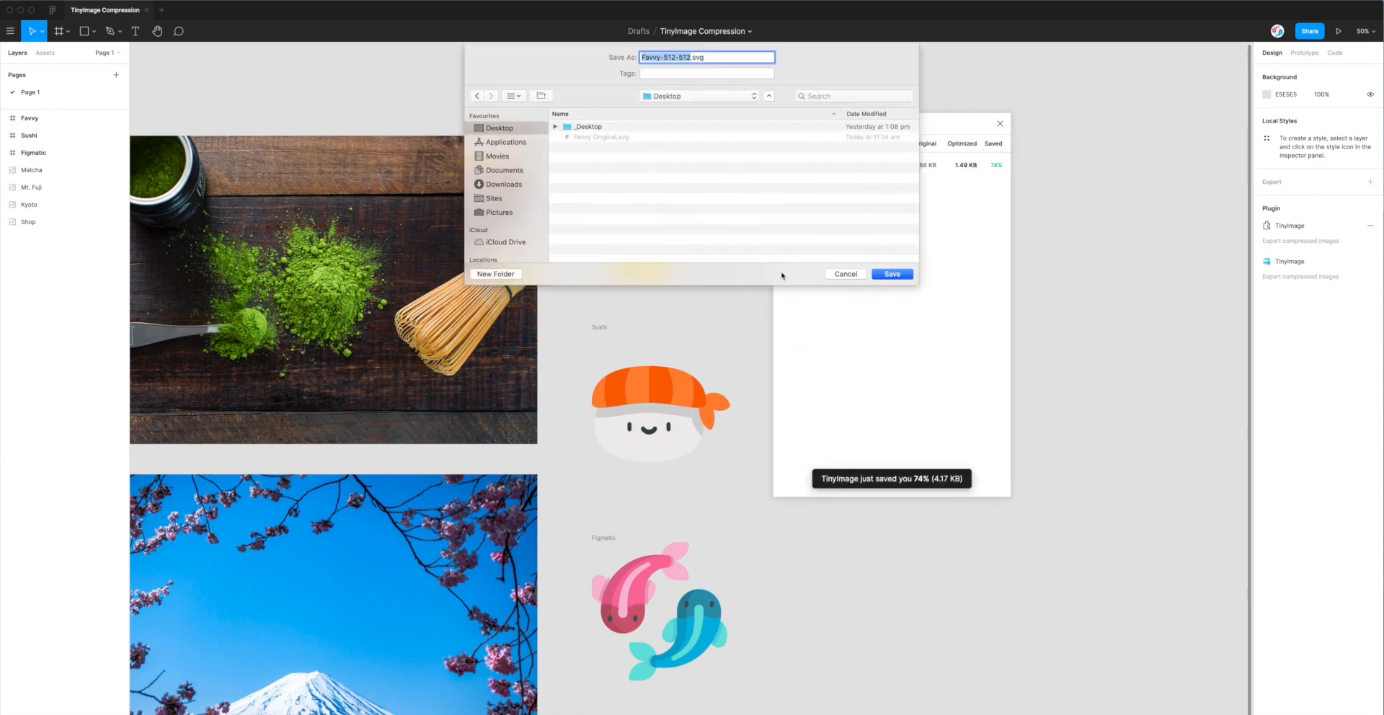
mouse_move(799, 275)
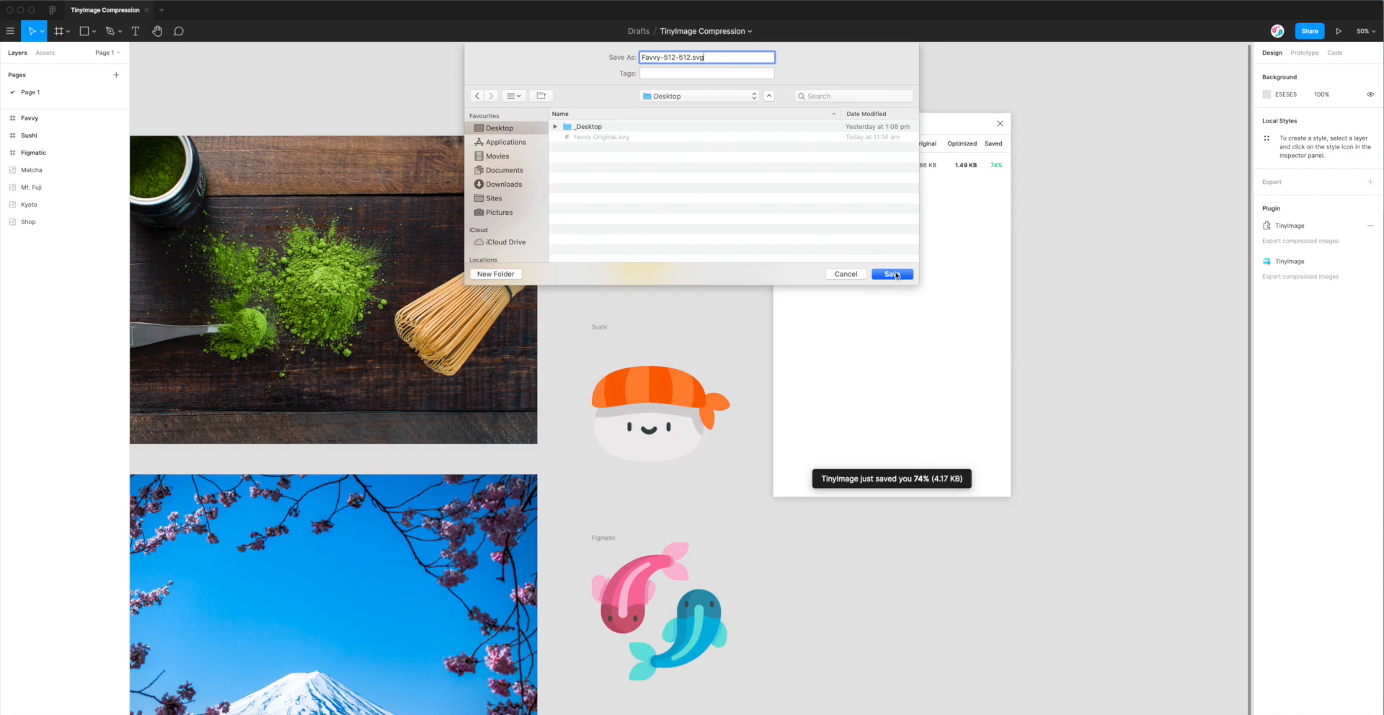
click(892, 274)
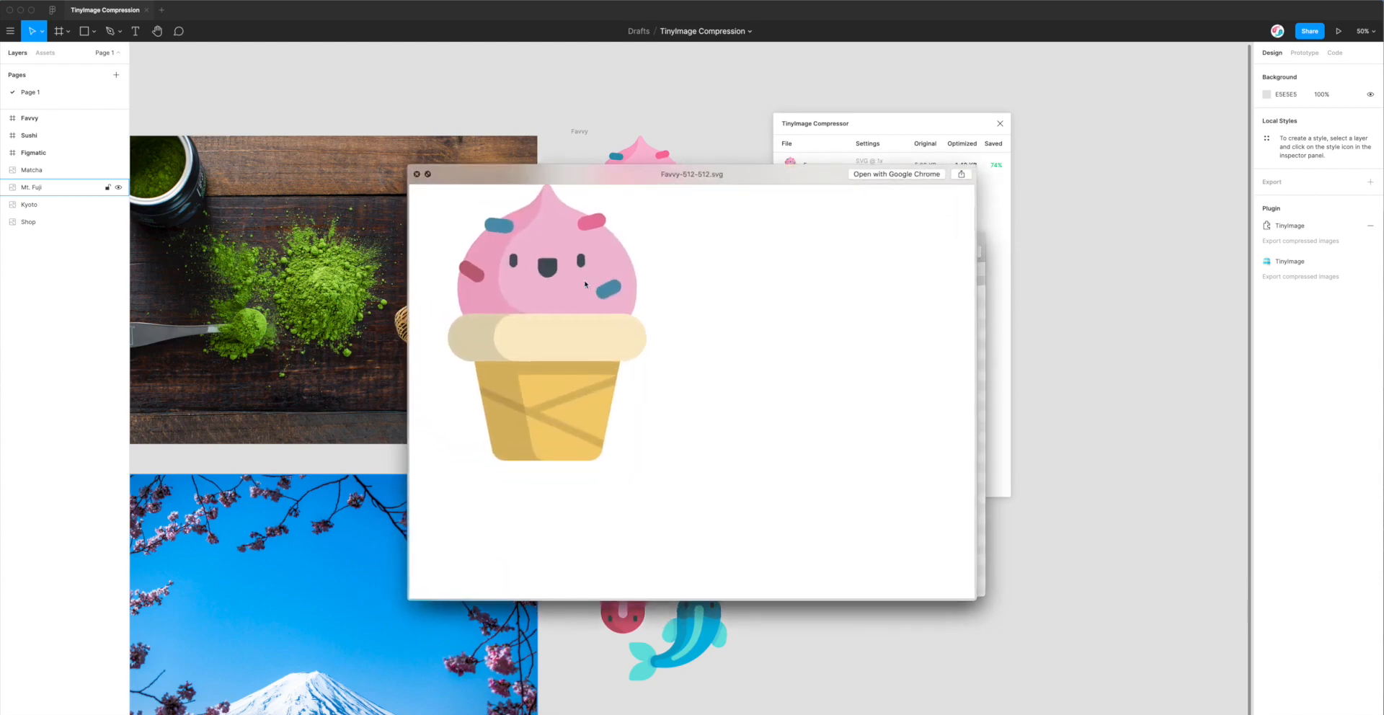
mouse_move(557, 300)
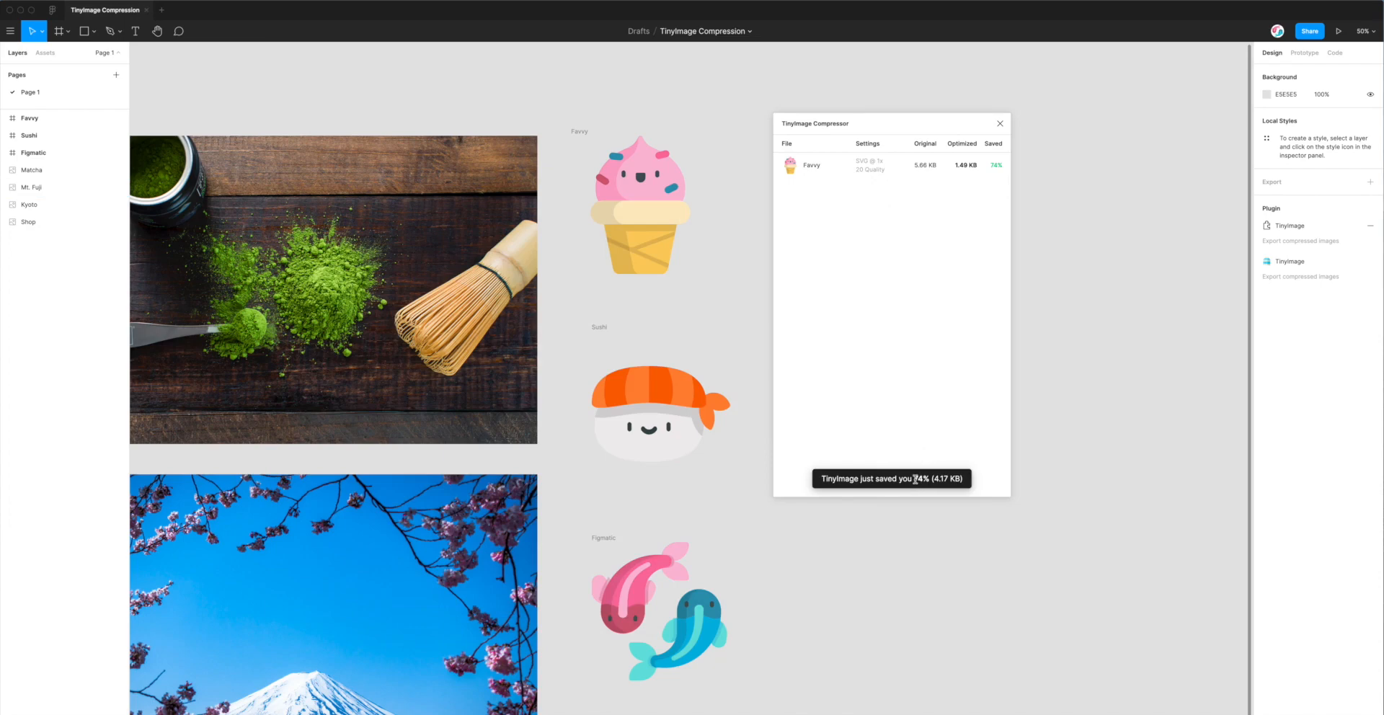
mouse_move(933, 479)
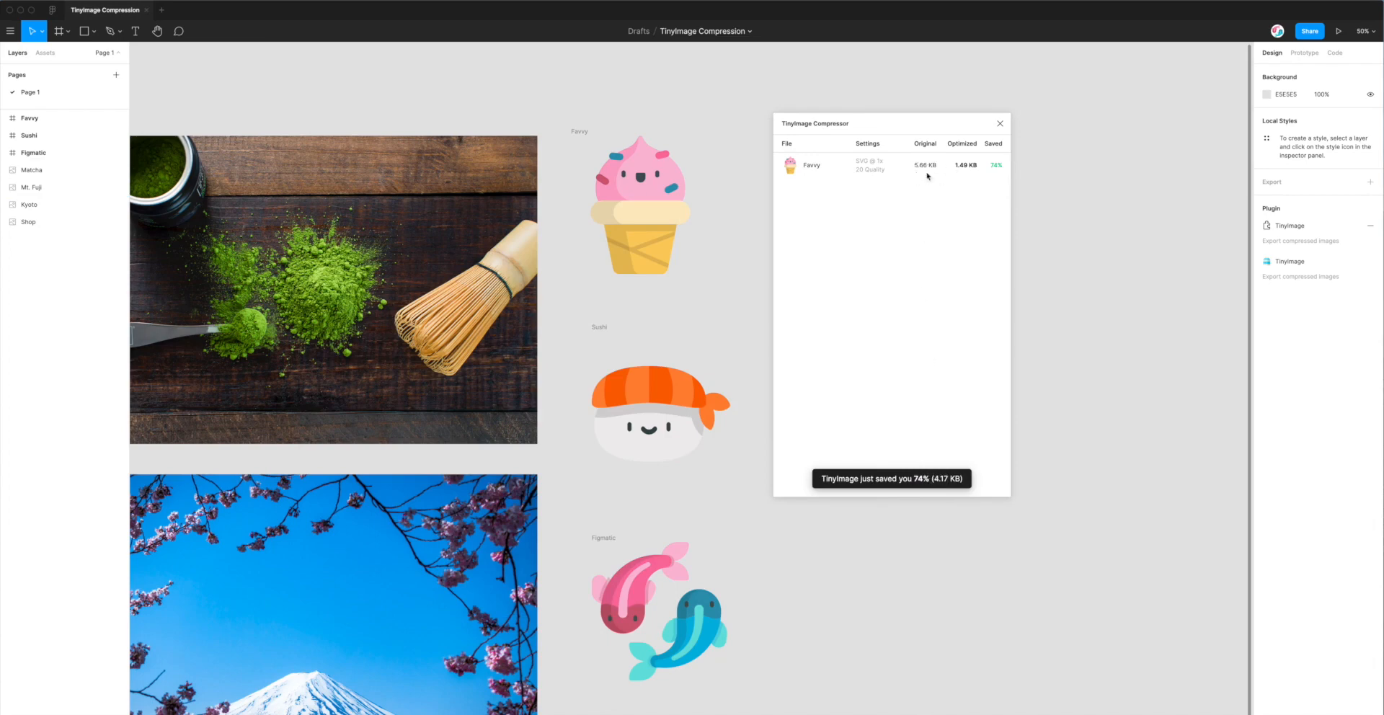
mouse_move(918, 166)
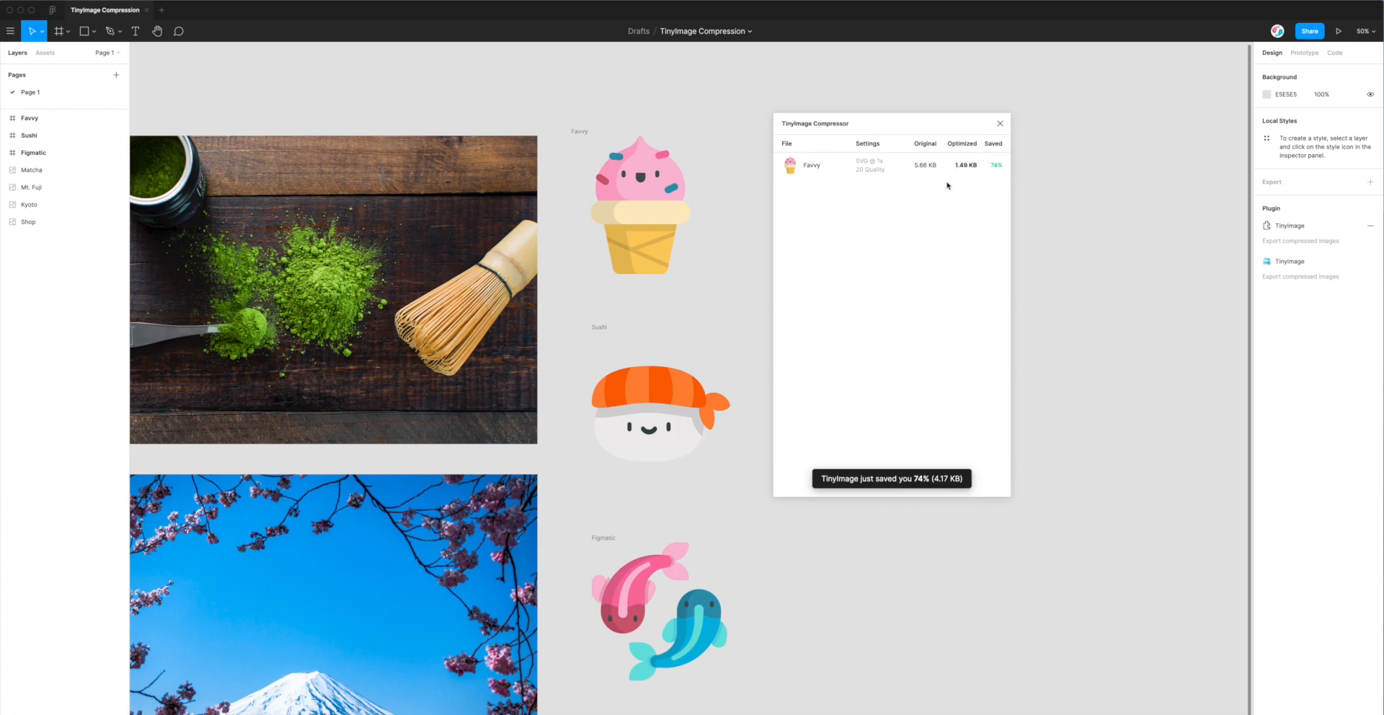
mouse_move(960, 165)
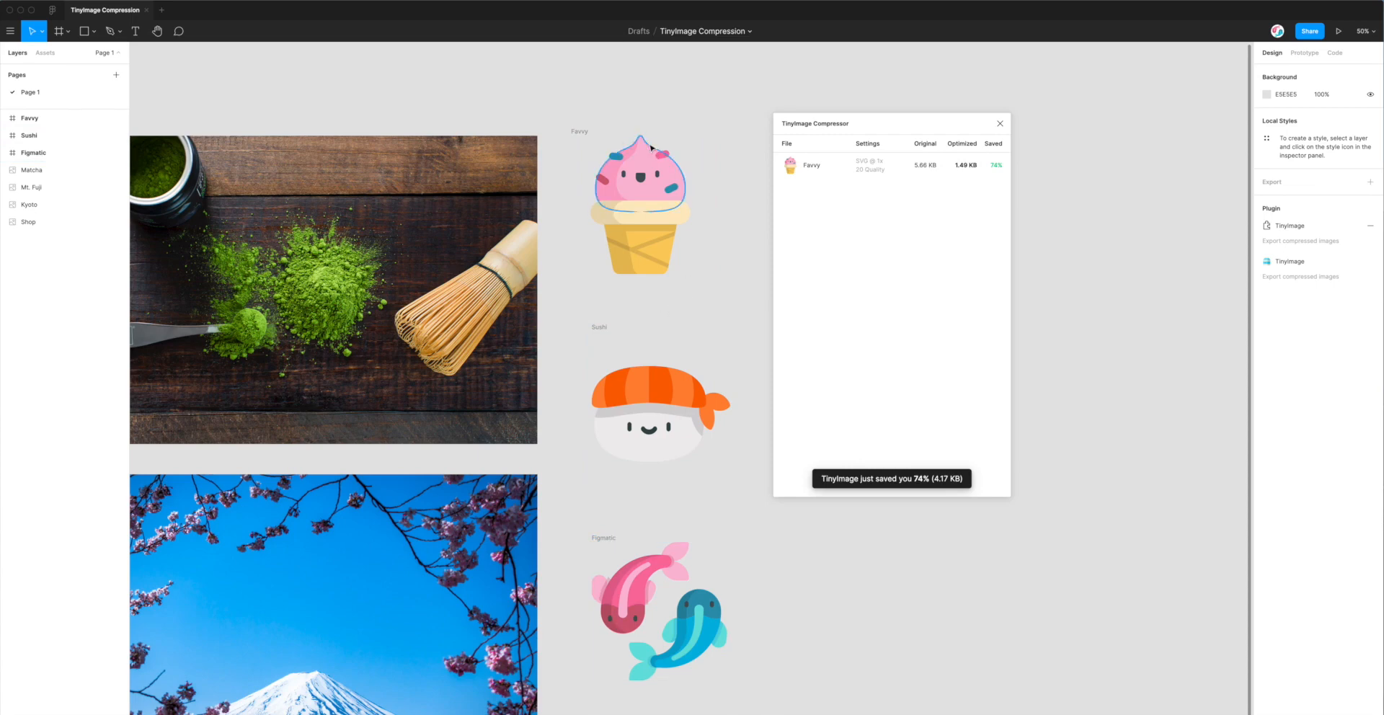
mouse_move(741, 187)
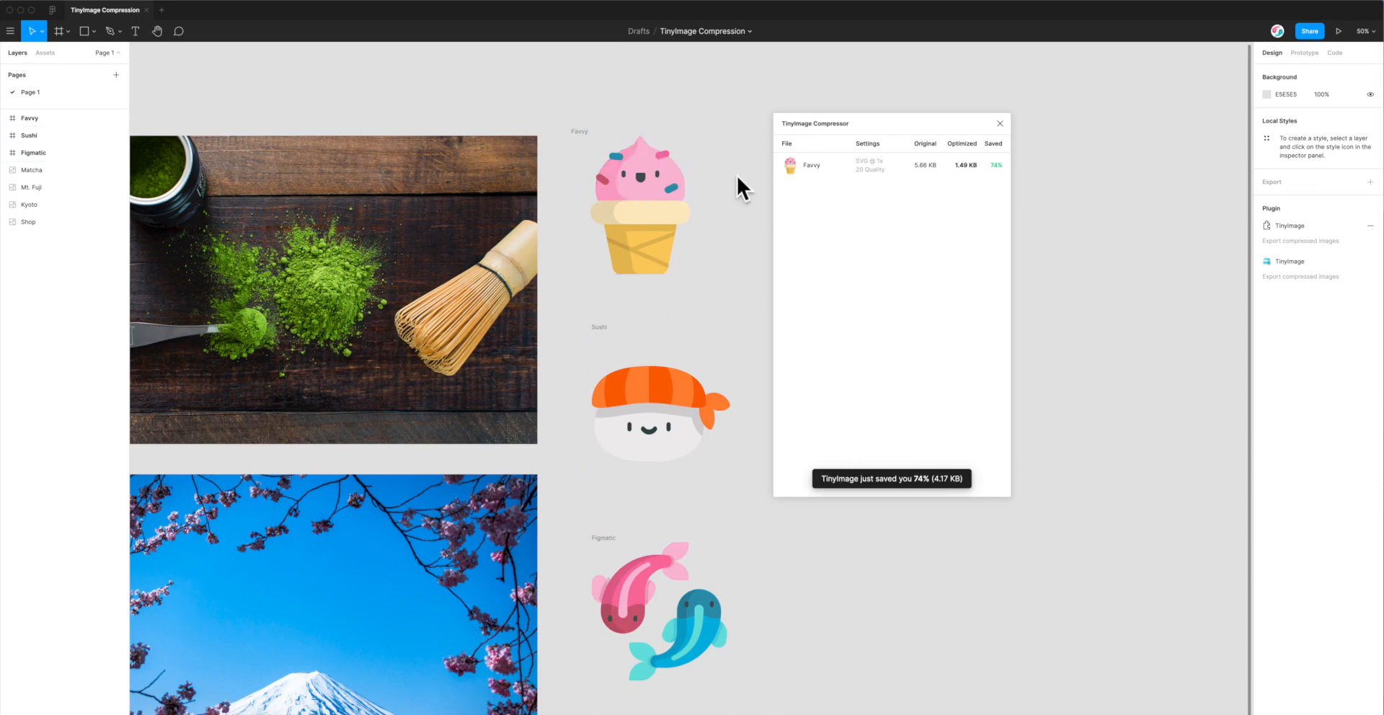
mouse_move(927, 164)
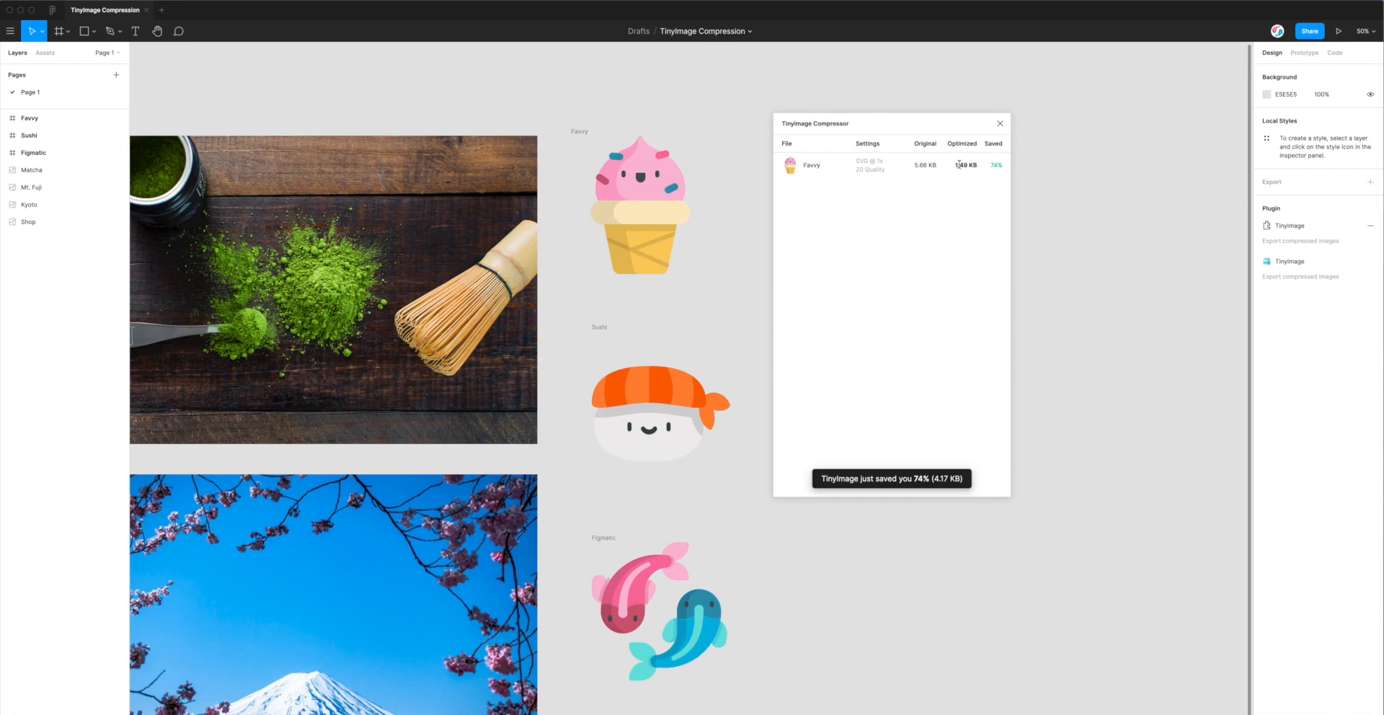
mouse_move(929, 212)
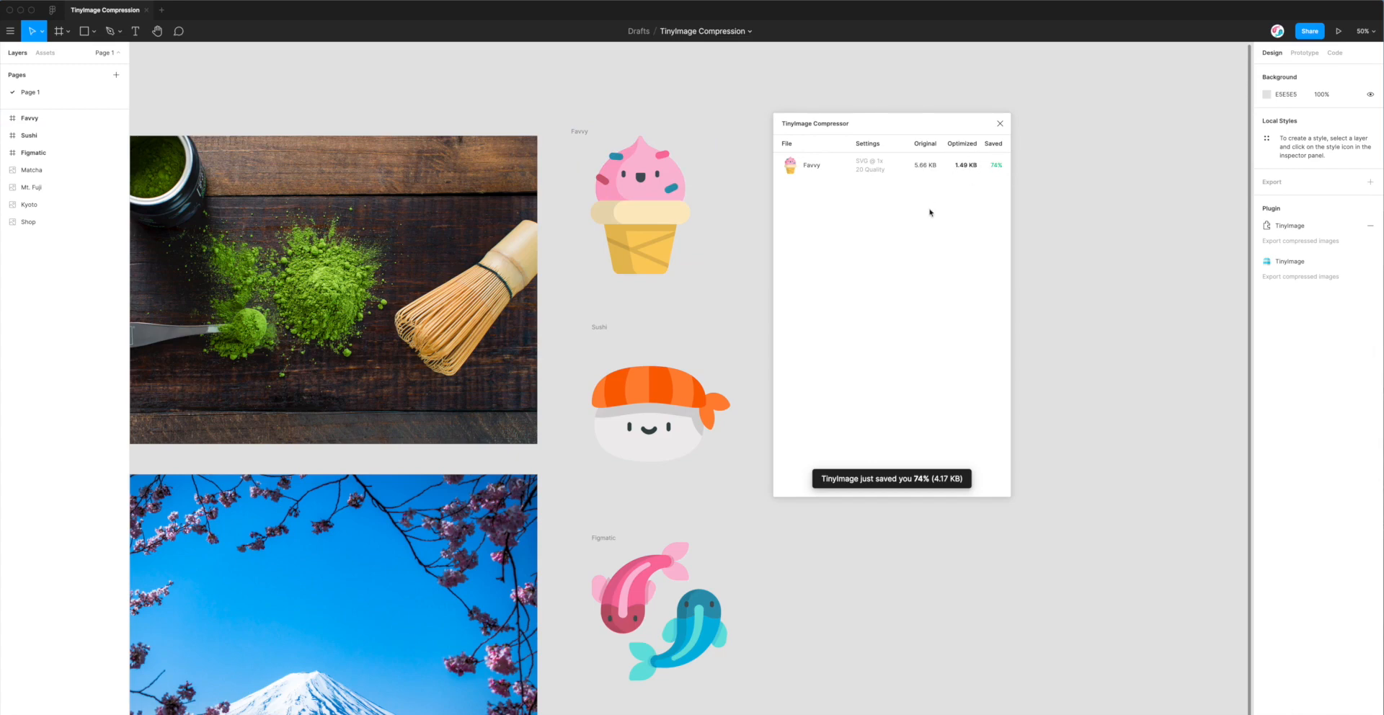
mouse_move(953, 192)
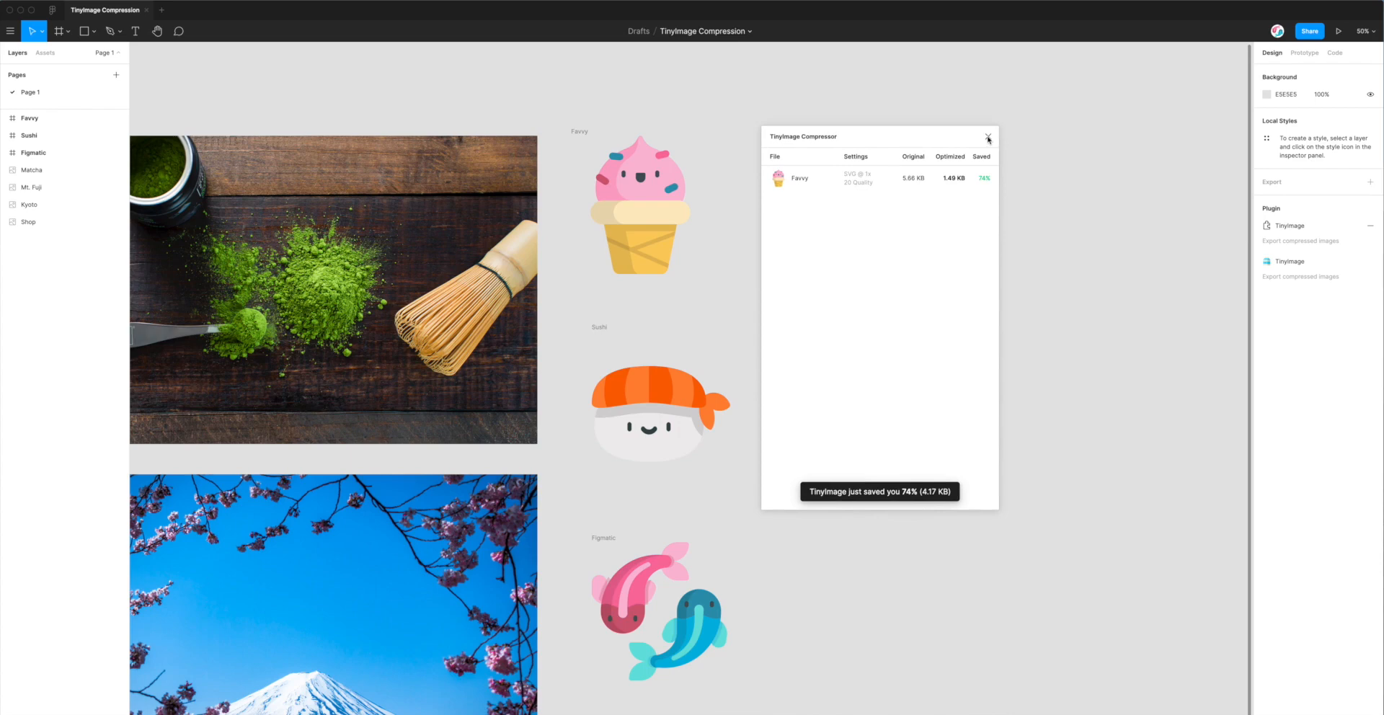
Close the compression results window and relaunch TinyImage from the sidebar's Plugin section
click(988, 138)
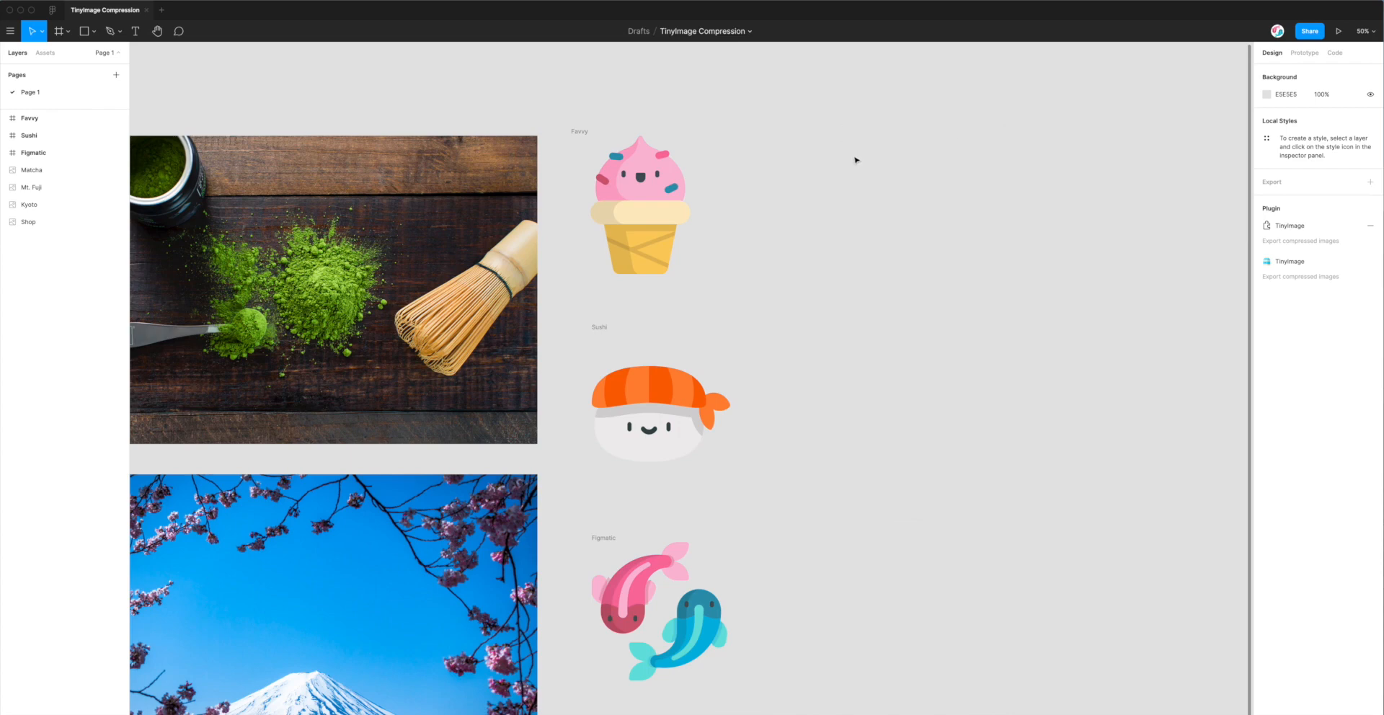
mouse_move(825, 250)
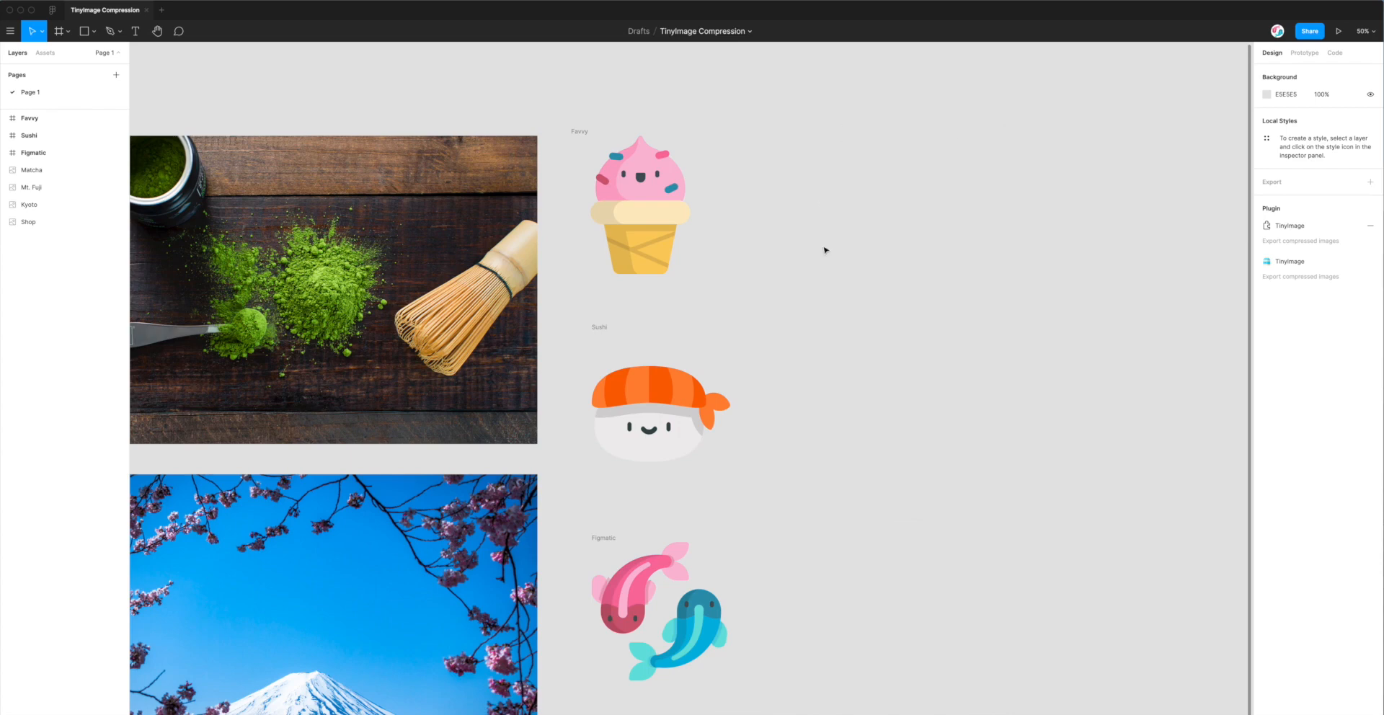
right_click(785, 258)
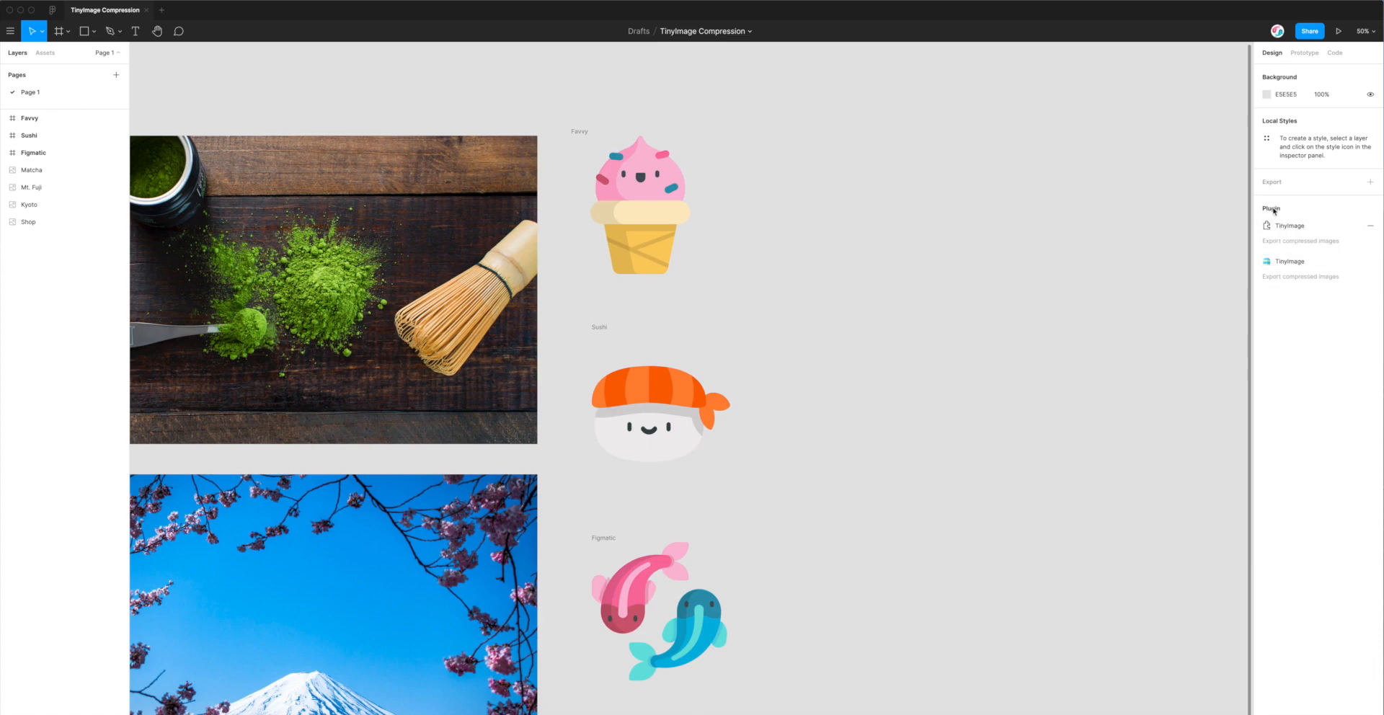
mouse_move(1290, 262)
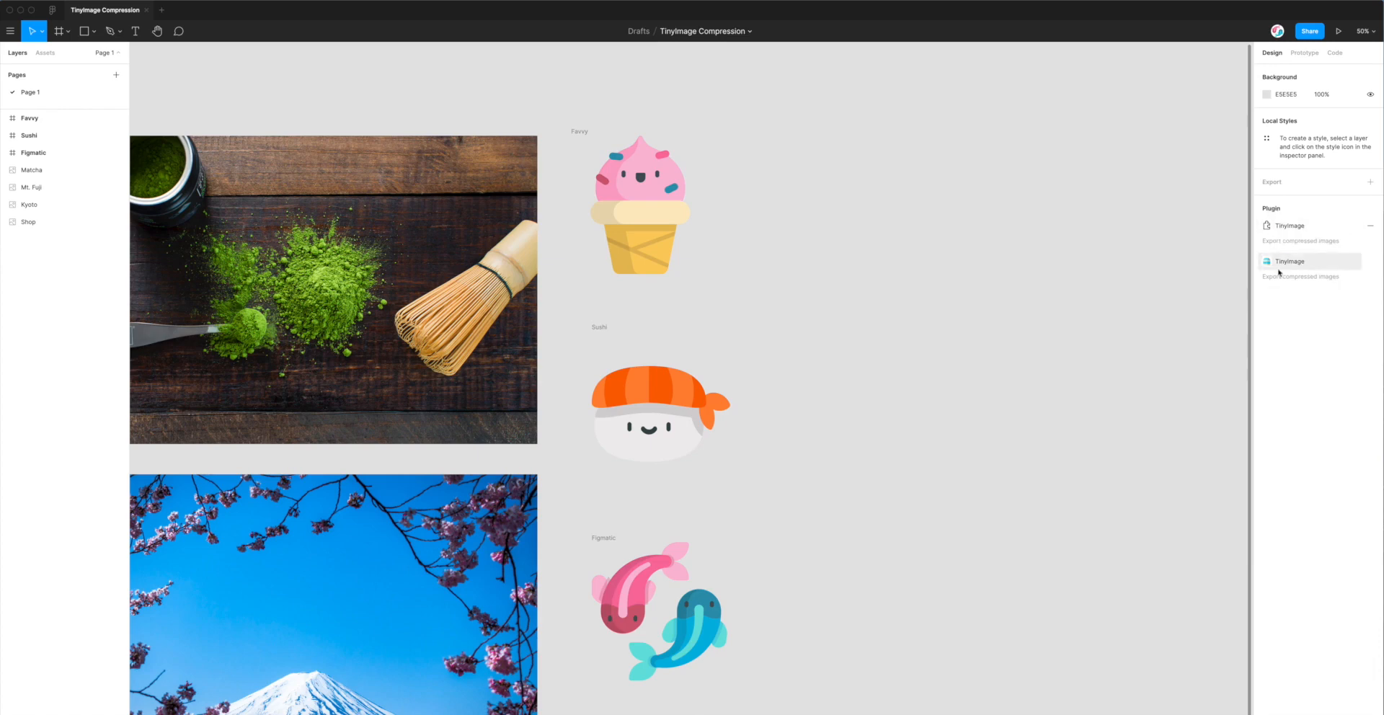
mouse_move(1291, 262)
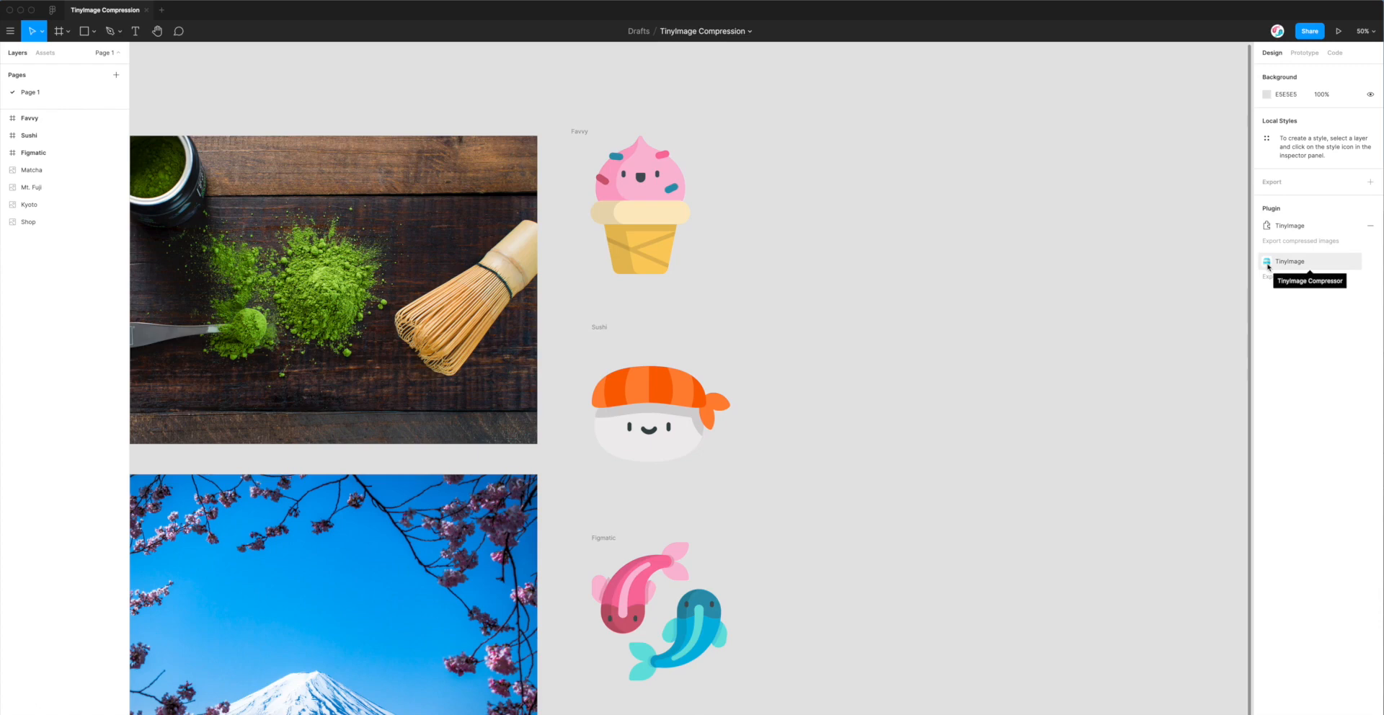
mouse_move(1274, 267)
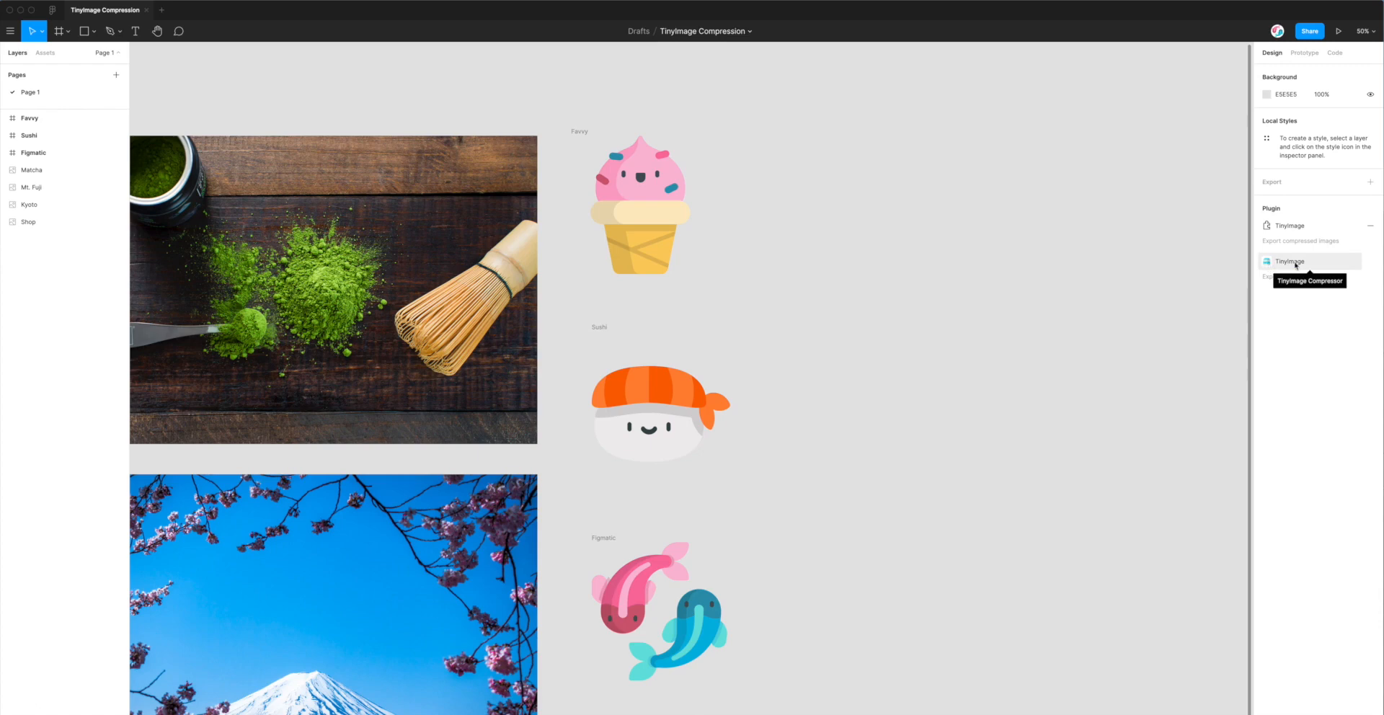
click(1289, 261)
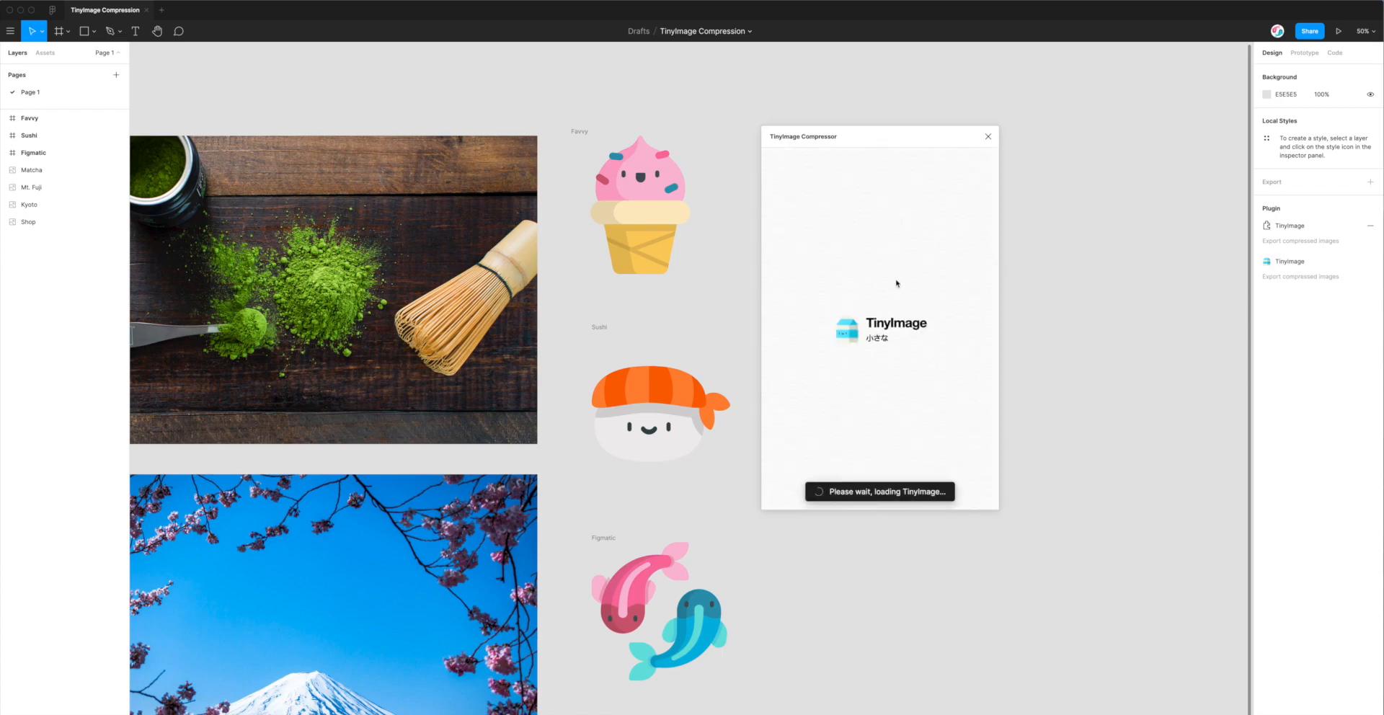
mouse_move(729, 246)
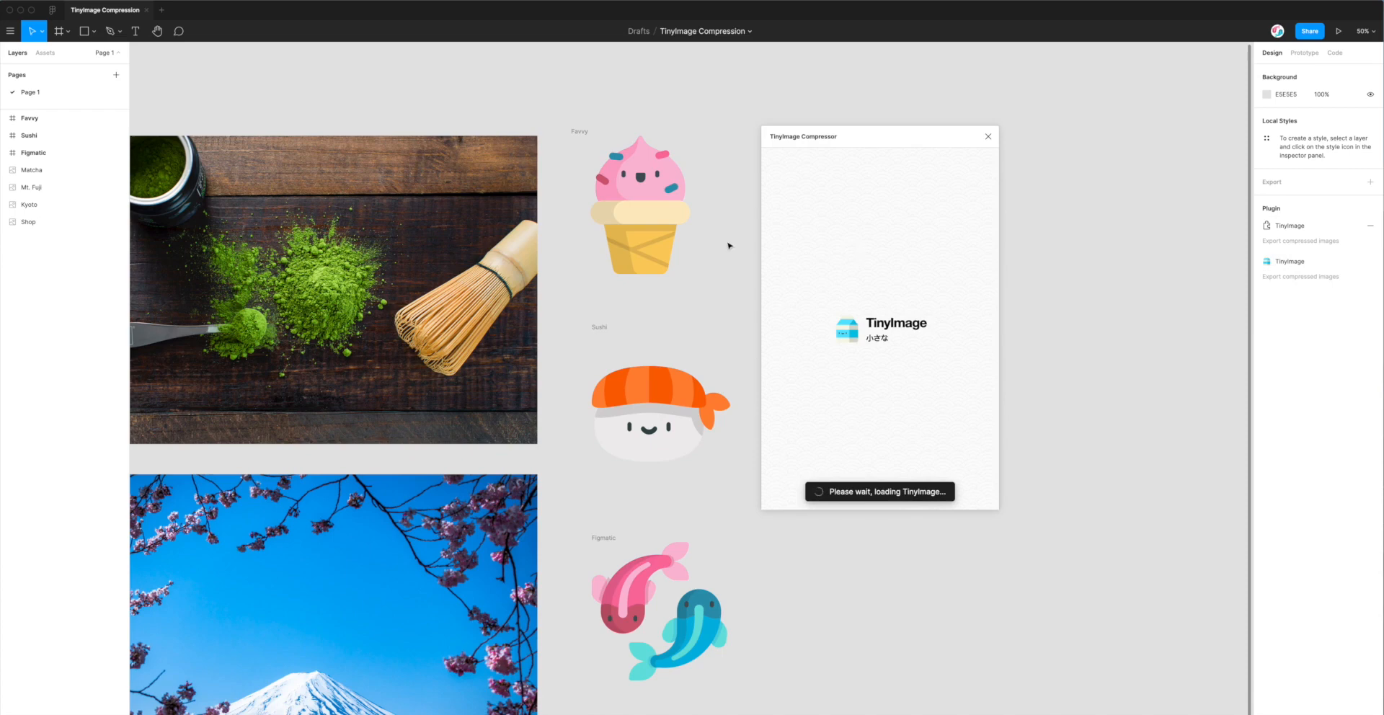
mouse_move(836, 322)
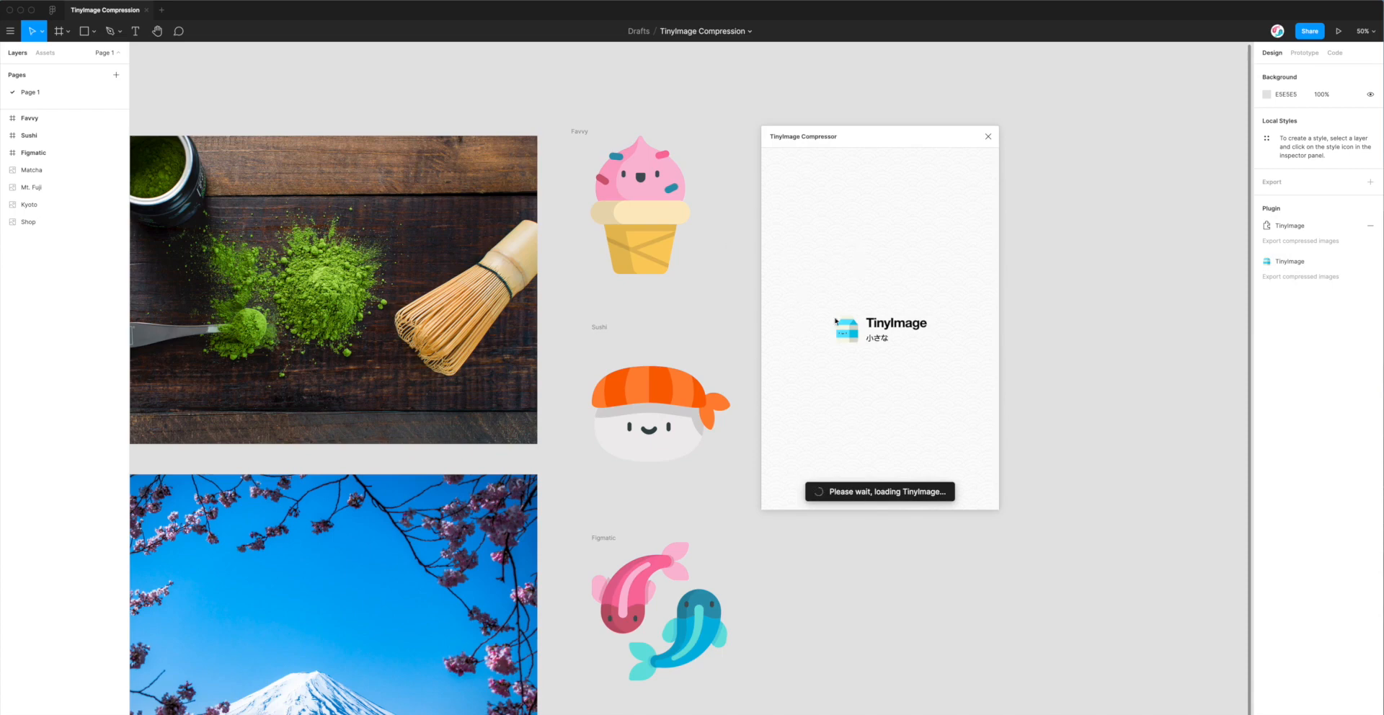
mouse_move(1054, 232)
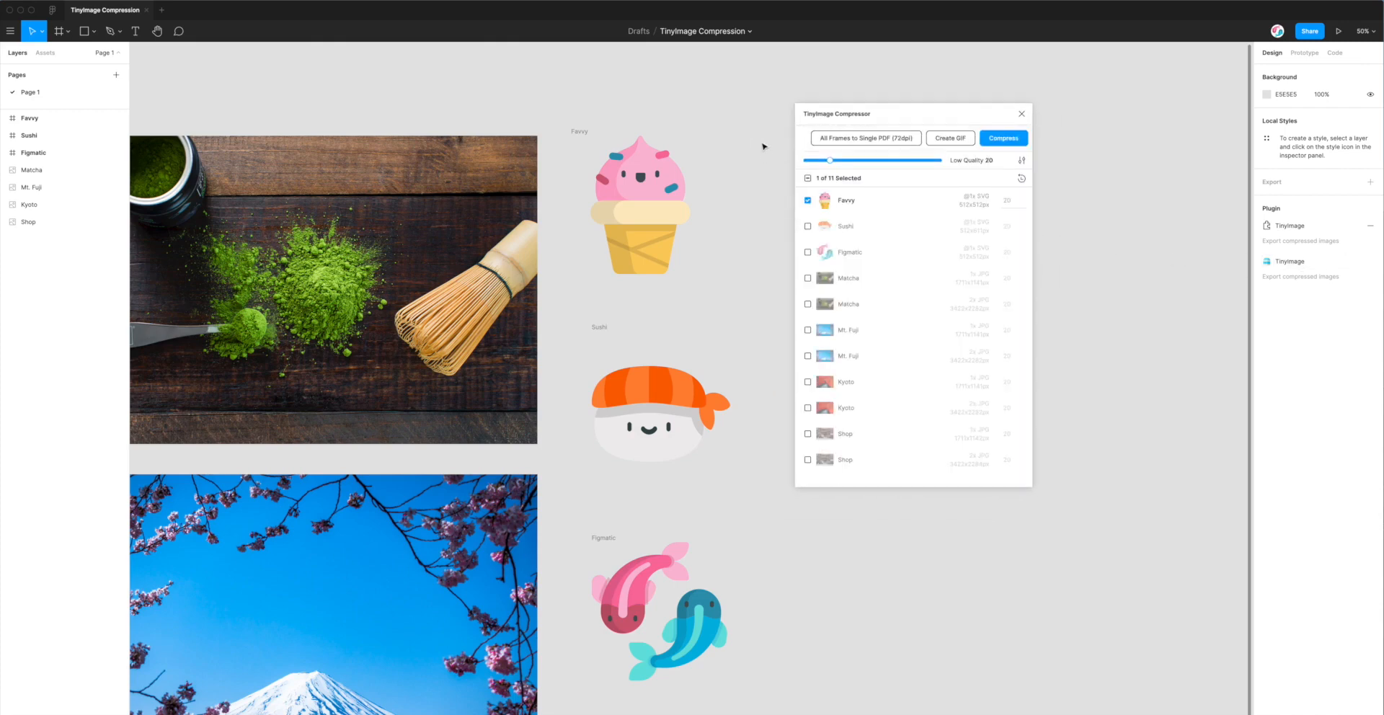
mouse_move(735, 189)
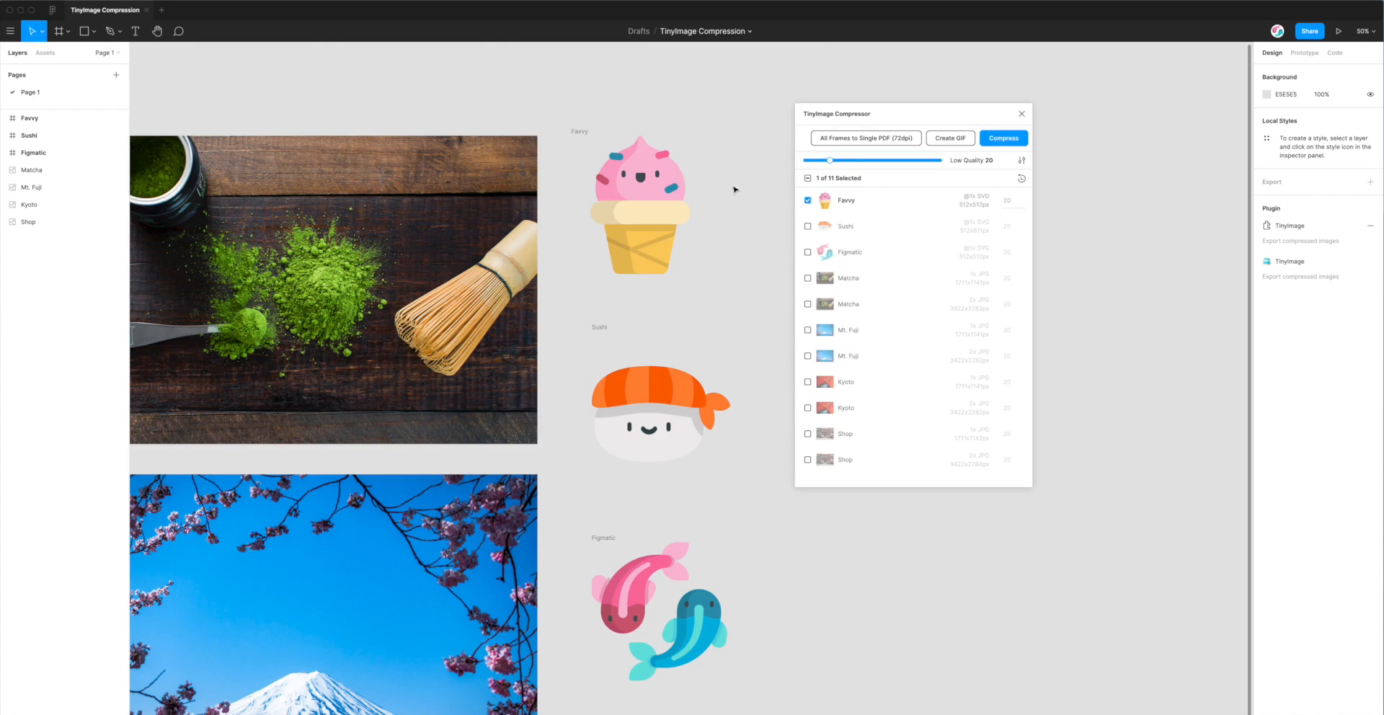
mouse_move(1022, 161)
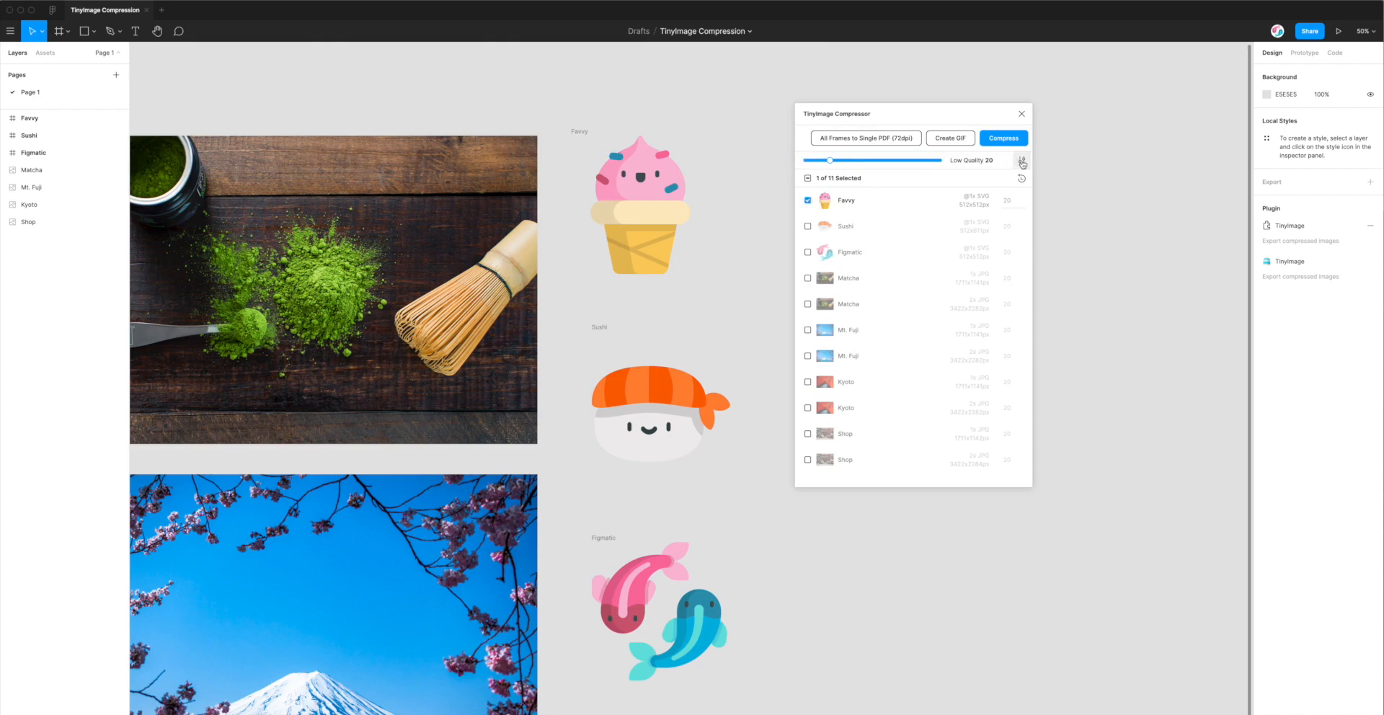
Trim the Custom Image Filename Format to #{name} and close the settings panel
click(1022, 162)
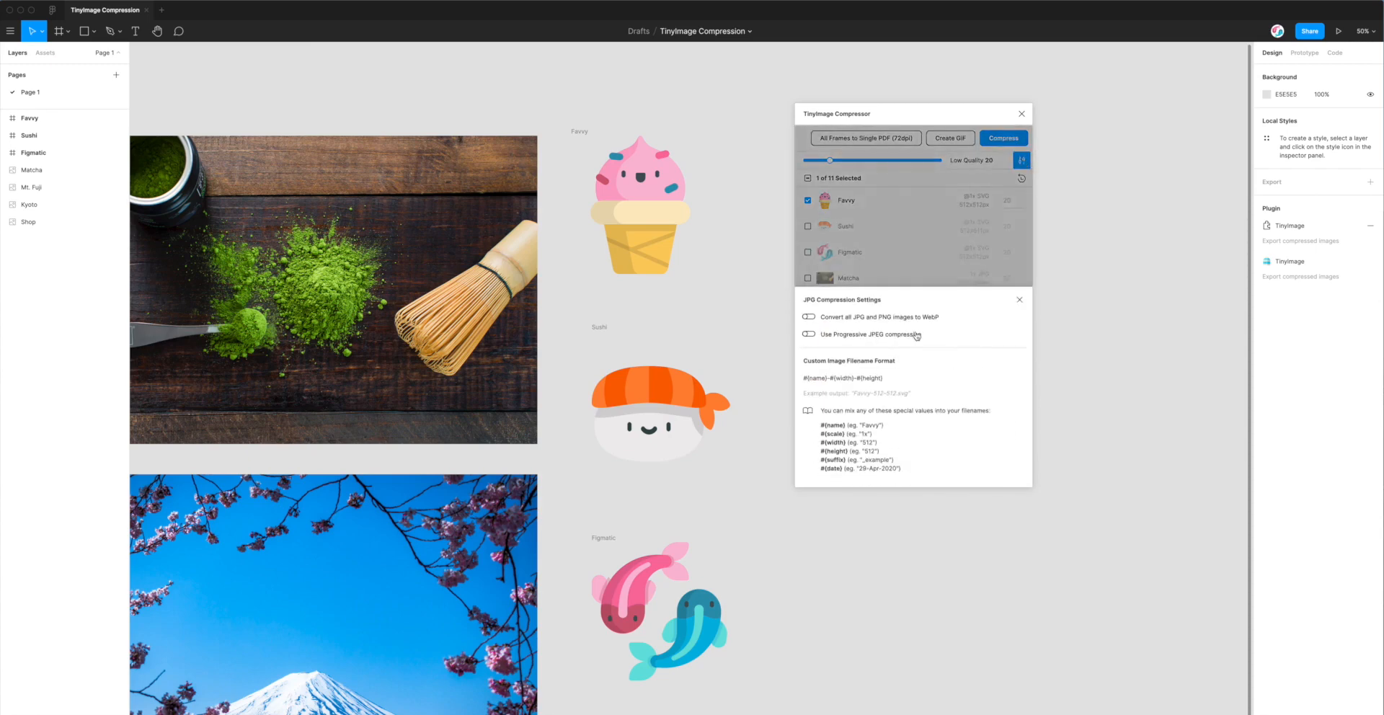
click(913, 378)
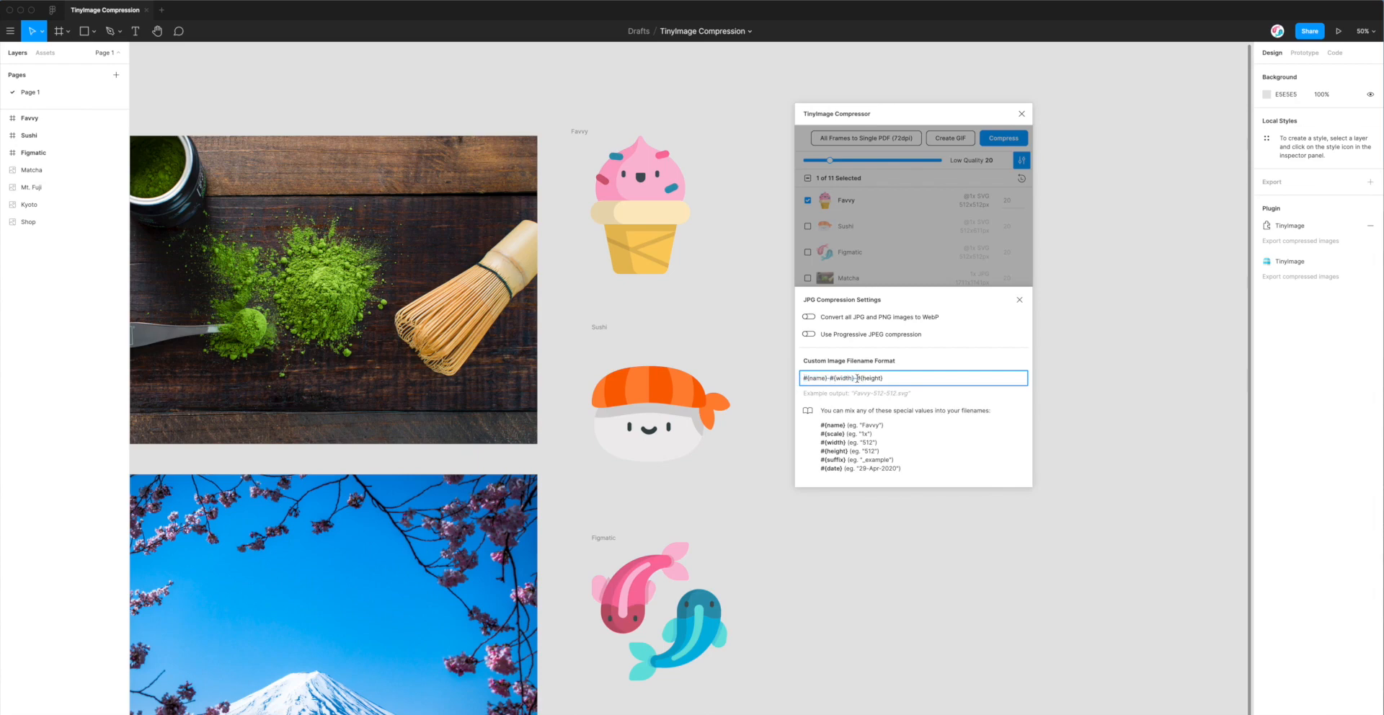
double_click(870, 378)
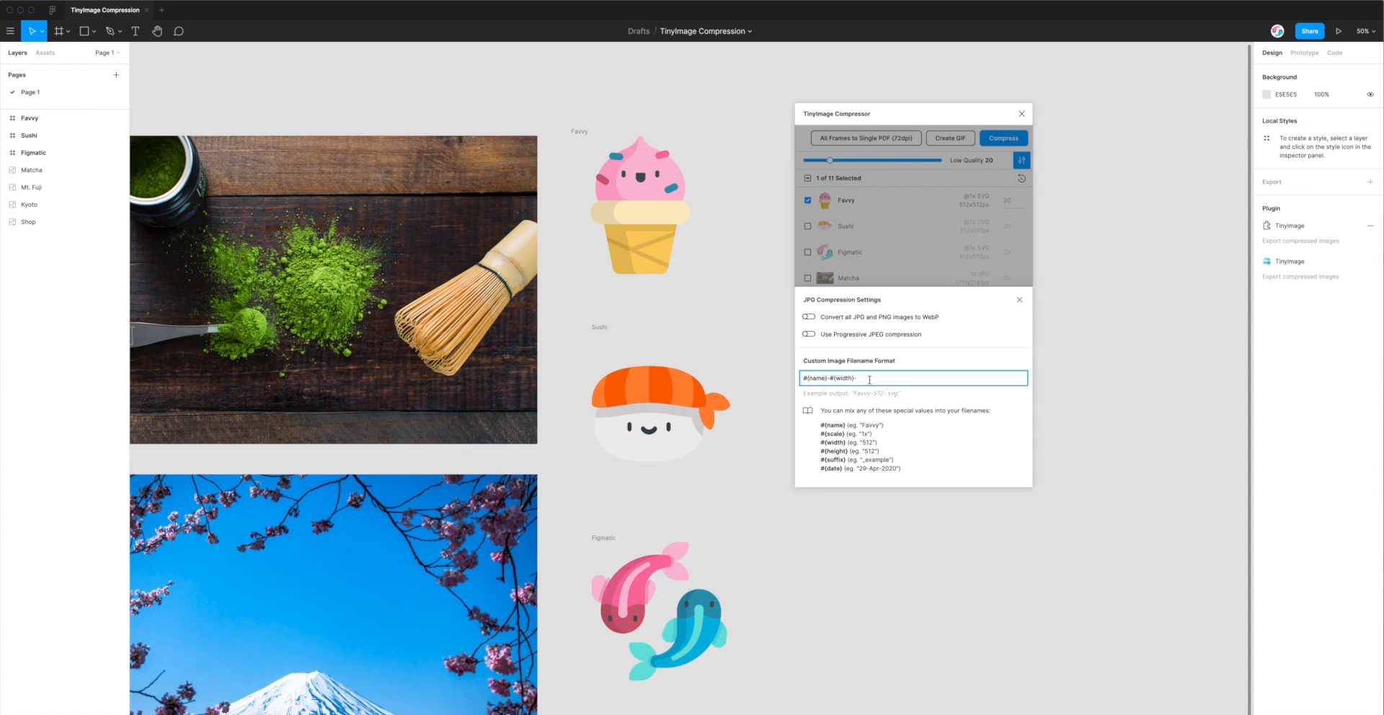
key(Backspace)
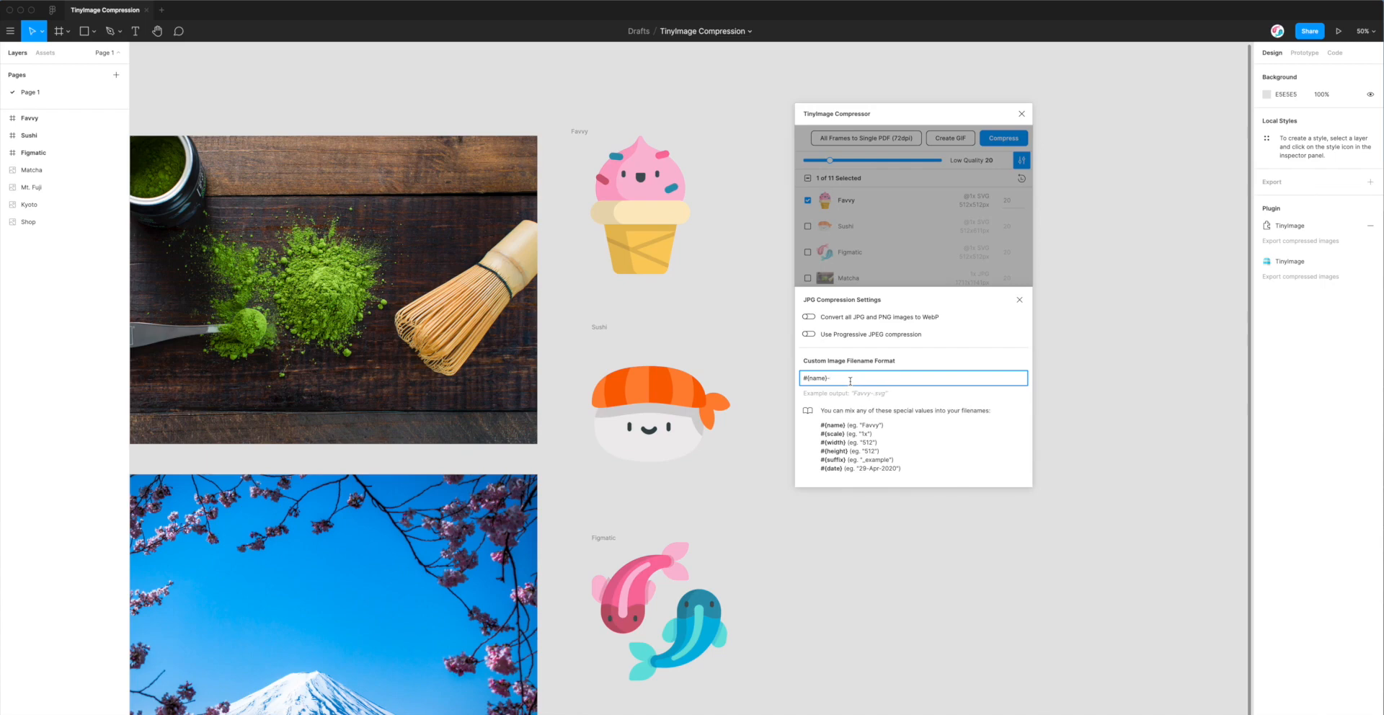
key(Backspace)
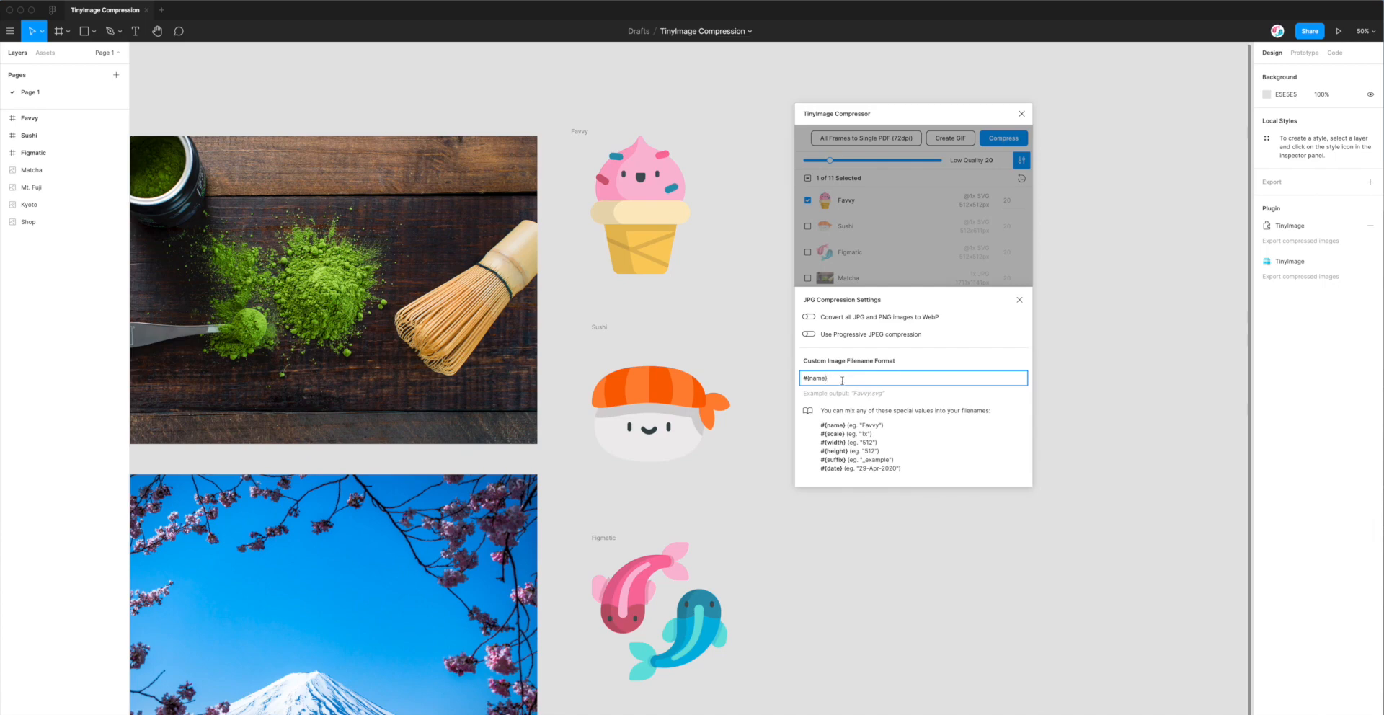
double_click(815, 378)
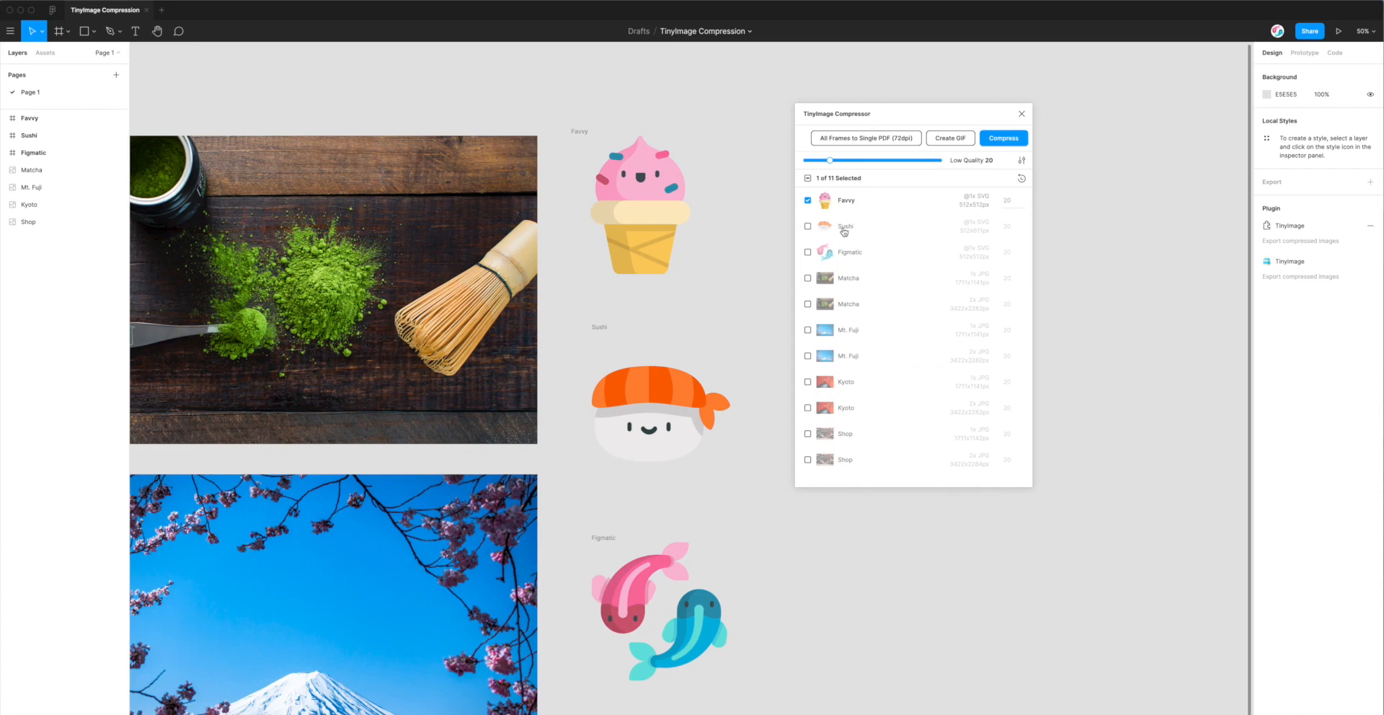
Check Sushi, Figmatic and Favvy (3 of 11), returning overall quality to Low 20
click(806, 226)
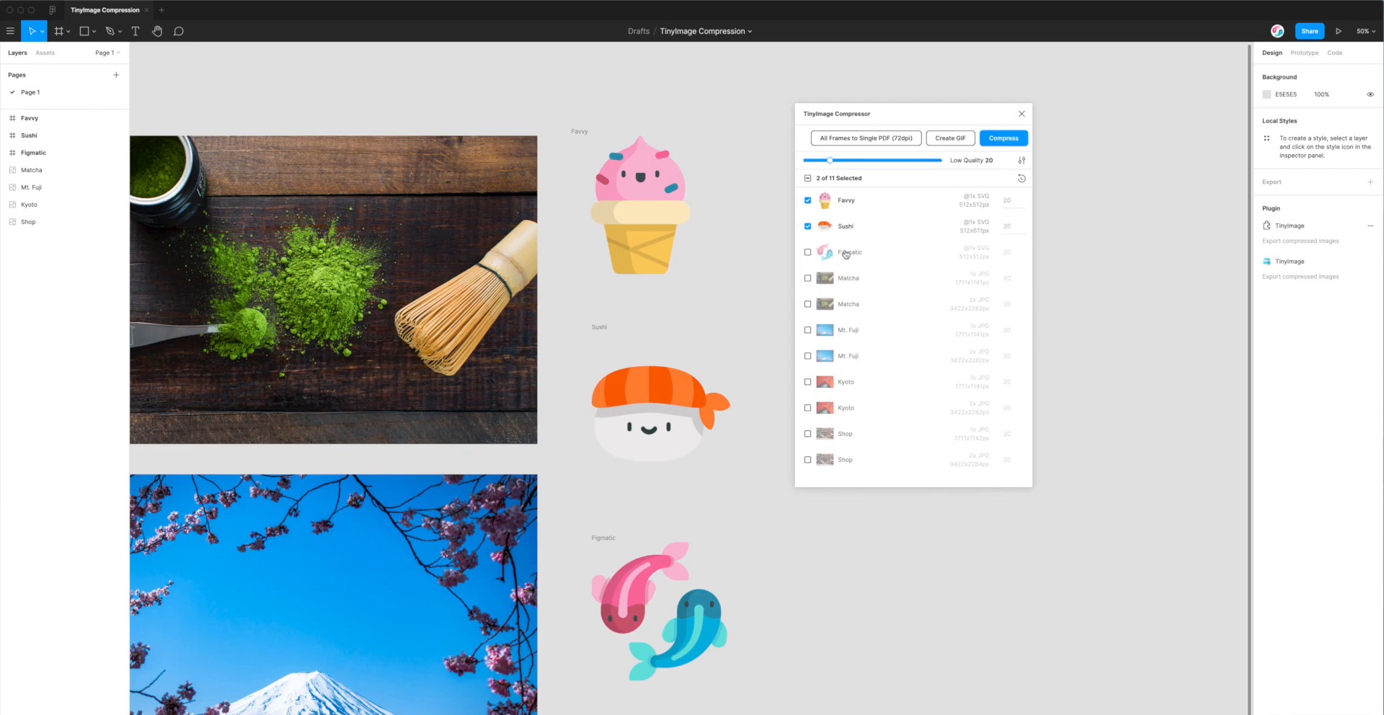
click(807, 253)
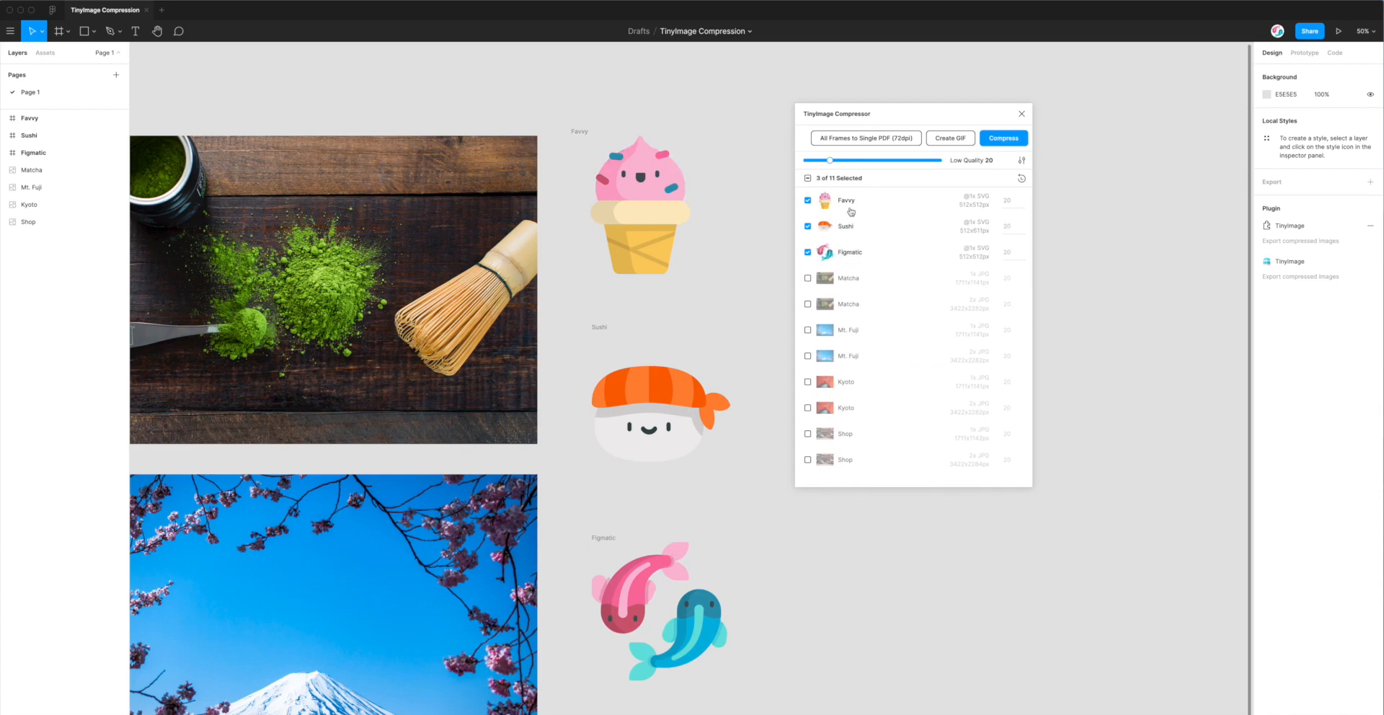
click(807, 253)
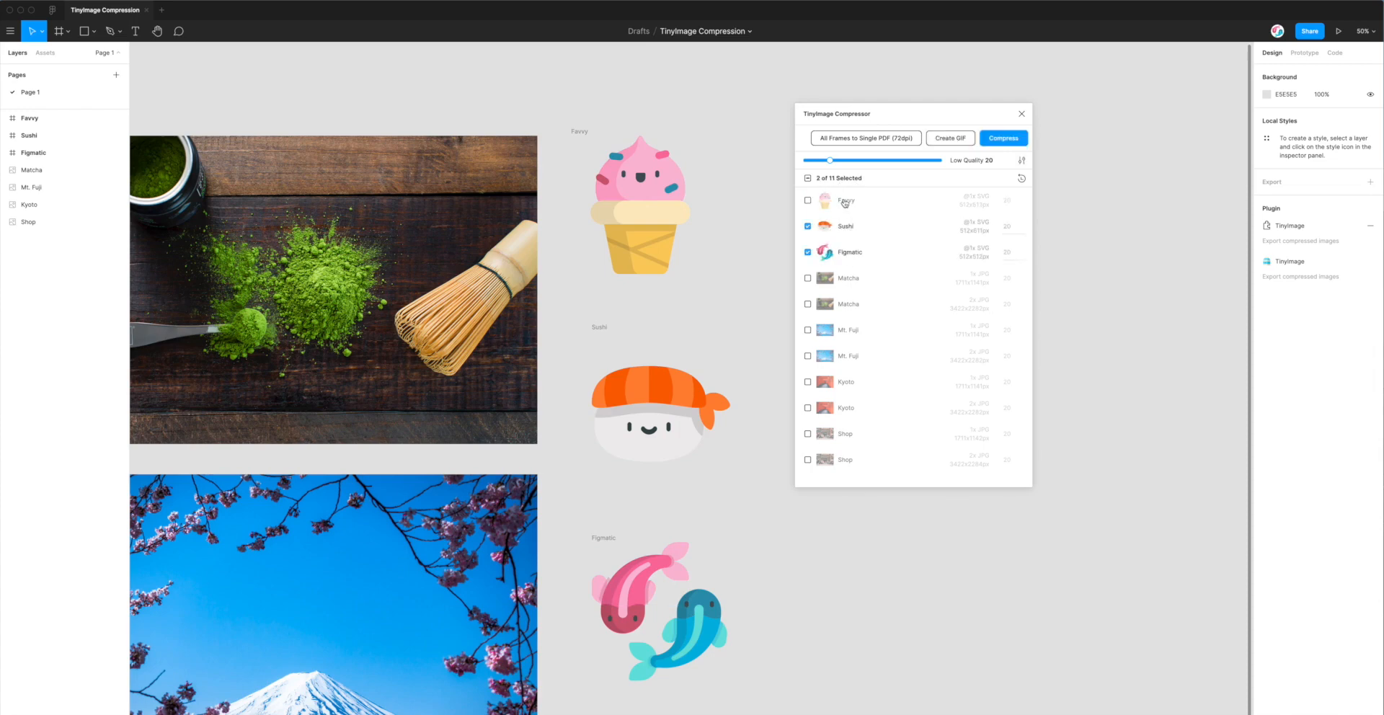
click(807, 200)
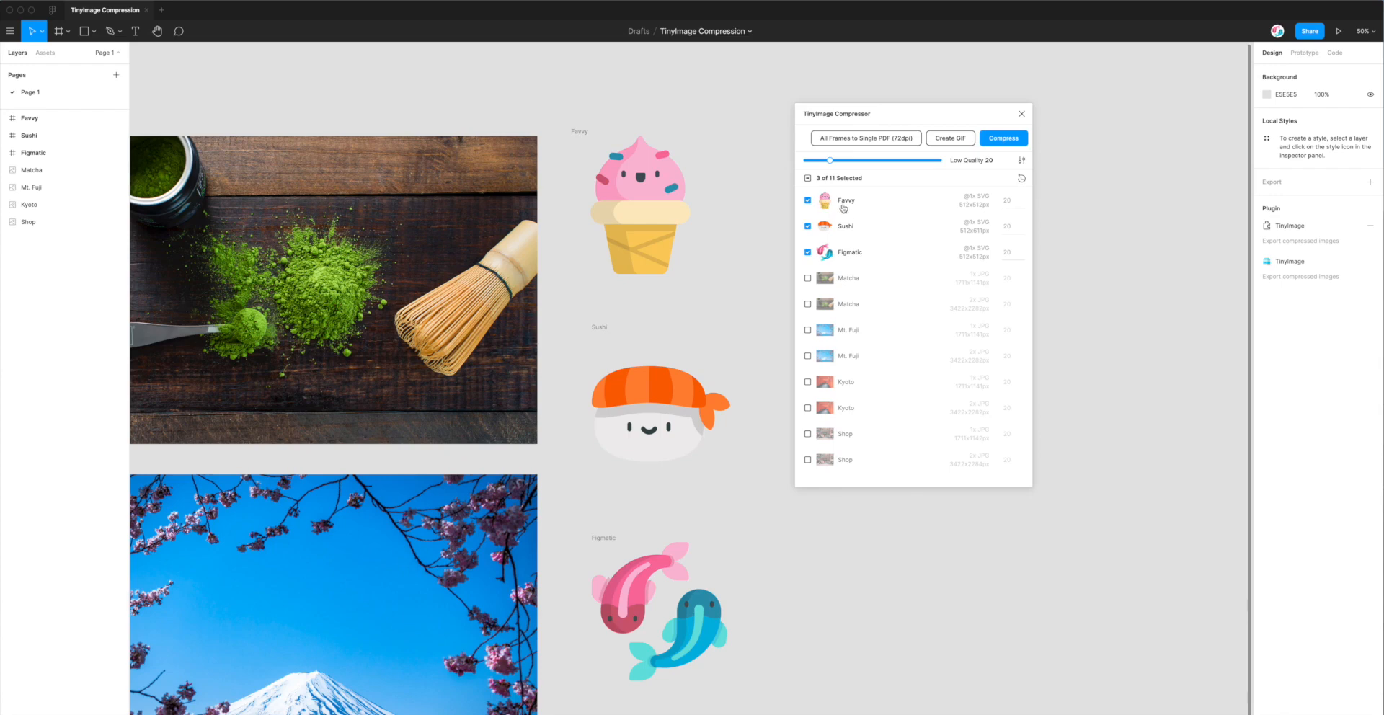
drag(830, 160, 872, 160)
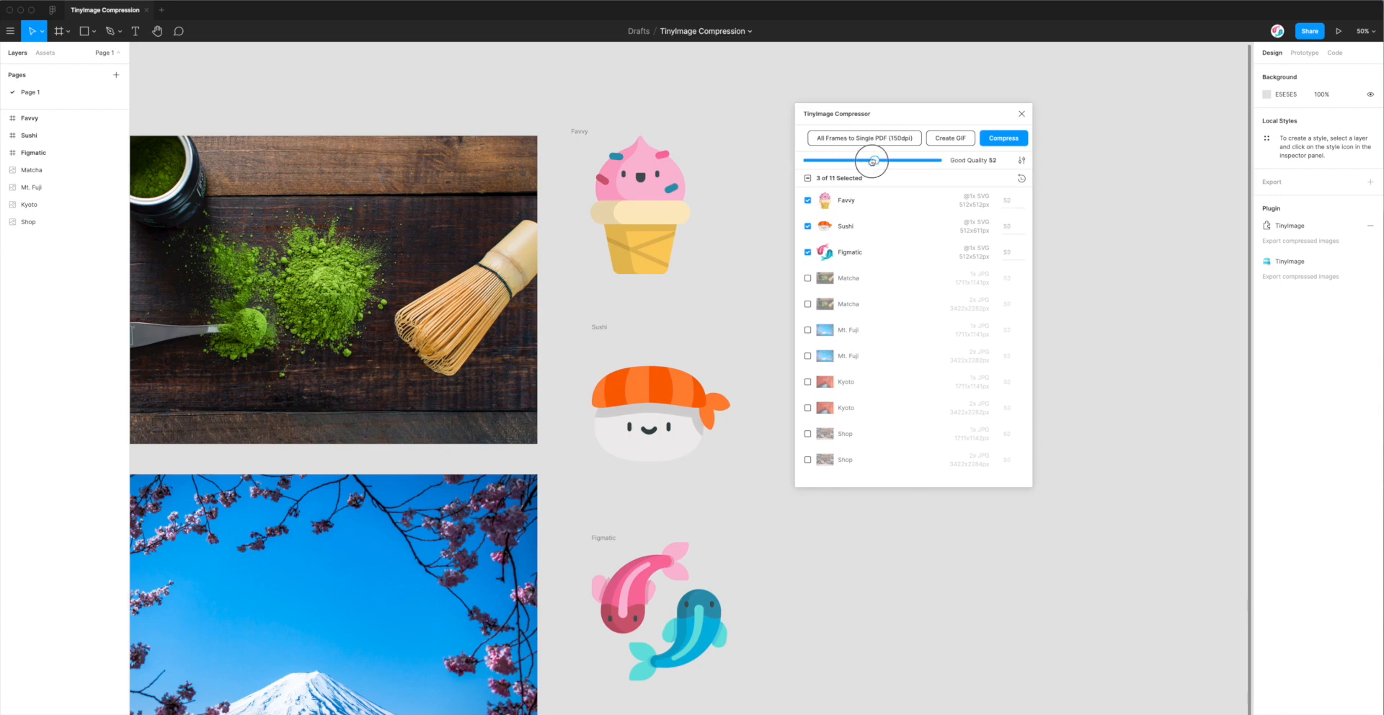
drag(872, 160, 829, 160)
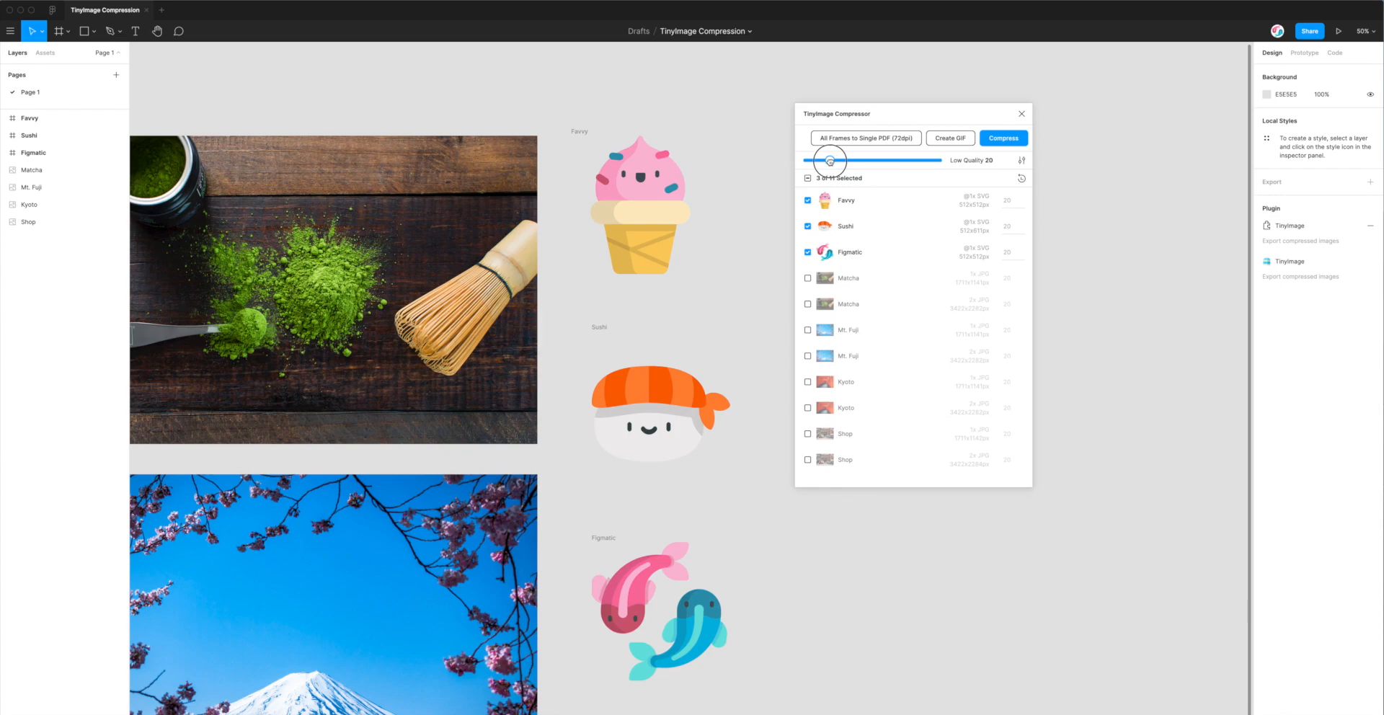
mouse_move(994, 164)
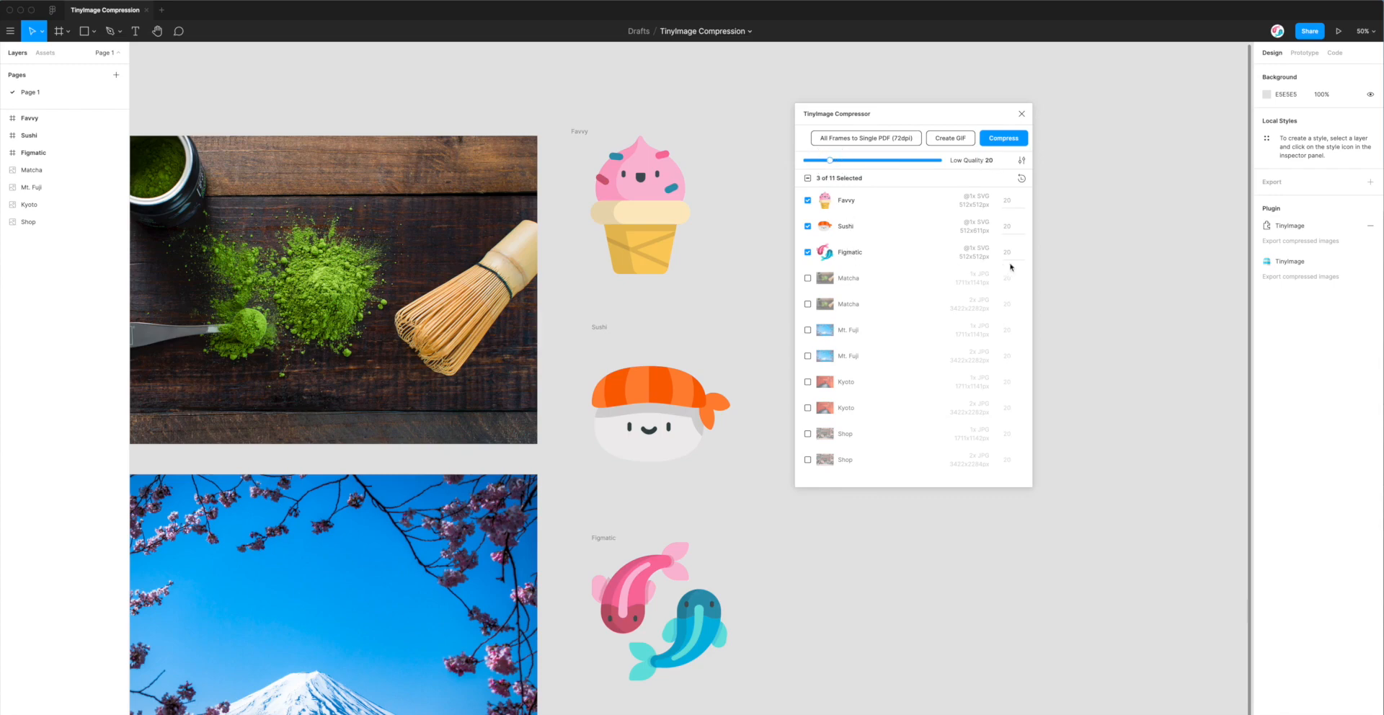
Enter quality 5 for Figmatic and 35 for Sushi
click(1007, 252)
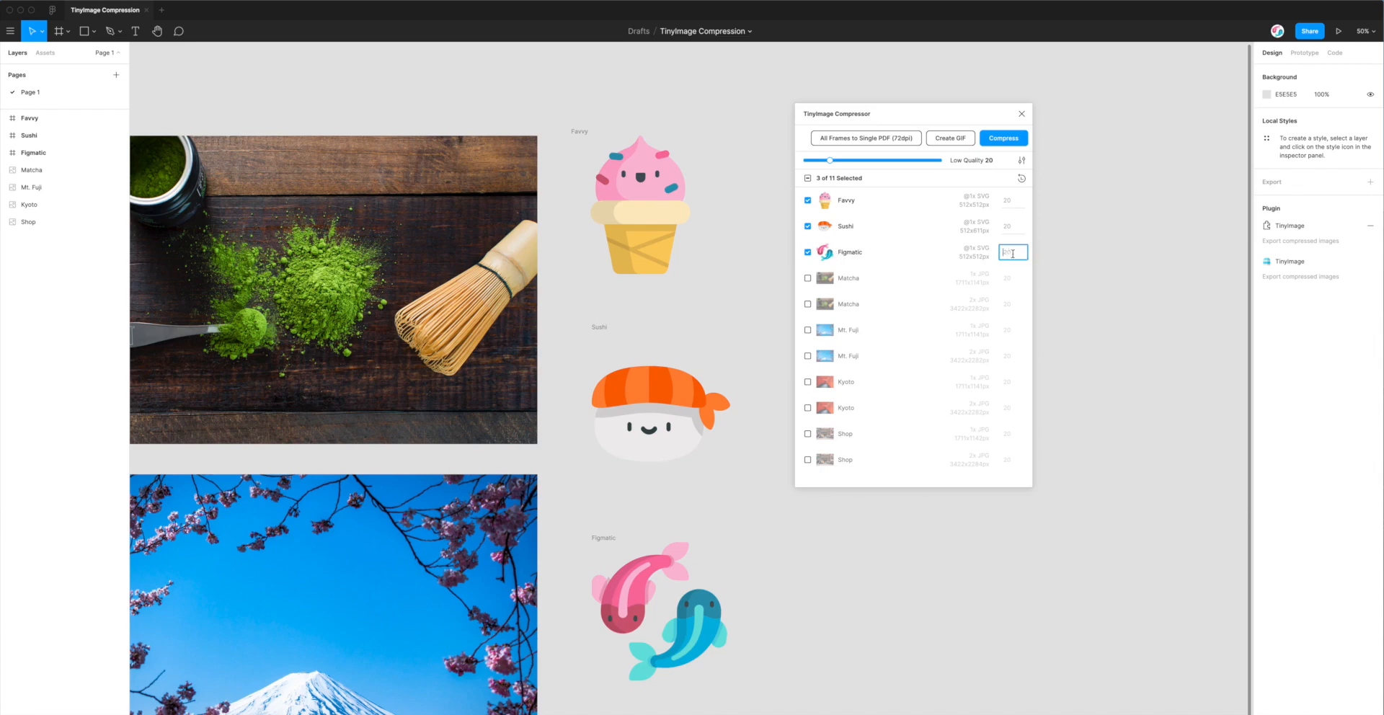
text(5)
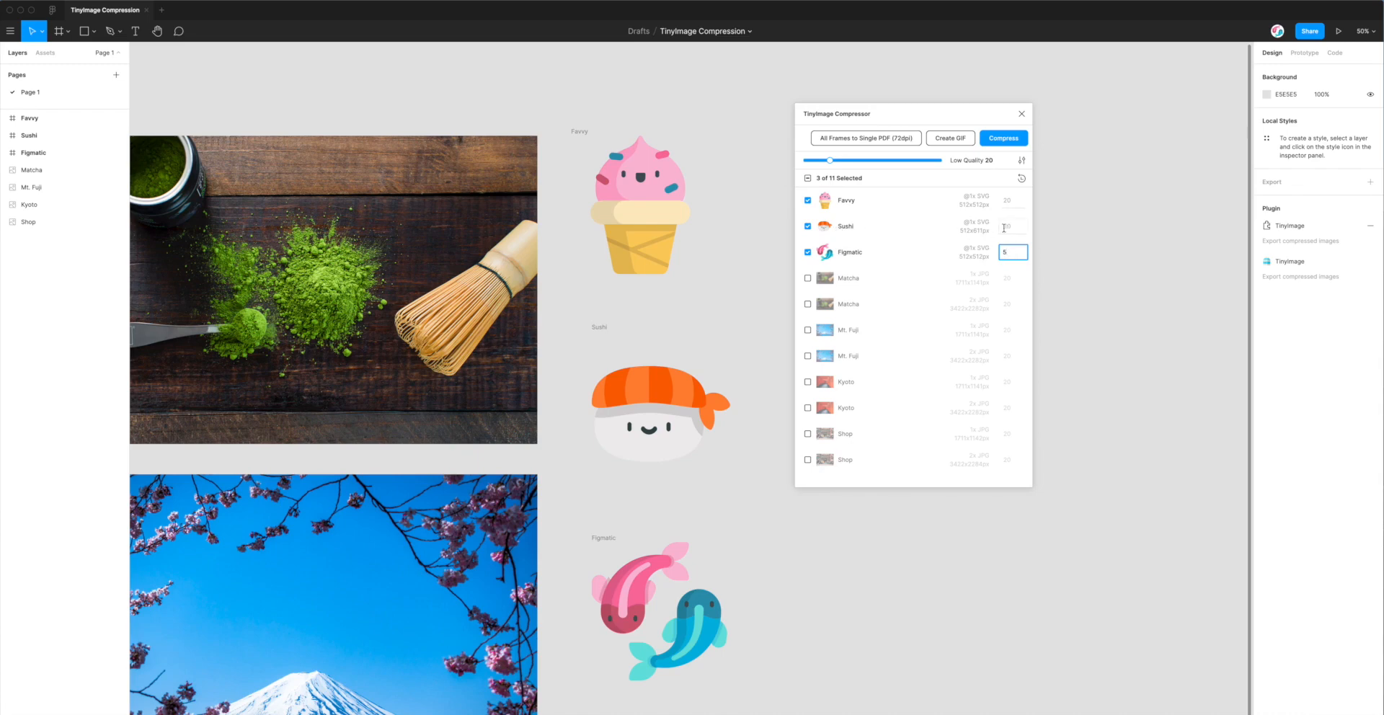
click(1013, 226)
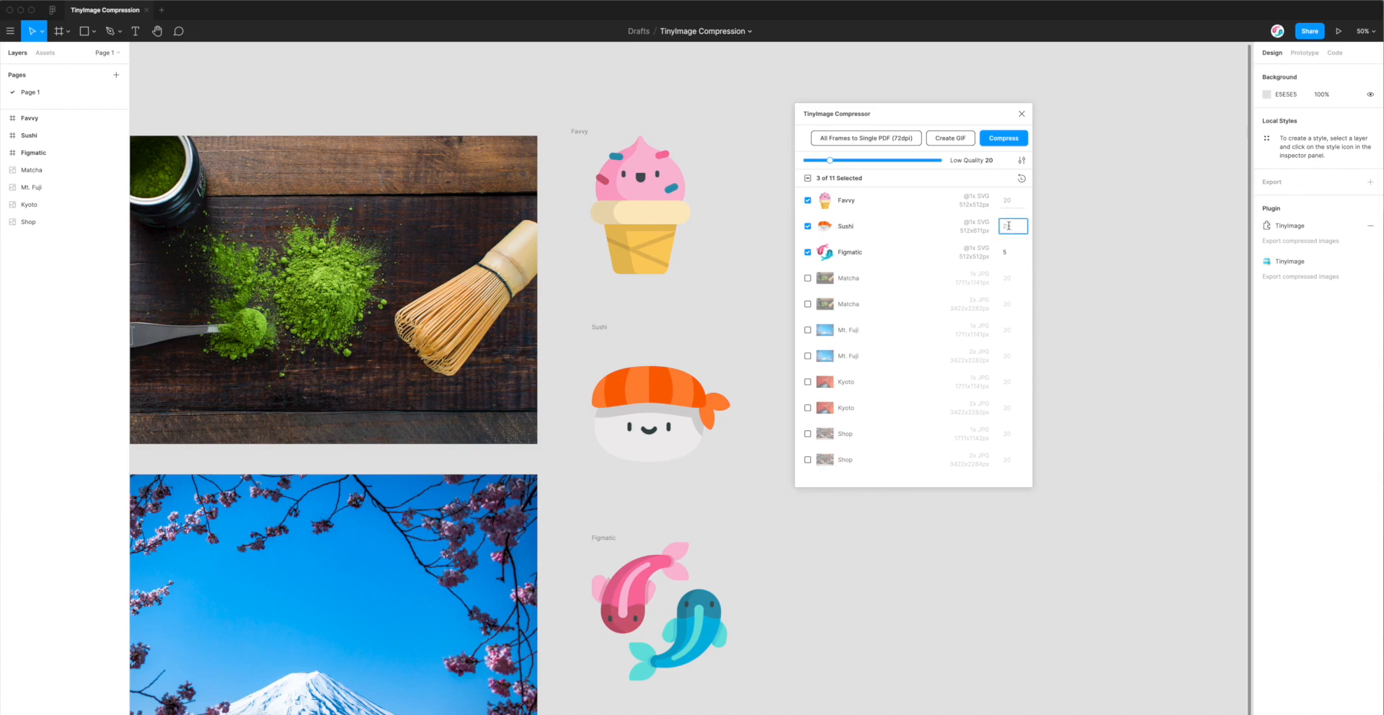
text(35)
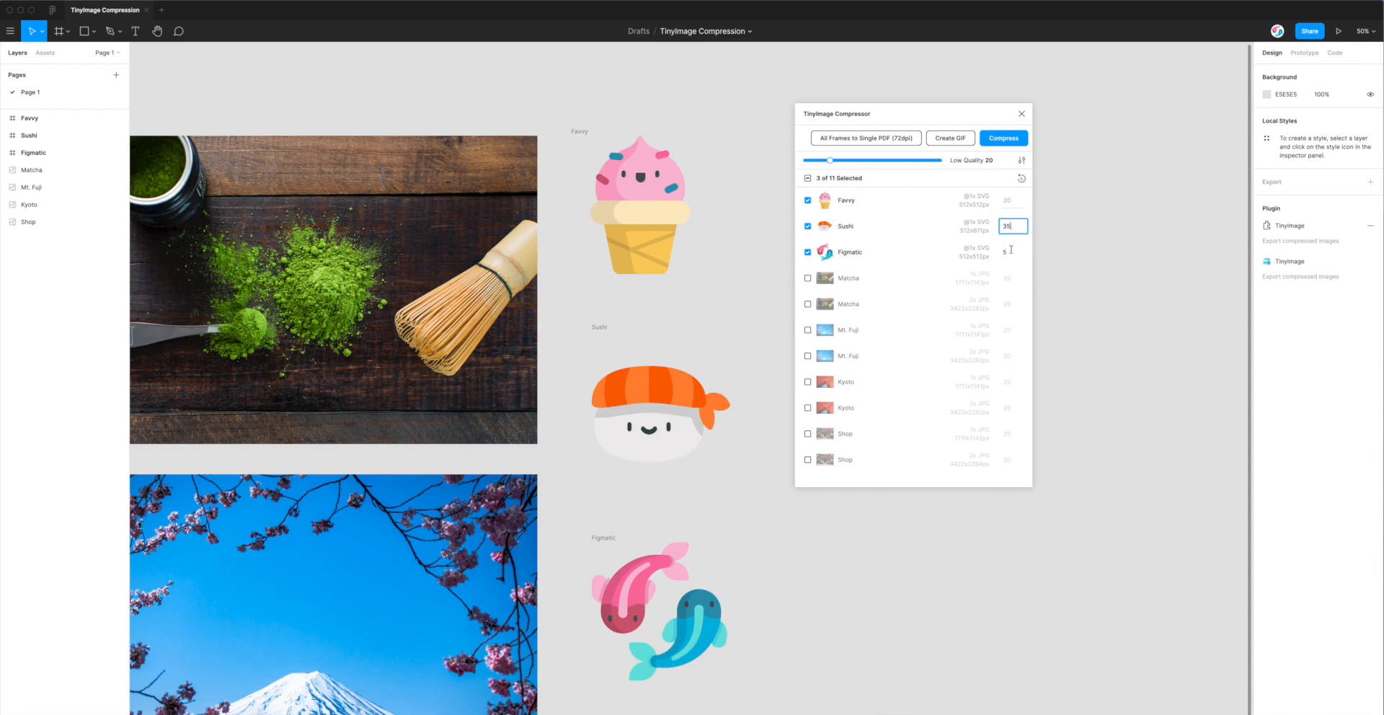
click(1012, 252)
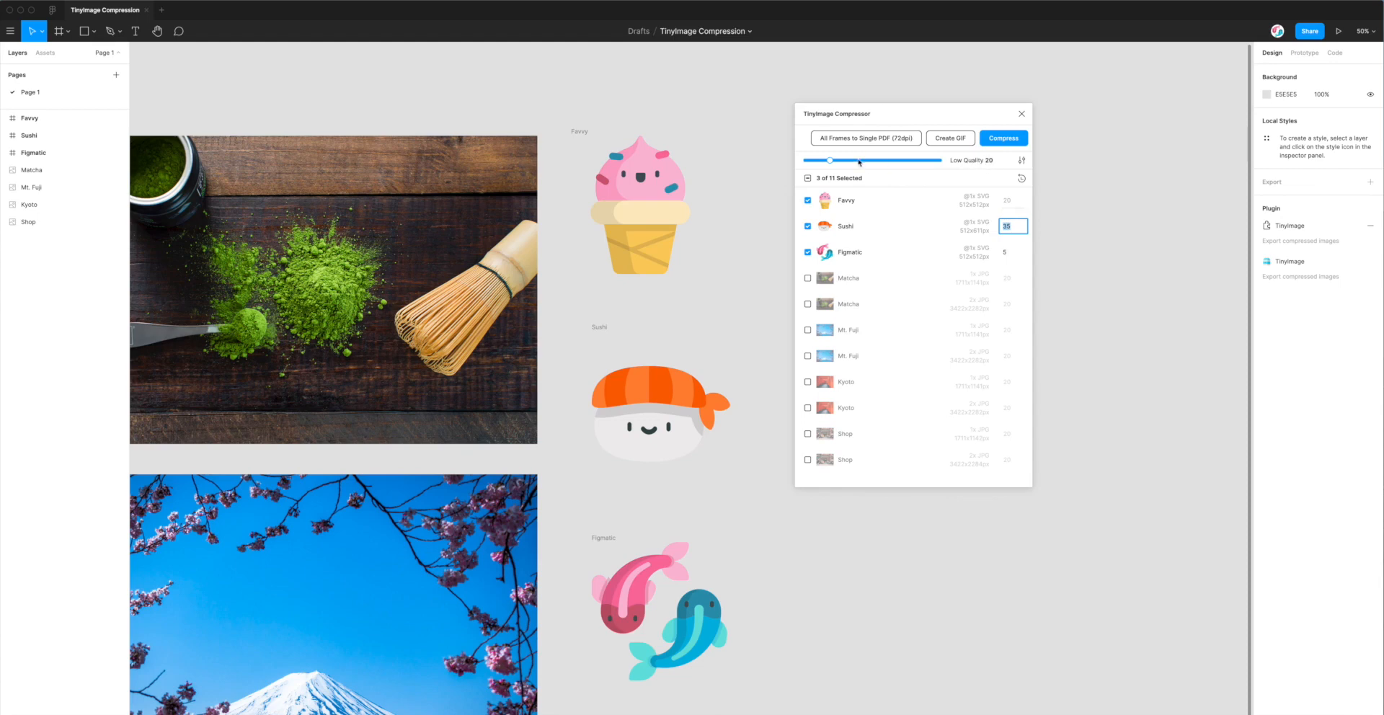
mouse_move(898, 162)
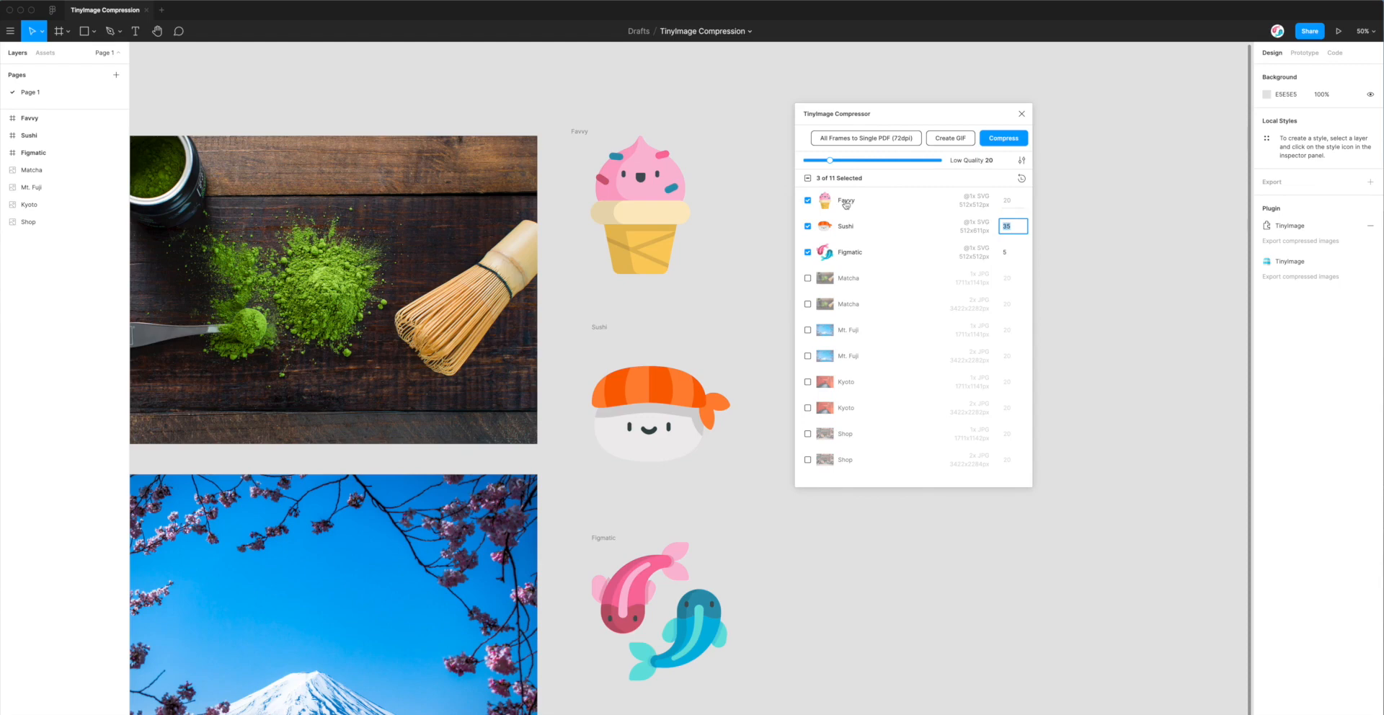
Keep Favvy at quality 20 by returning the overall slider to 20
click(1012, 200)
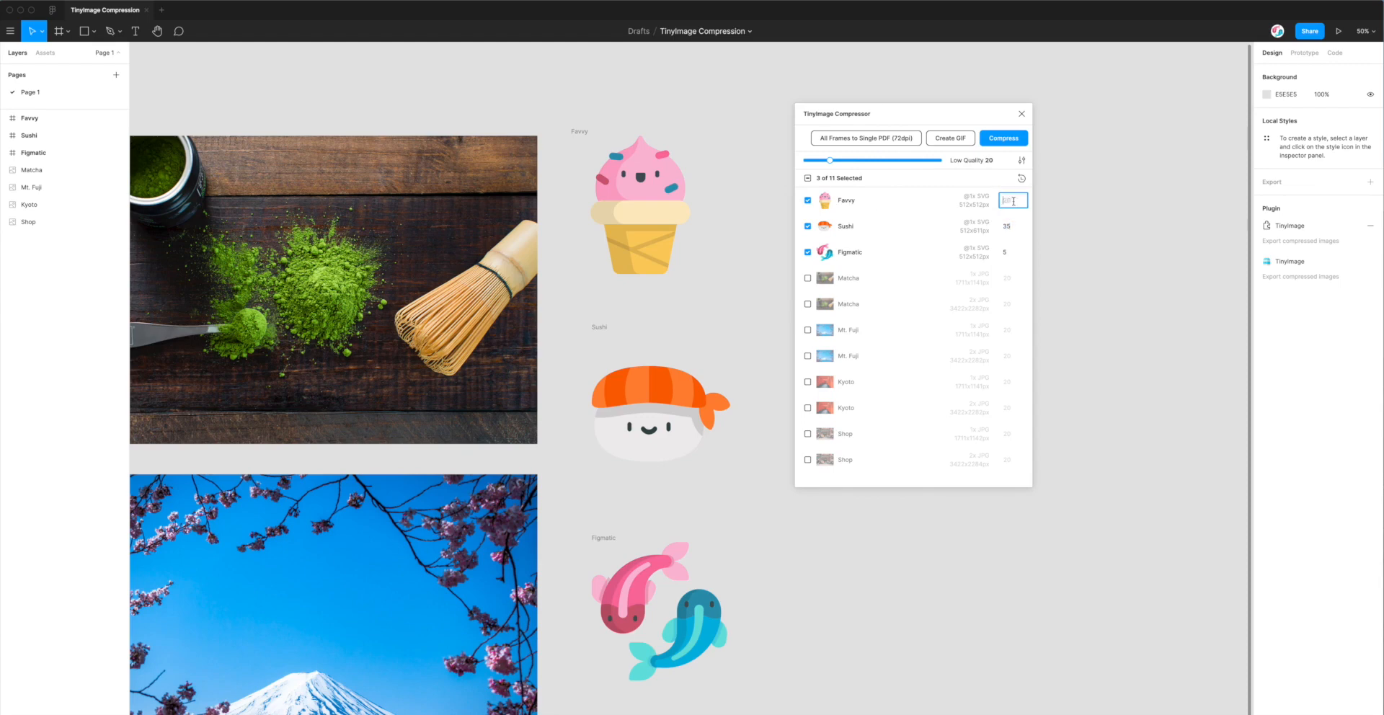
drag(829, 160, 857, 160)
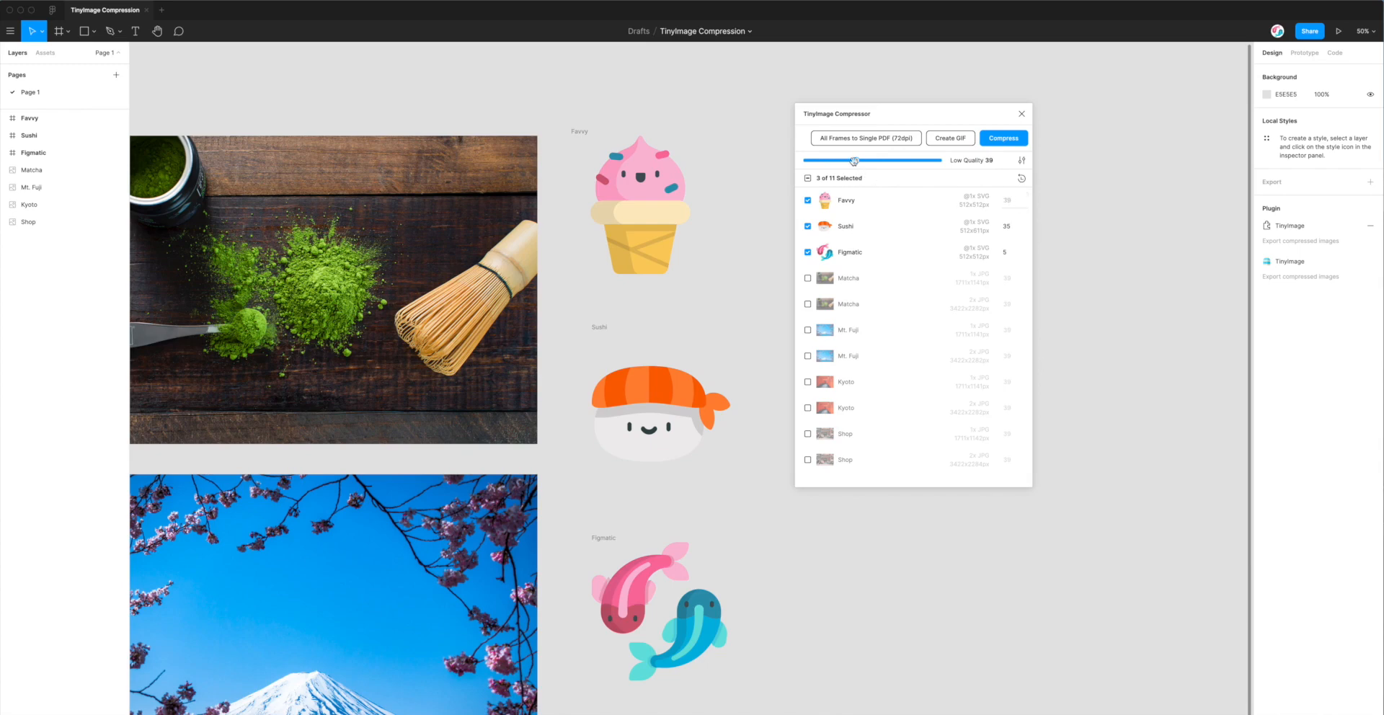
drag(853, 160, 833, 160)
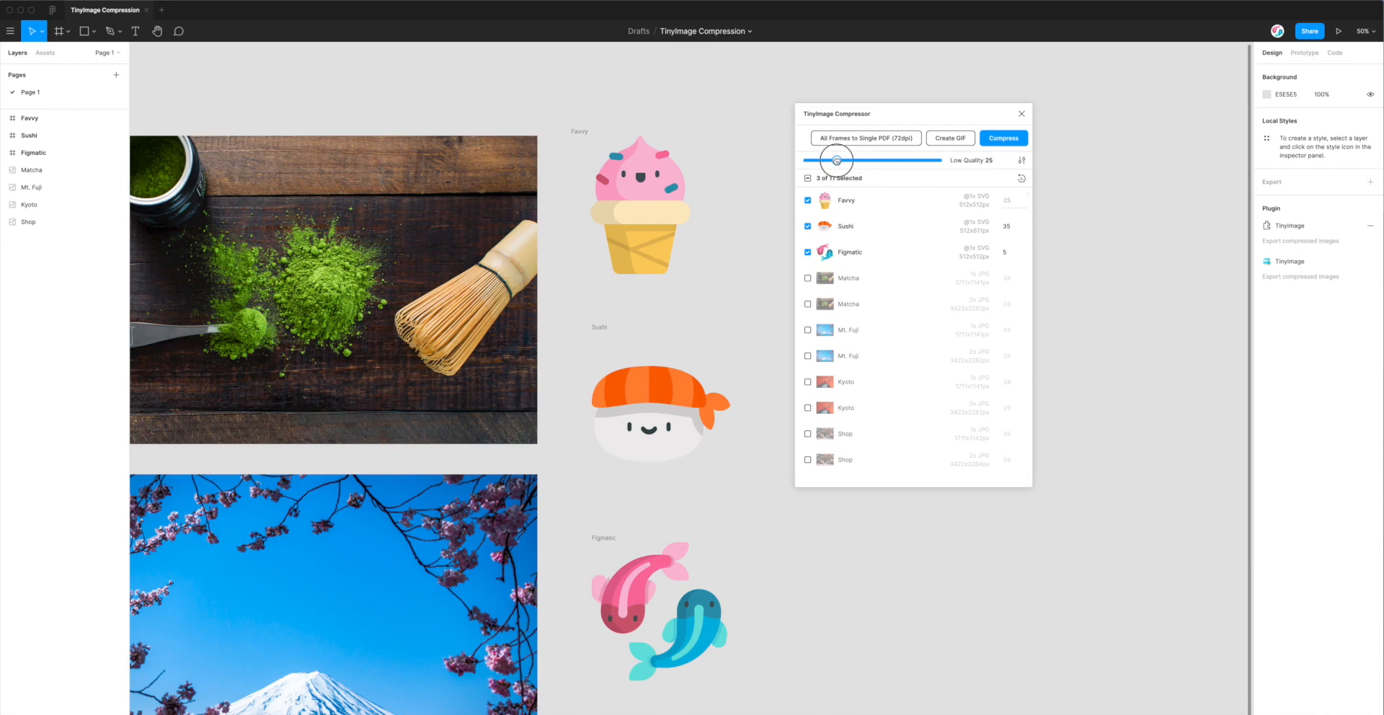
drag(837, 160, 830, 160)
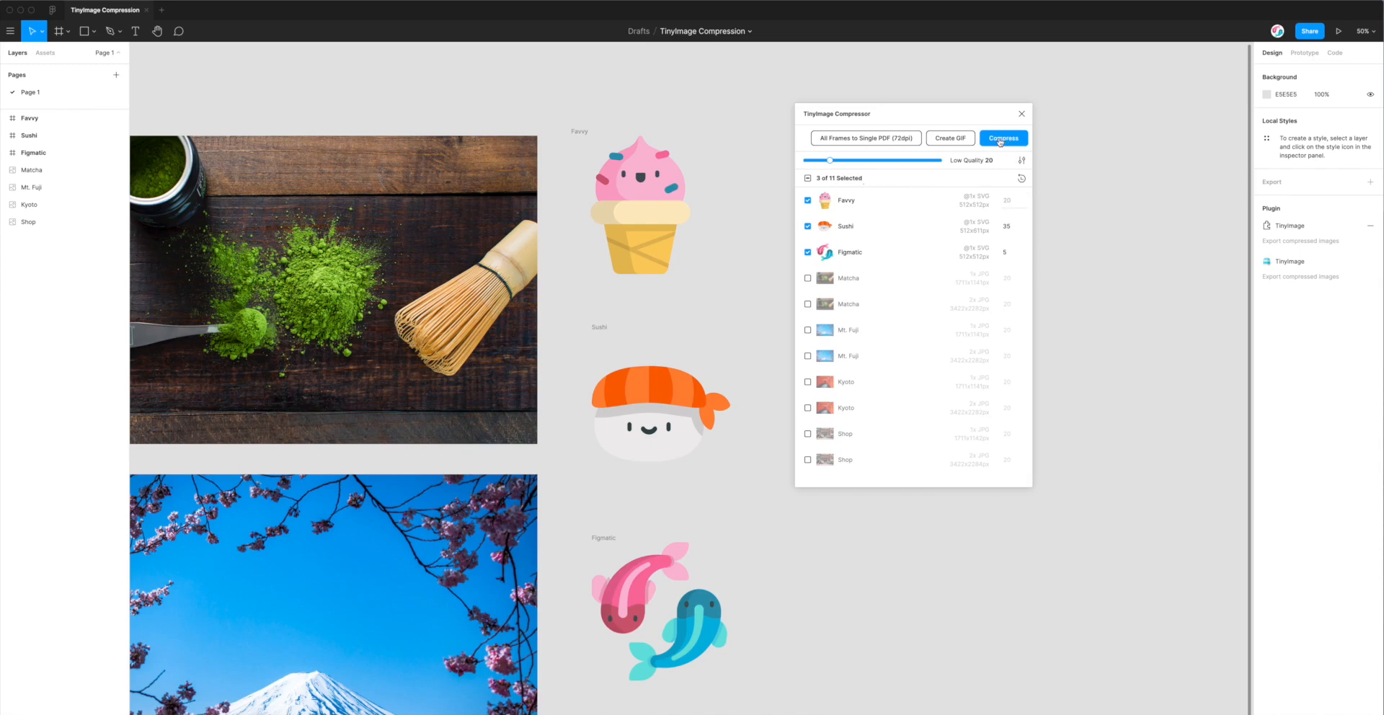
Compress Favvy, Sushi and Figmatic, then save the archive to the Desktop
click(1003, 138)
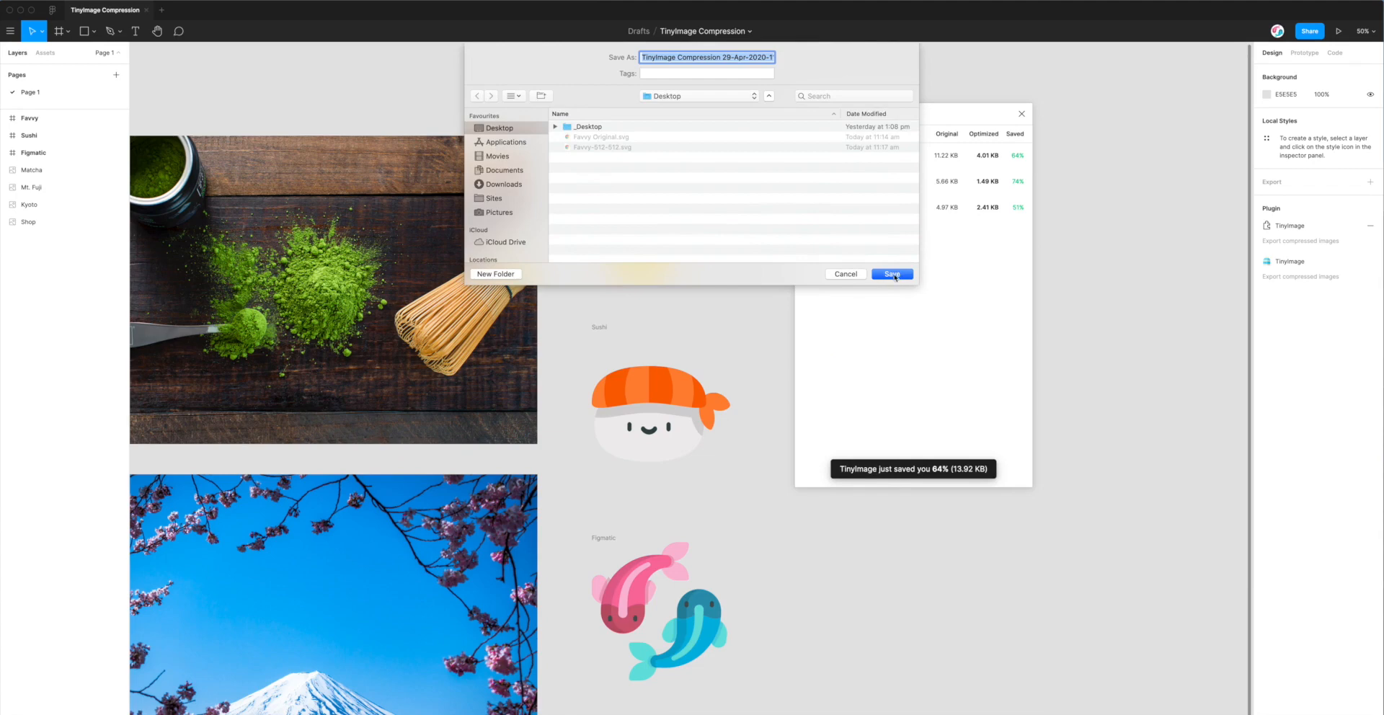
mouse_move(893, 277)
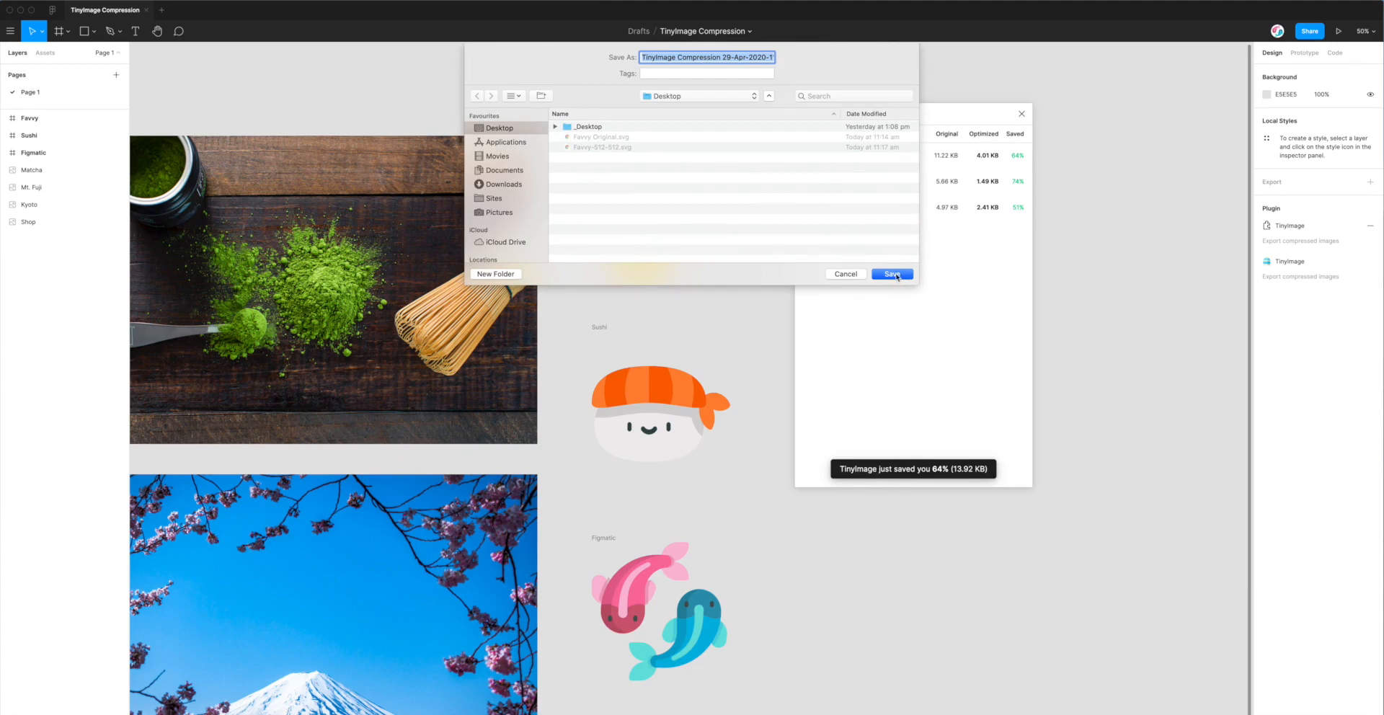
click(892, 274)
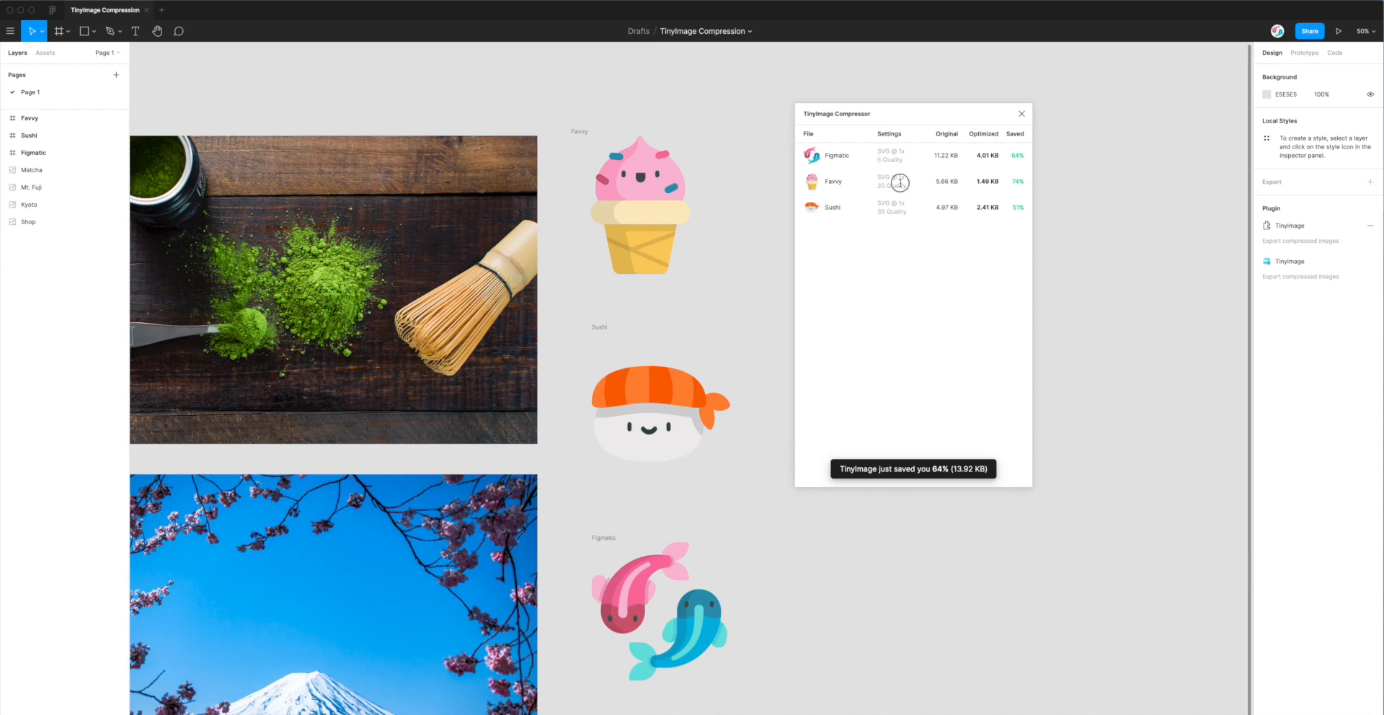
mouse_move(1020, 204)
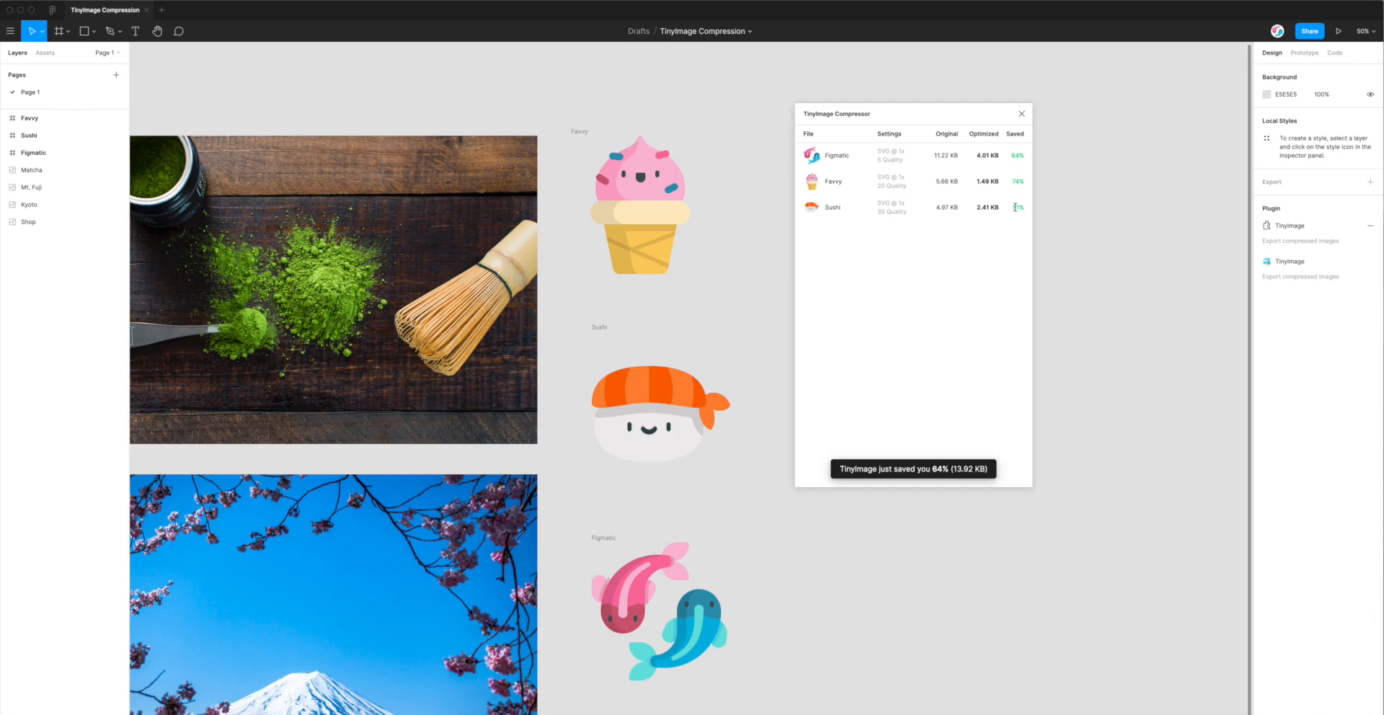
mouse_move(991, 201)
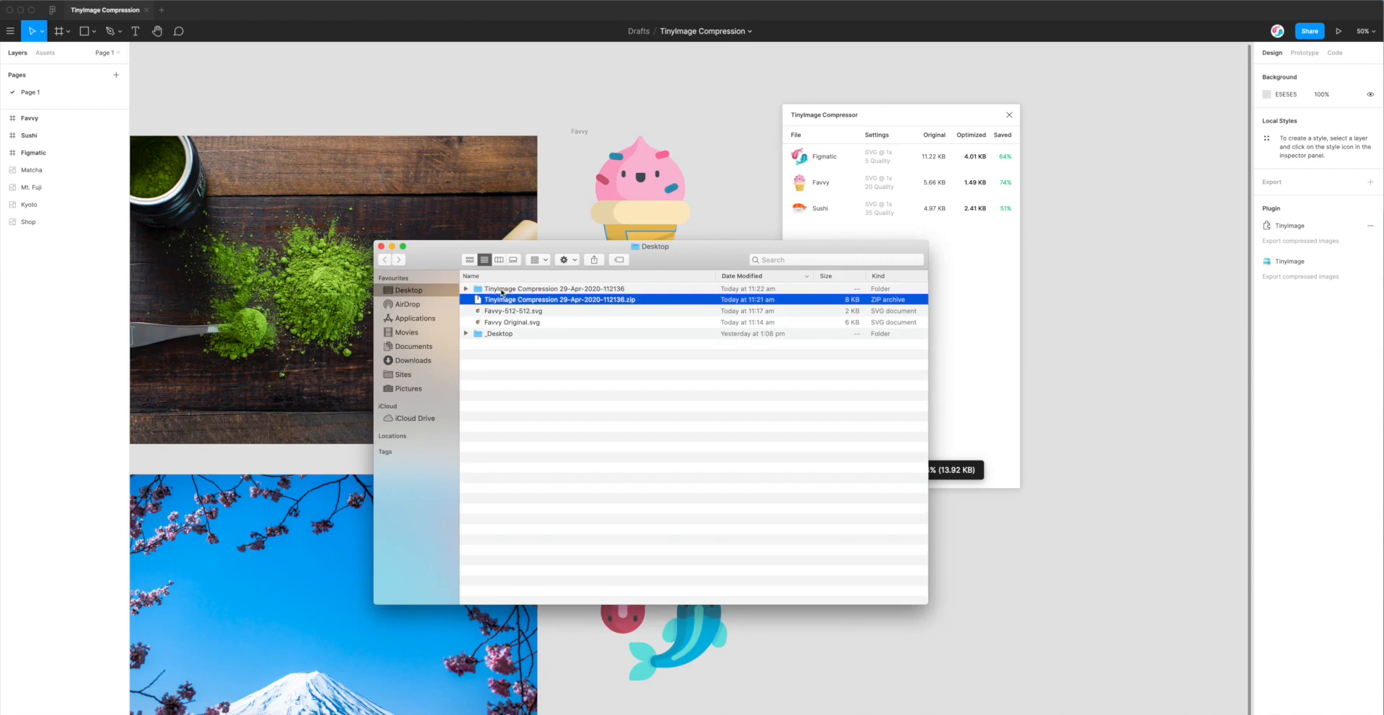
double_click(553, 288)
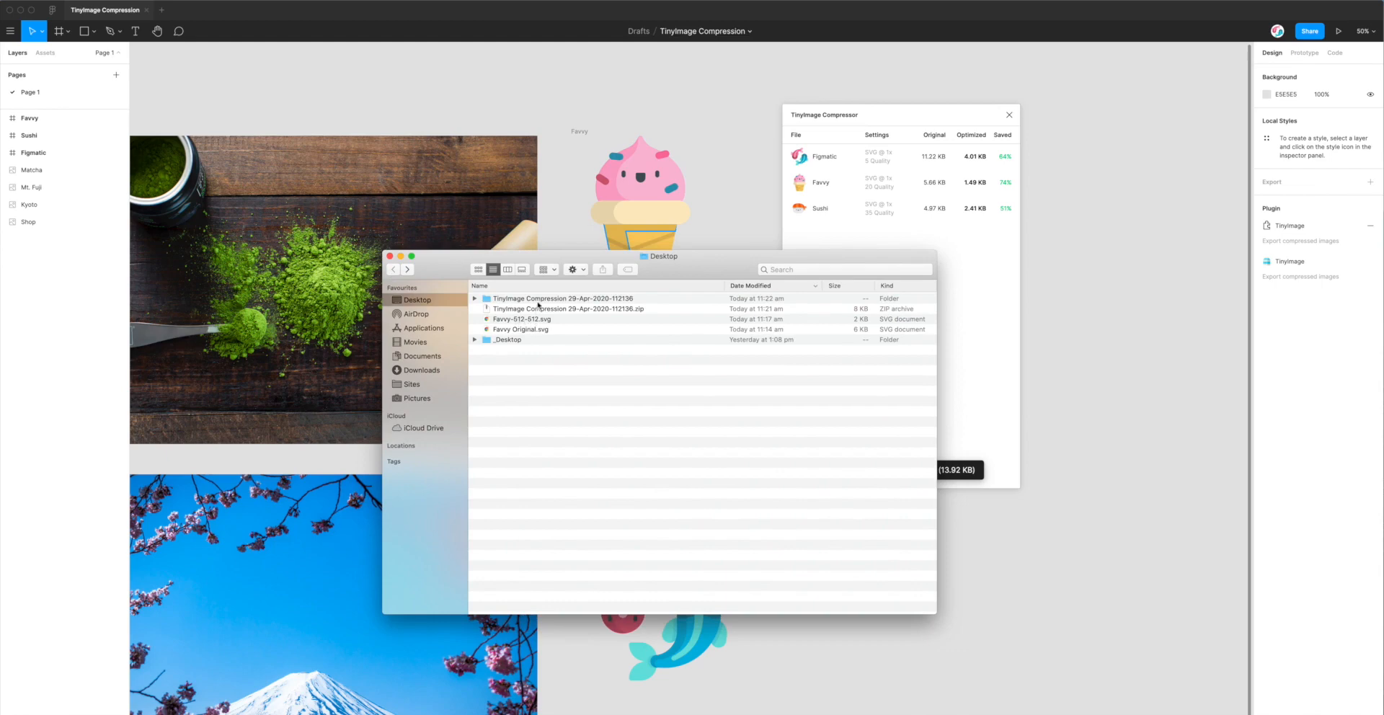
double_click(563, 299)
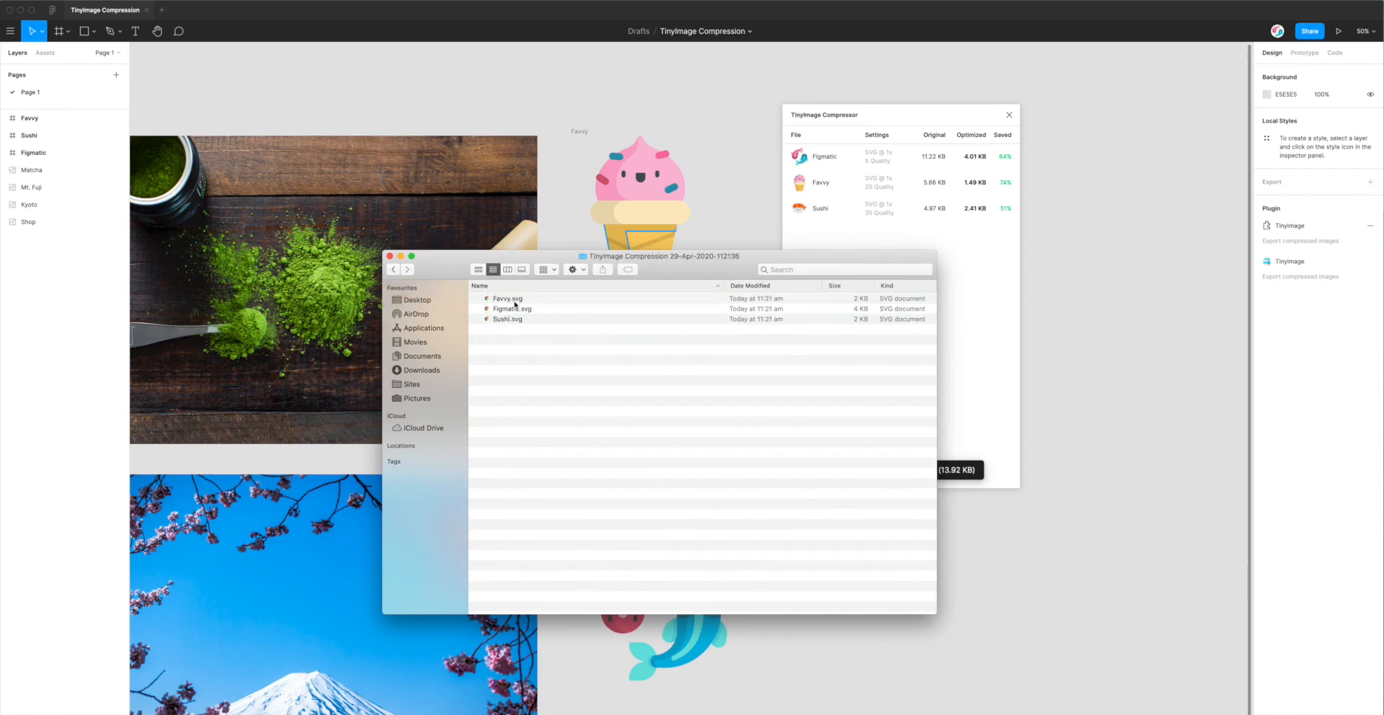
mouse_move(512, 319)
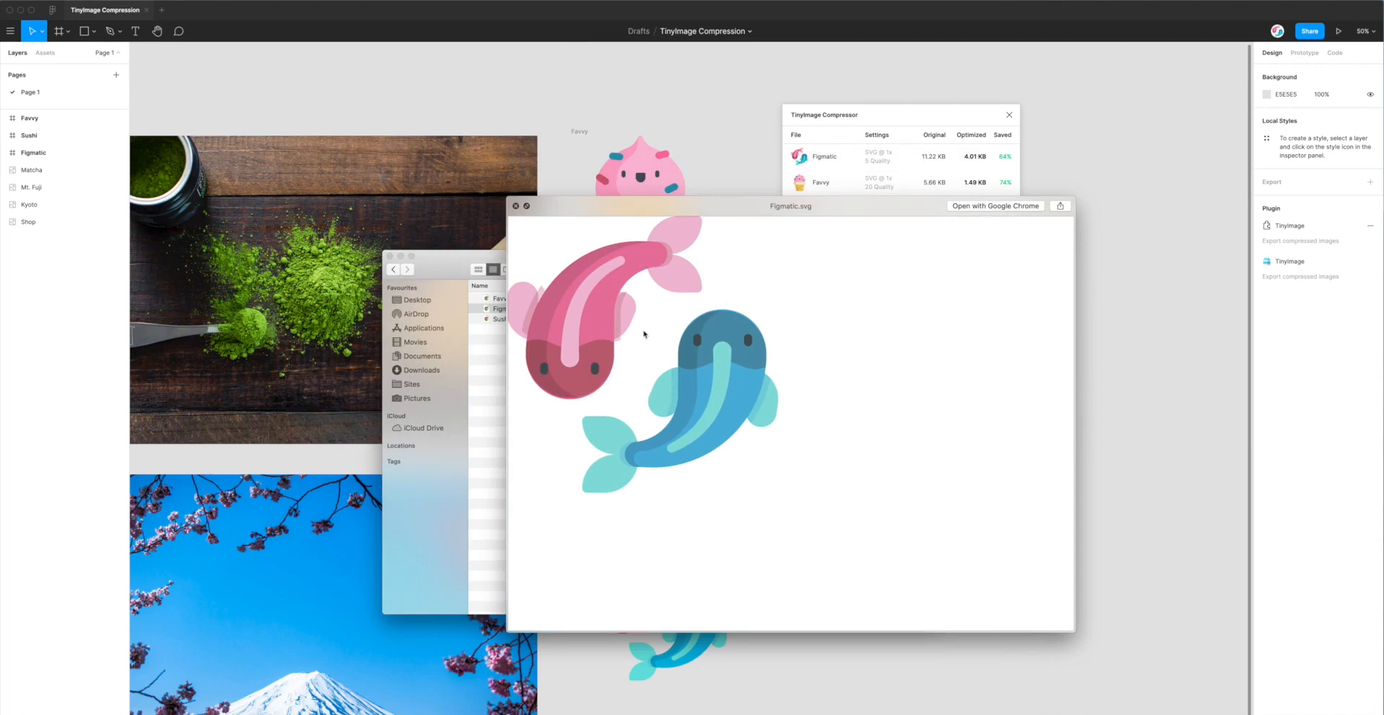
mouse_move(642, 356)
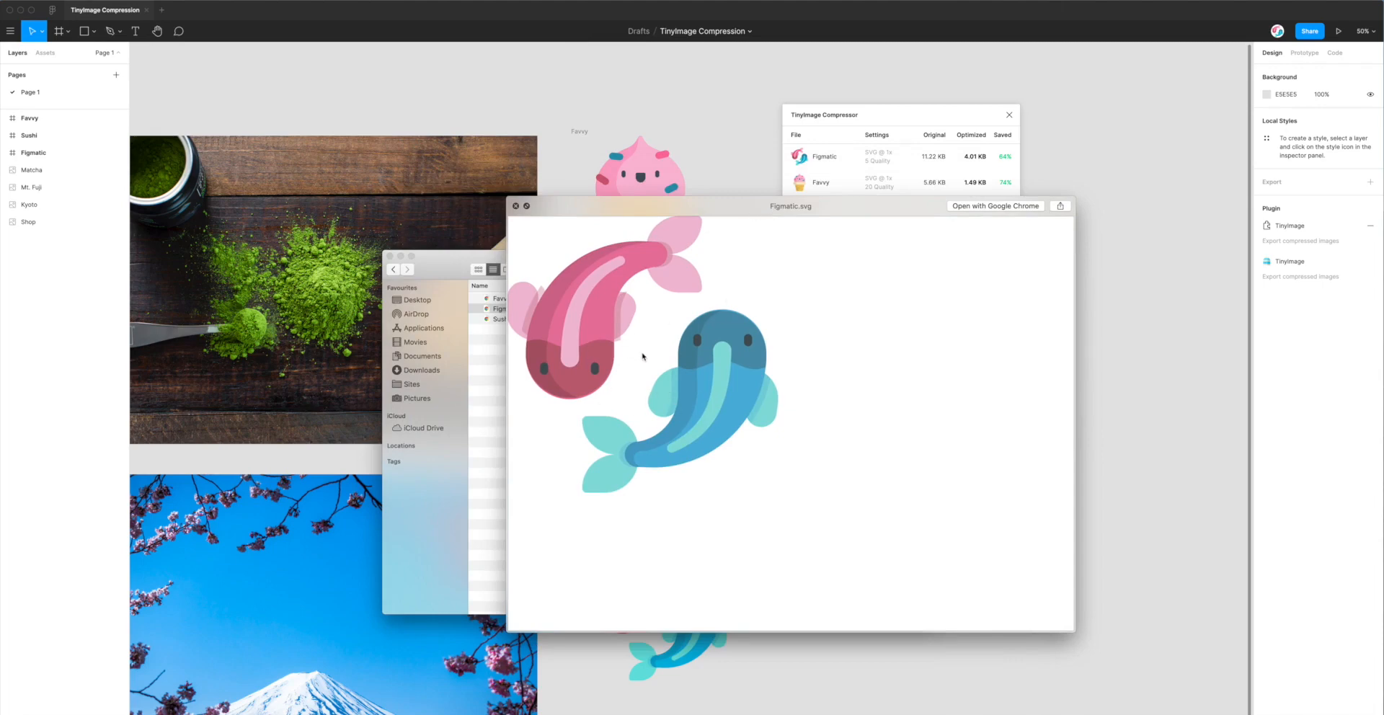
mouse_move(684, 235)
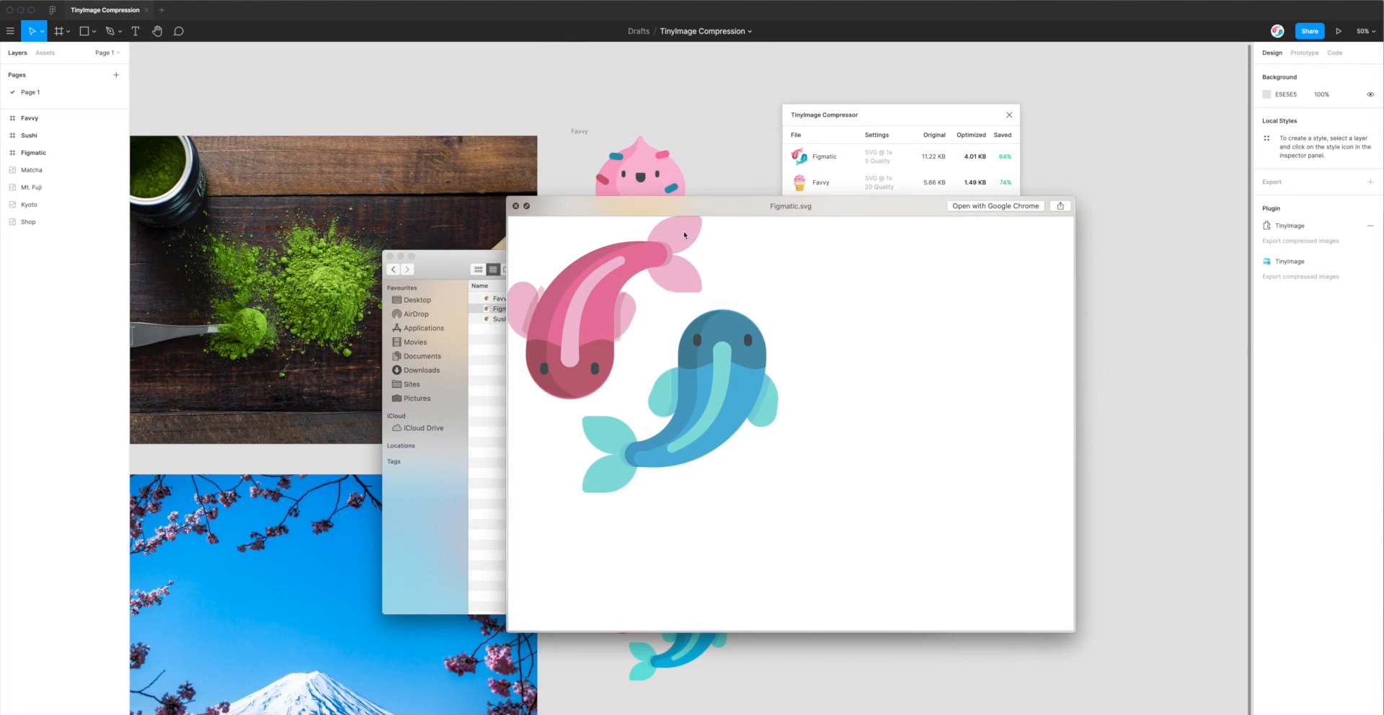
mouse_move(631, 477)
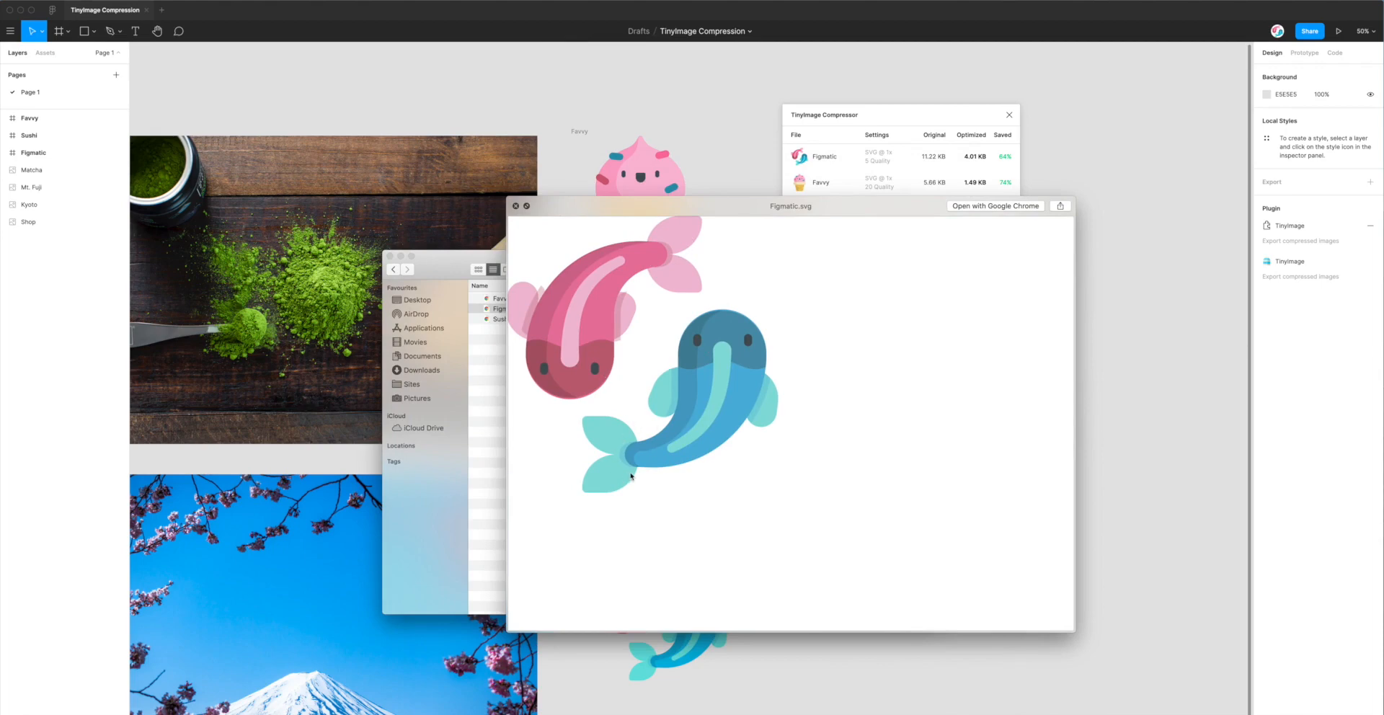
mouse_move(751, 409)
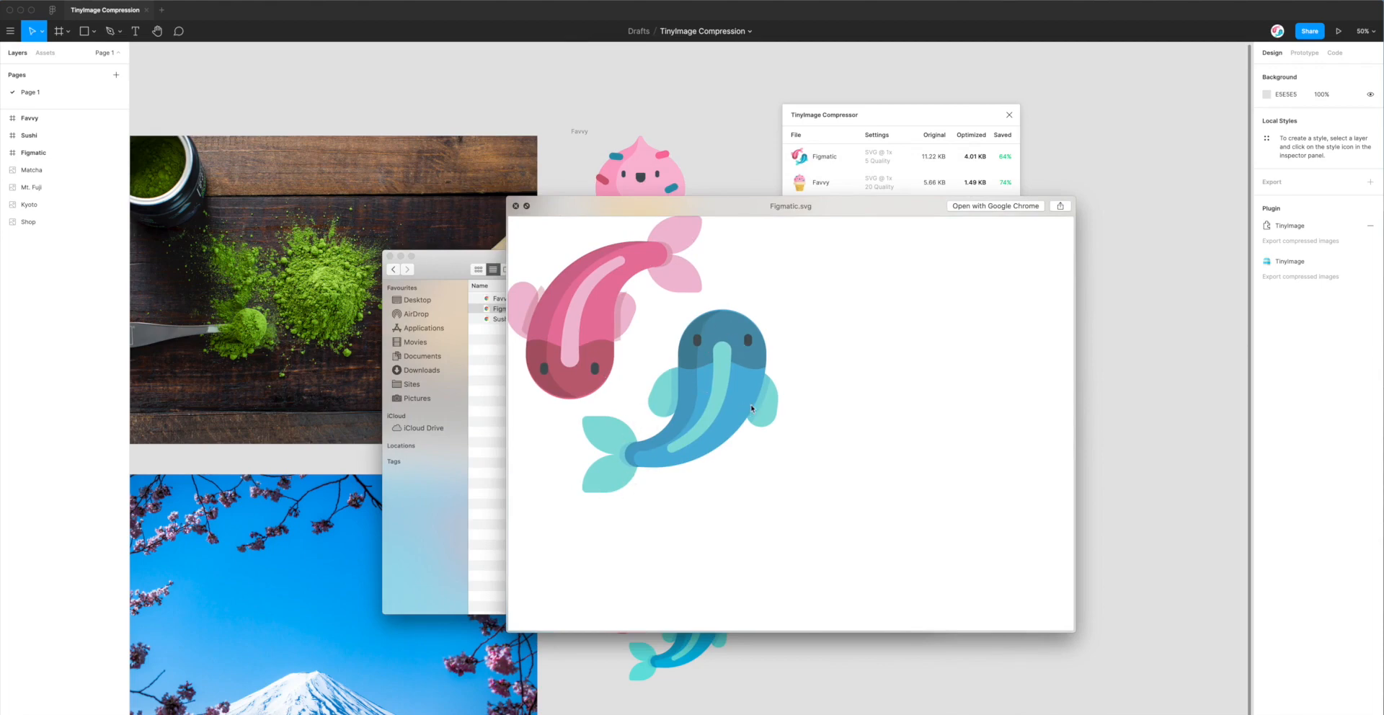
mouse_move(682, 307)
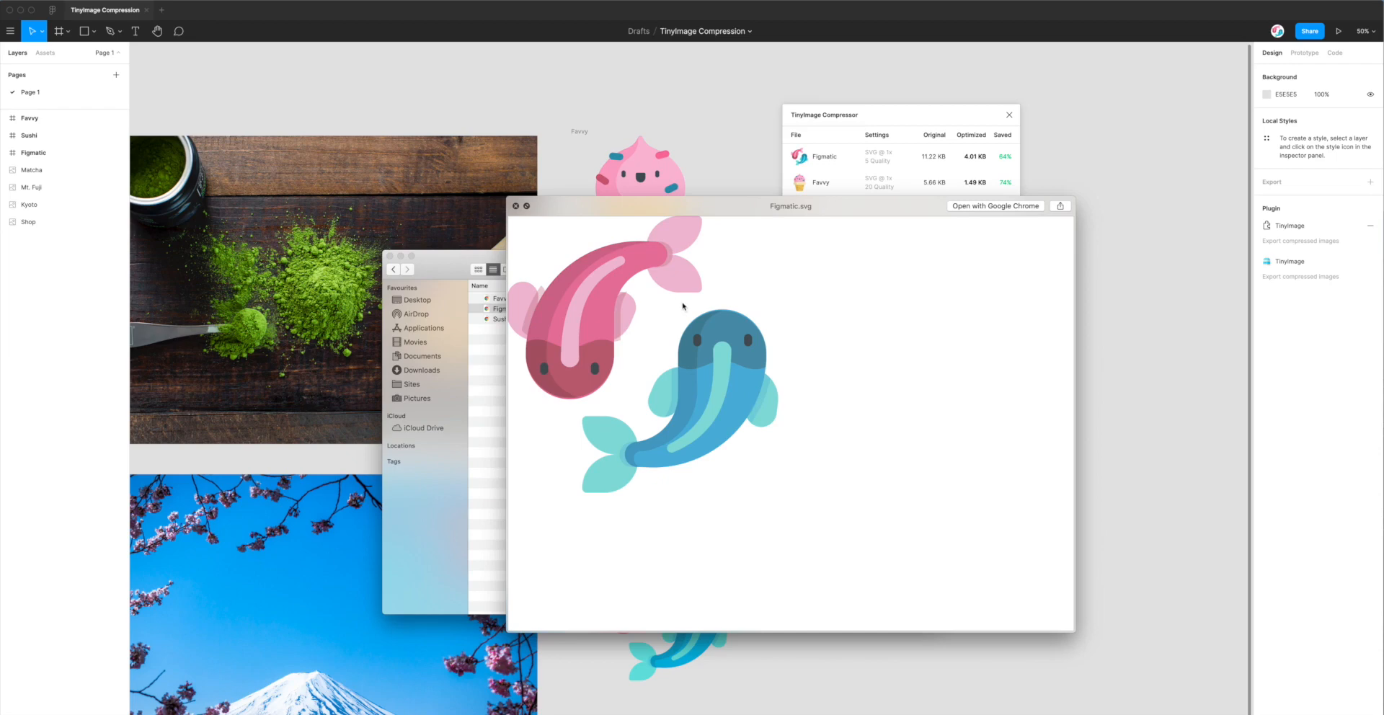
Preview Figmatic.svg's koi fish icon in Quick Look, then close it
drag(790, 205, 761, 210)
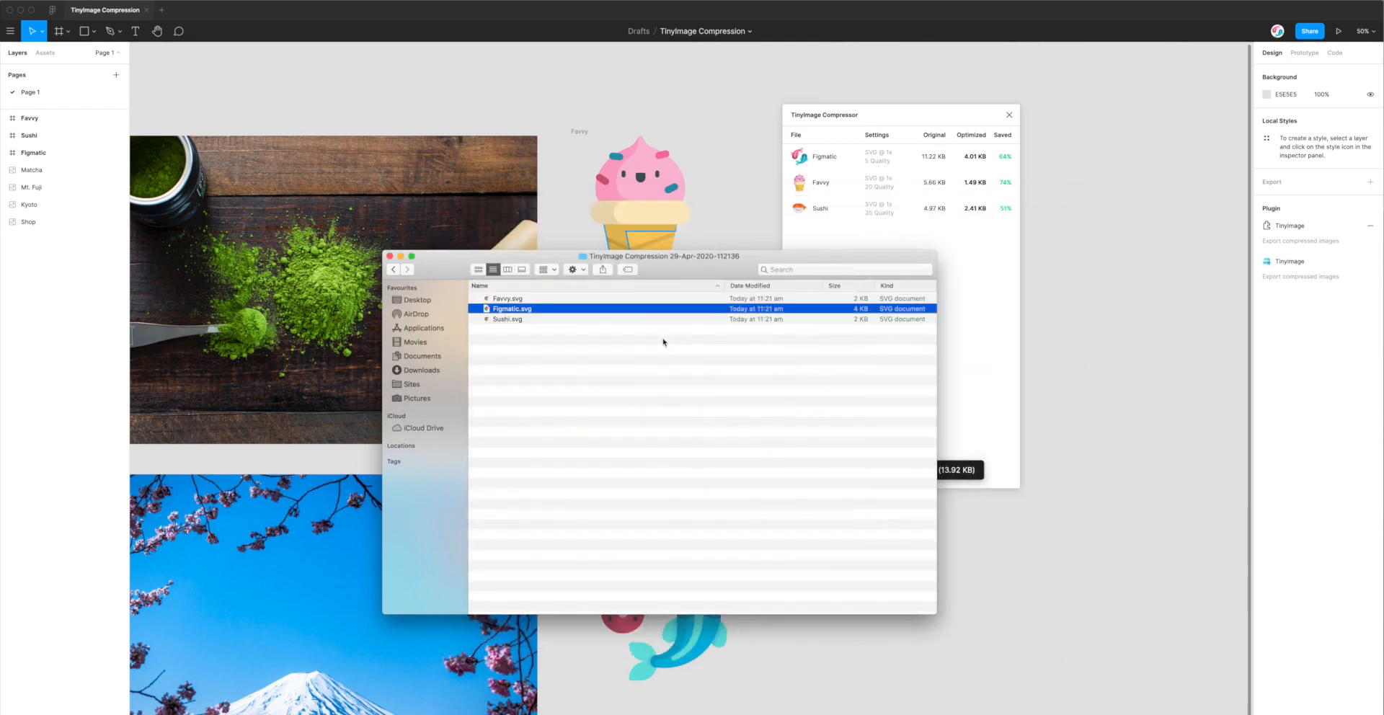
Move the compressed-icons Finder window aside and close it, revealing the 64% savings report
drag(661, 256, 693, 259)
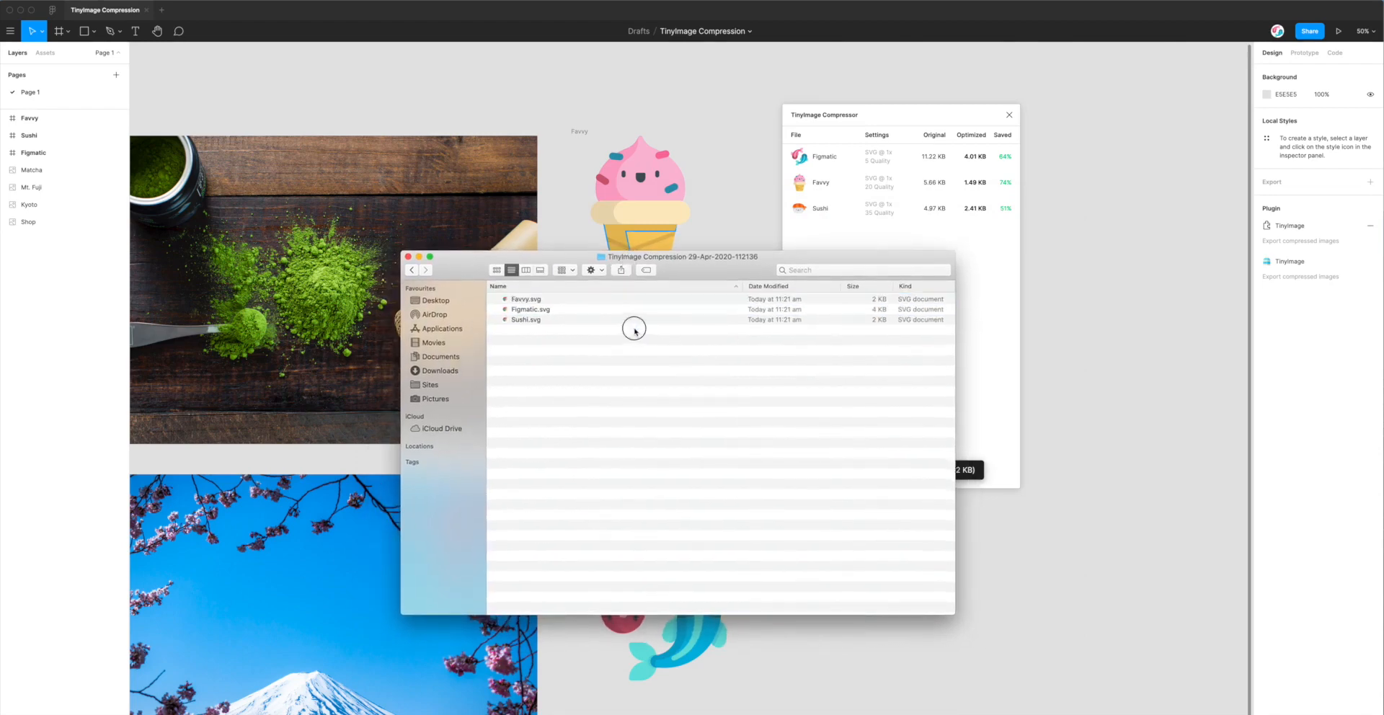
drag(680, 256, 711, 263)
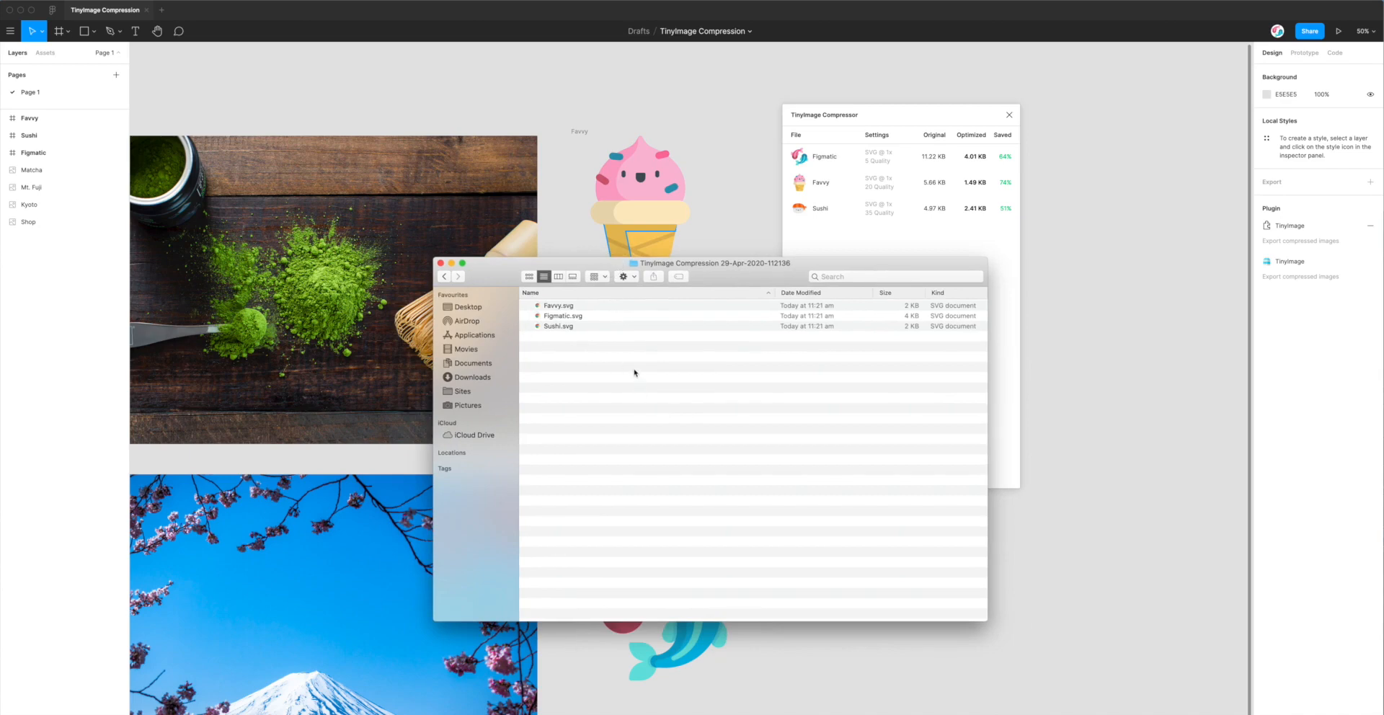
drag(712, 263, 699, 268)
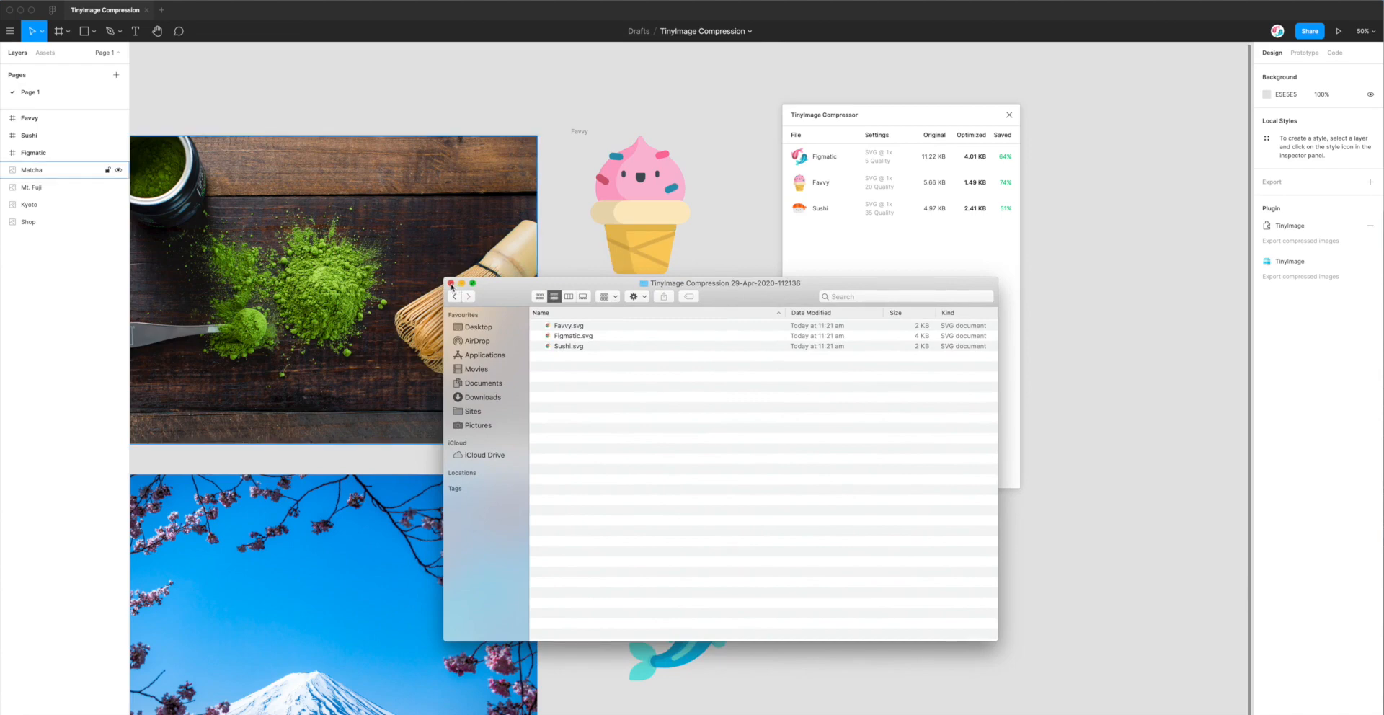
key(cmd+a)
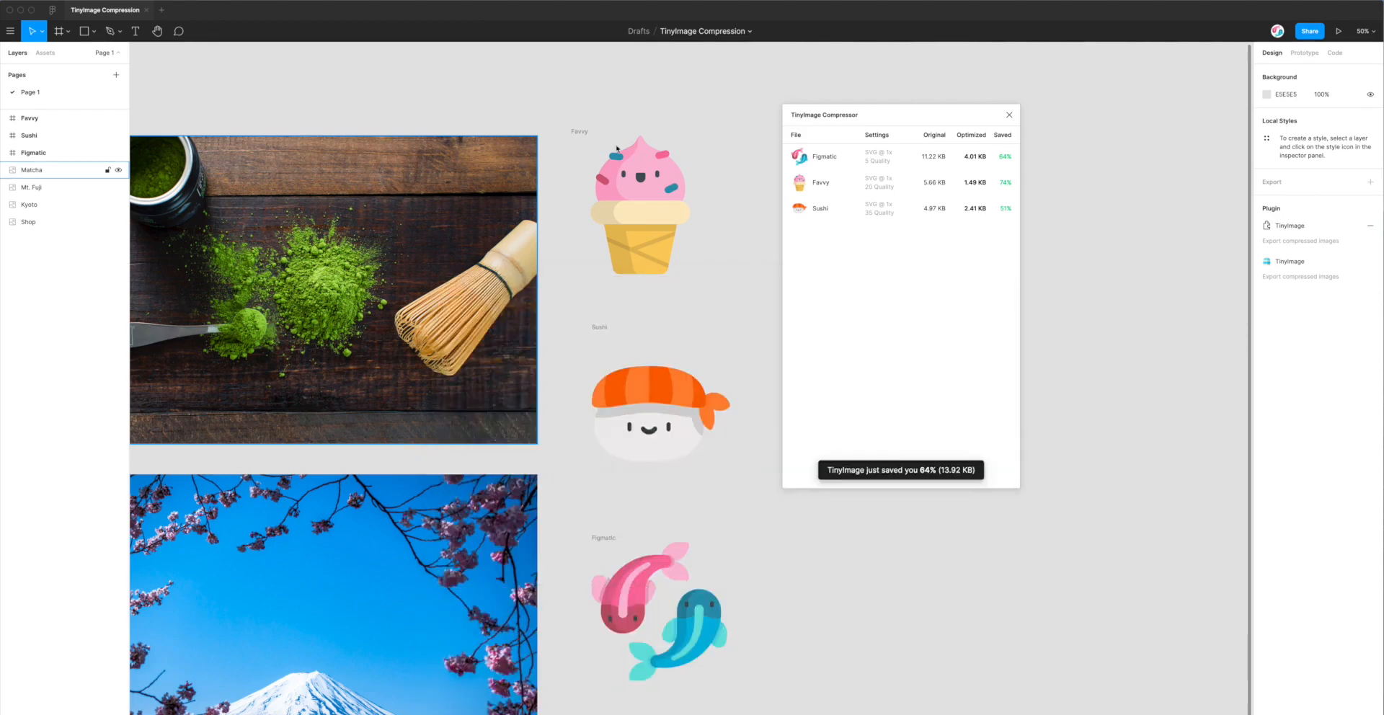
mouse_move(599, 331)
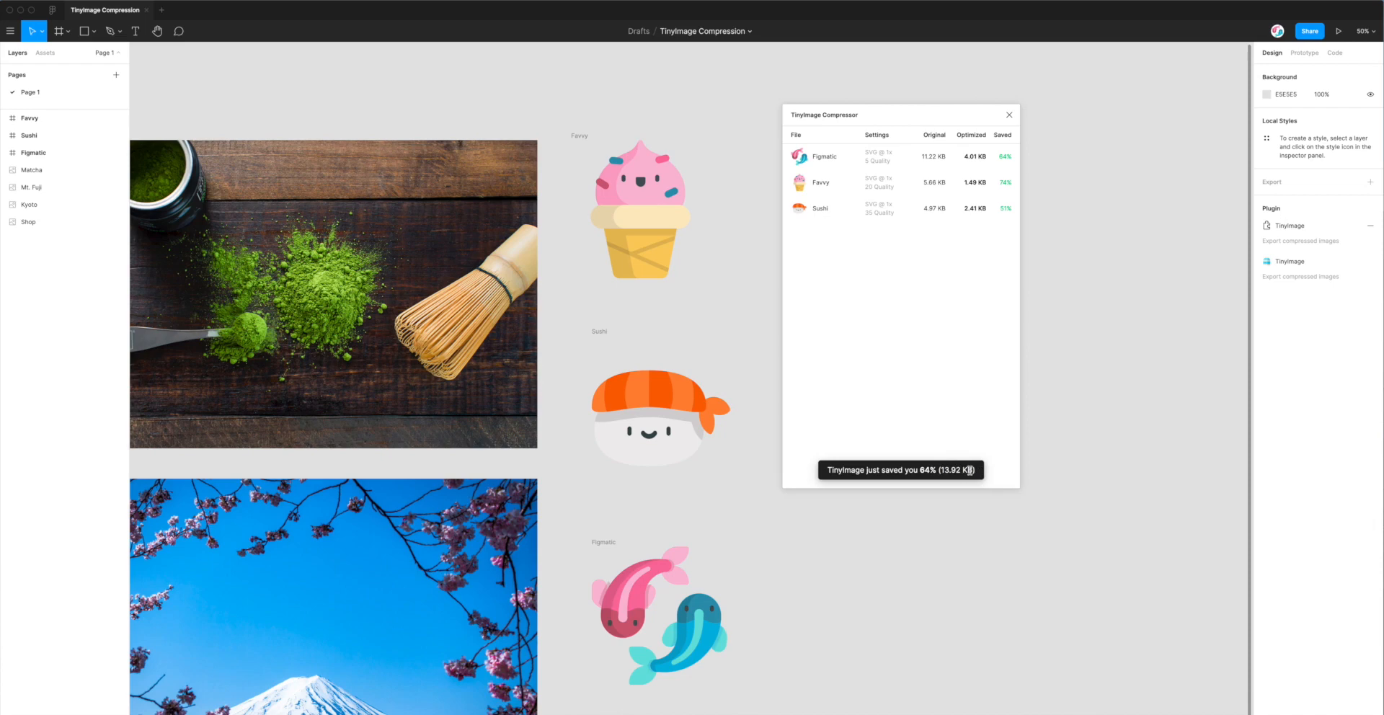
mouse_move(940, 400)
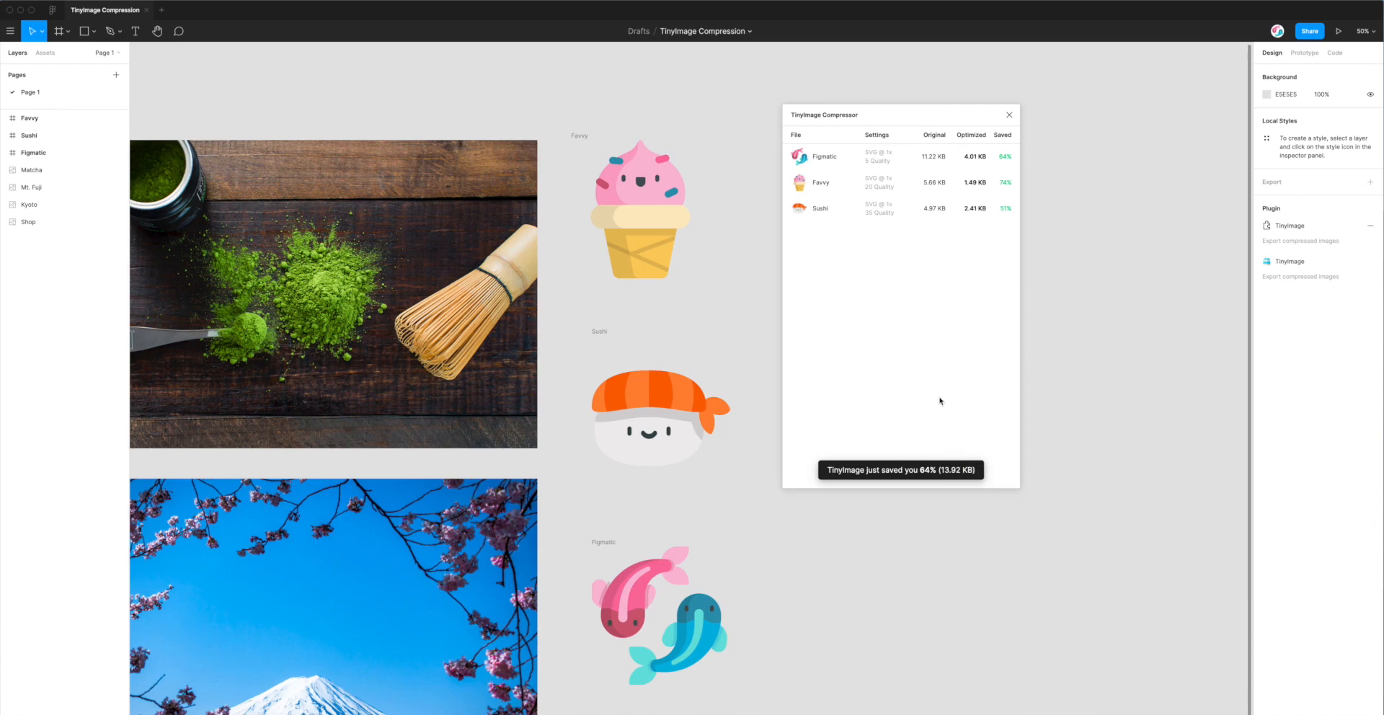
mouse_move(734, 353)
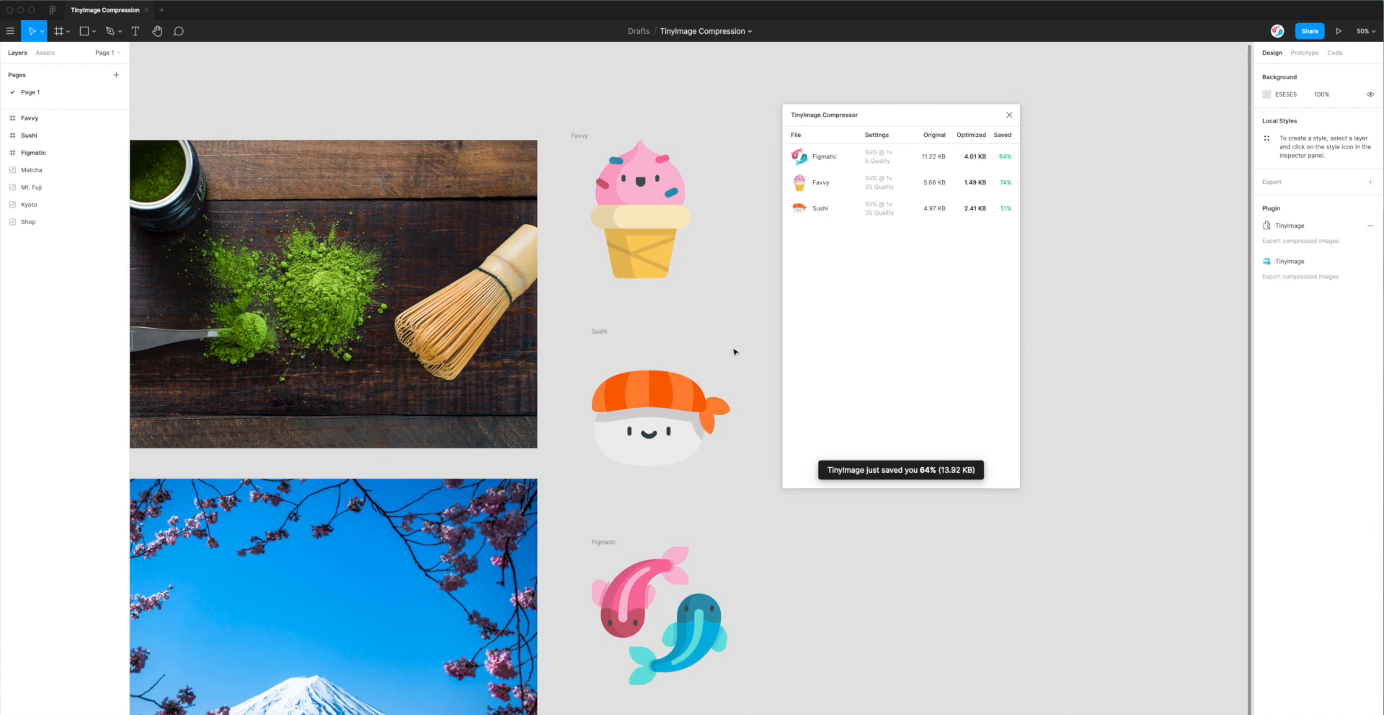
mouse_move(828, 247)
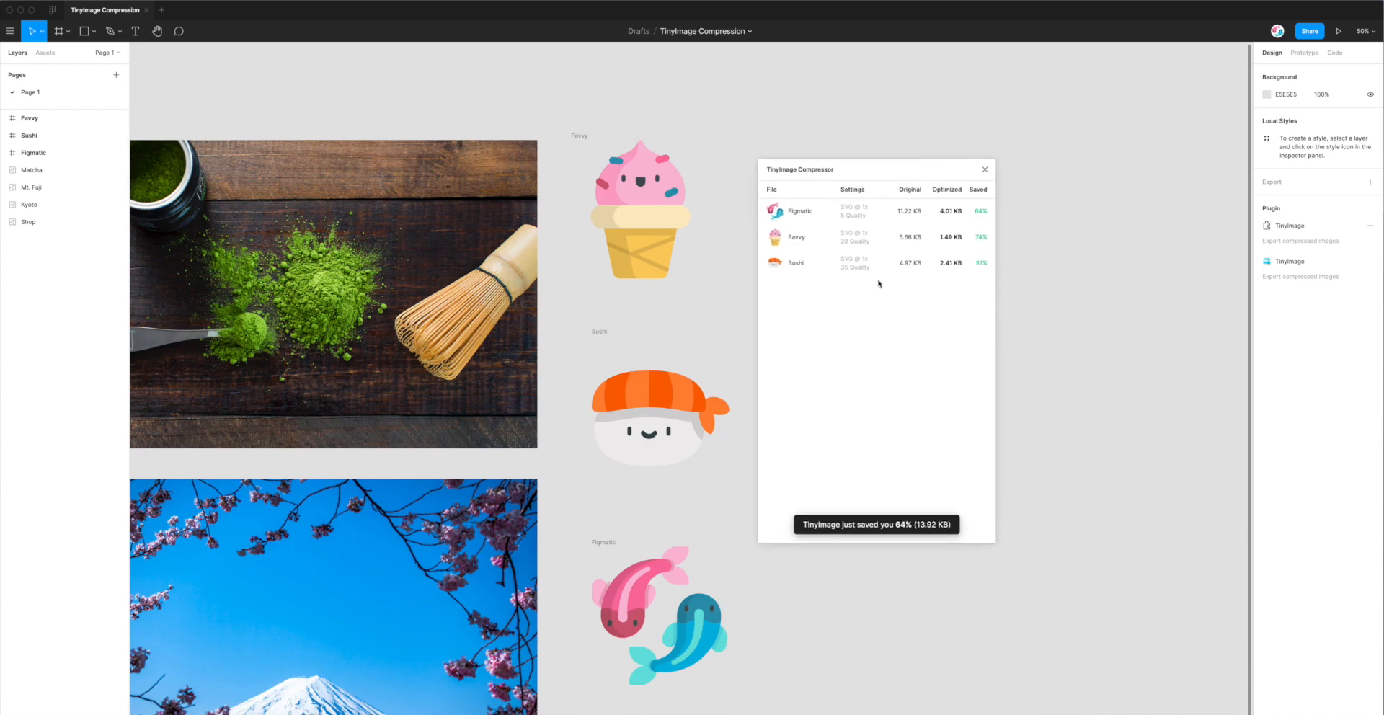
mouse_move(874, 306)
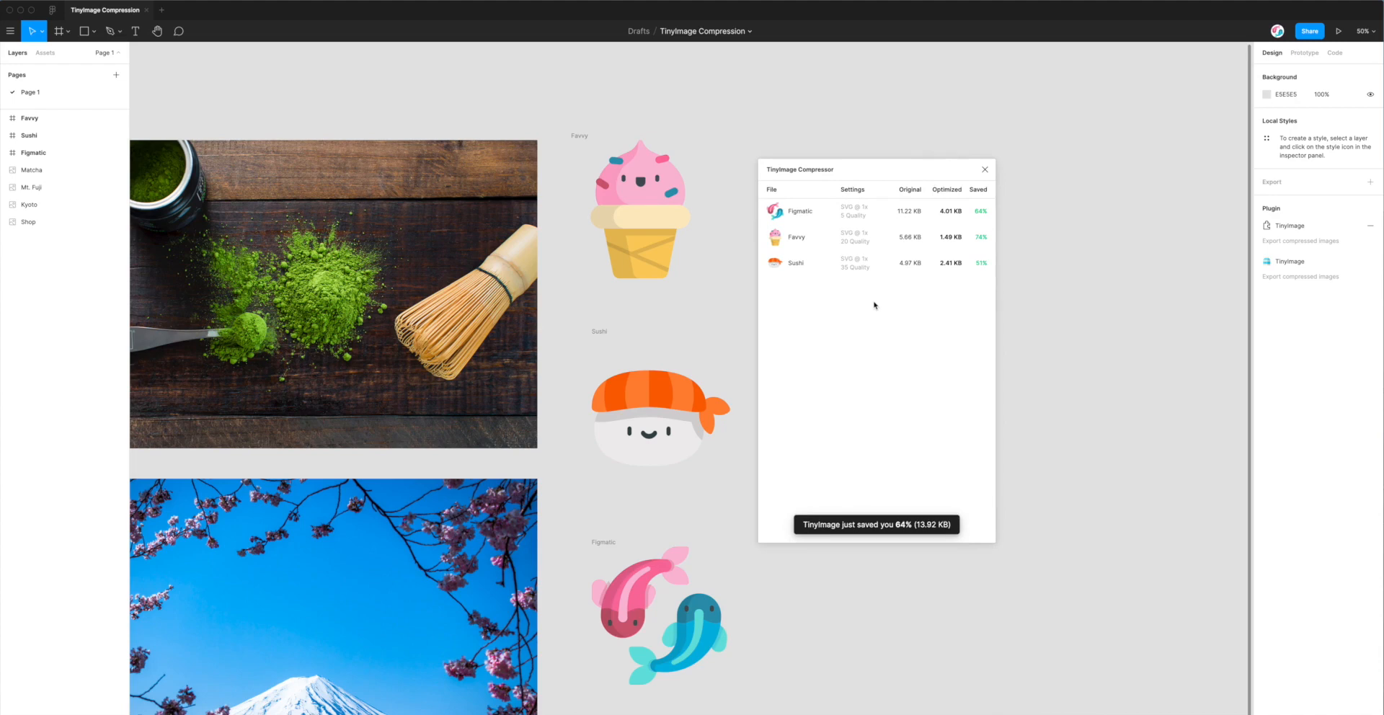
mouse_move(863, 318)
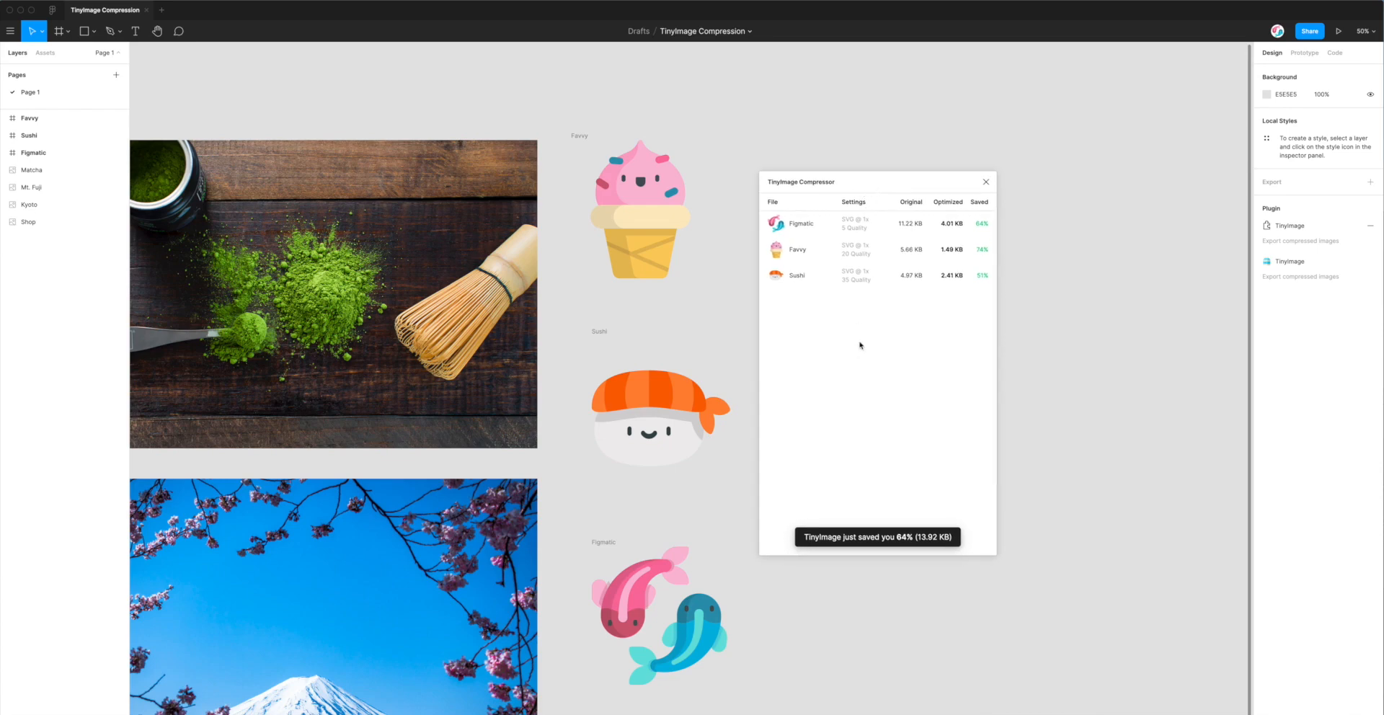
mouse_move(987, 274)
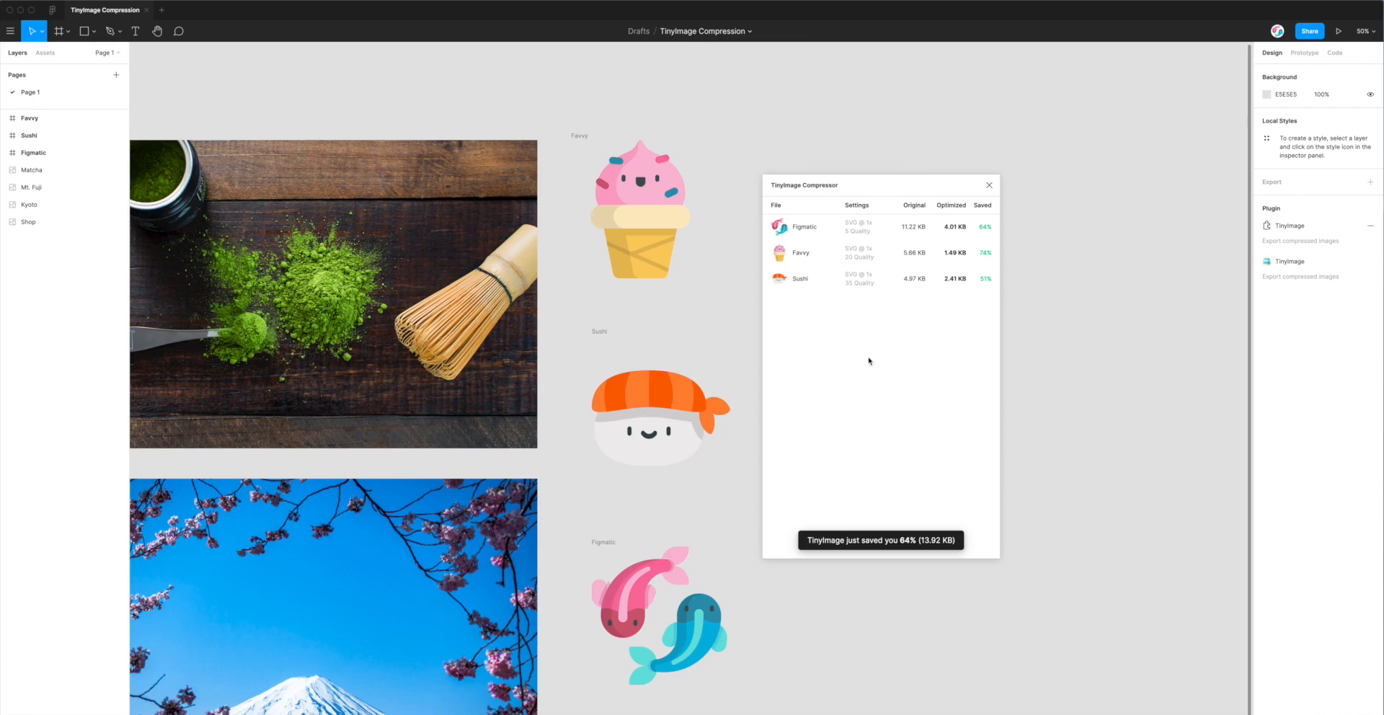
mouse_move(873, 269)
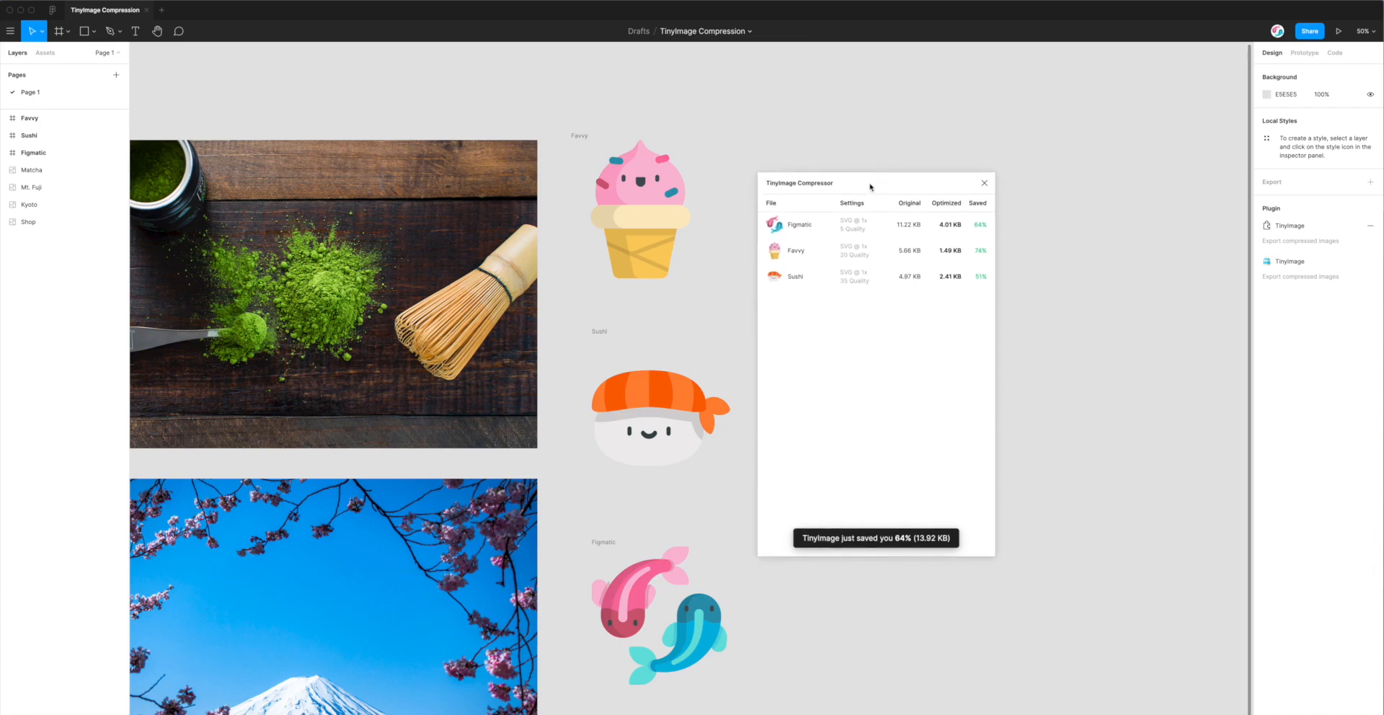
mouse_move(877, 300)
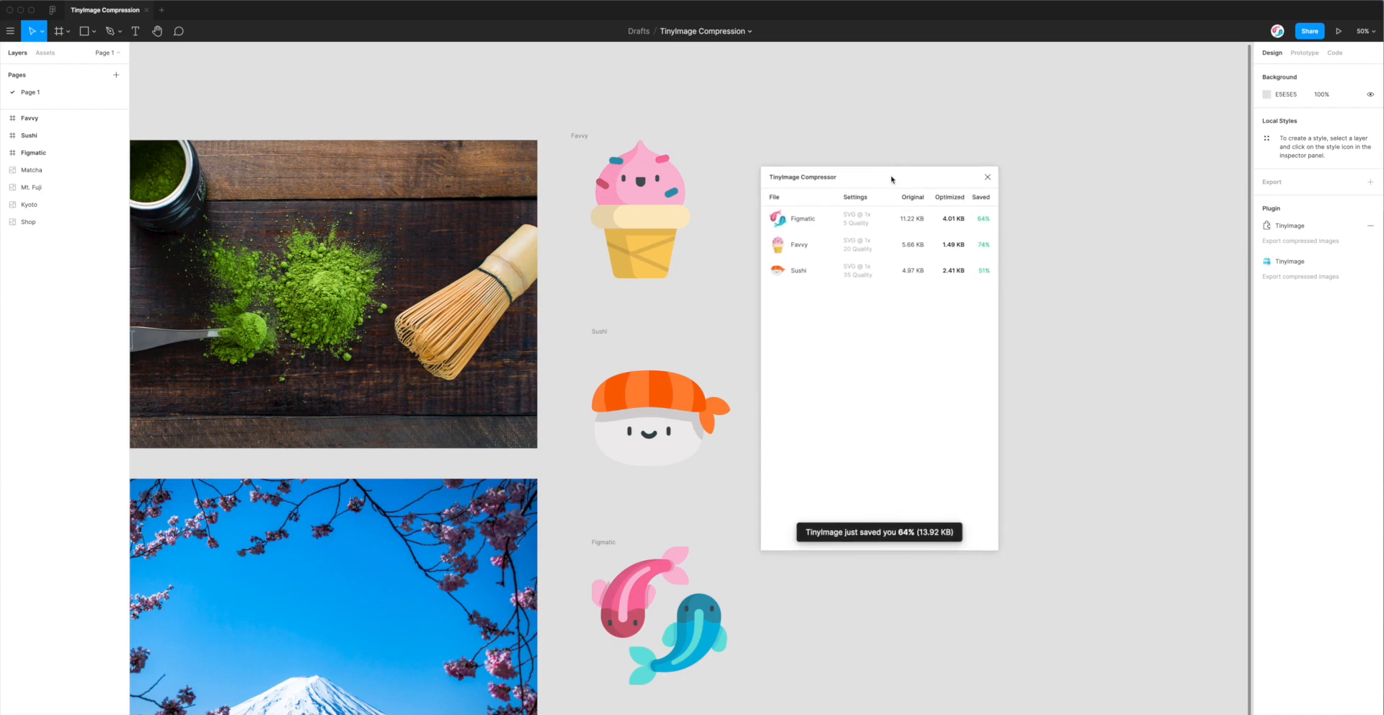
mouse_move(939, 302)
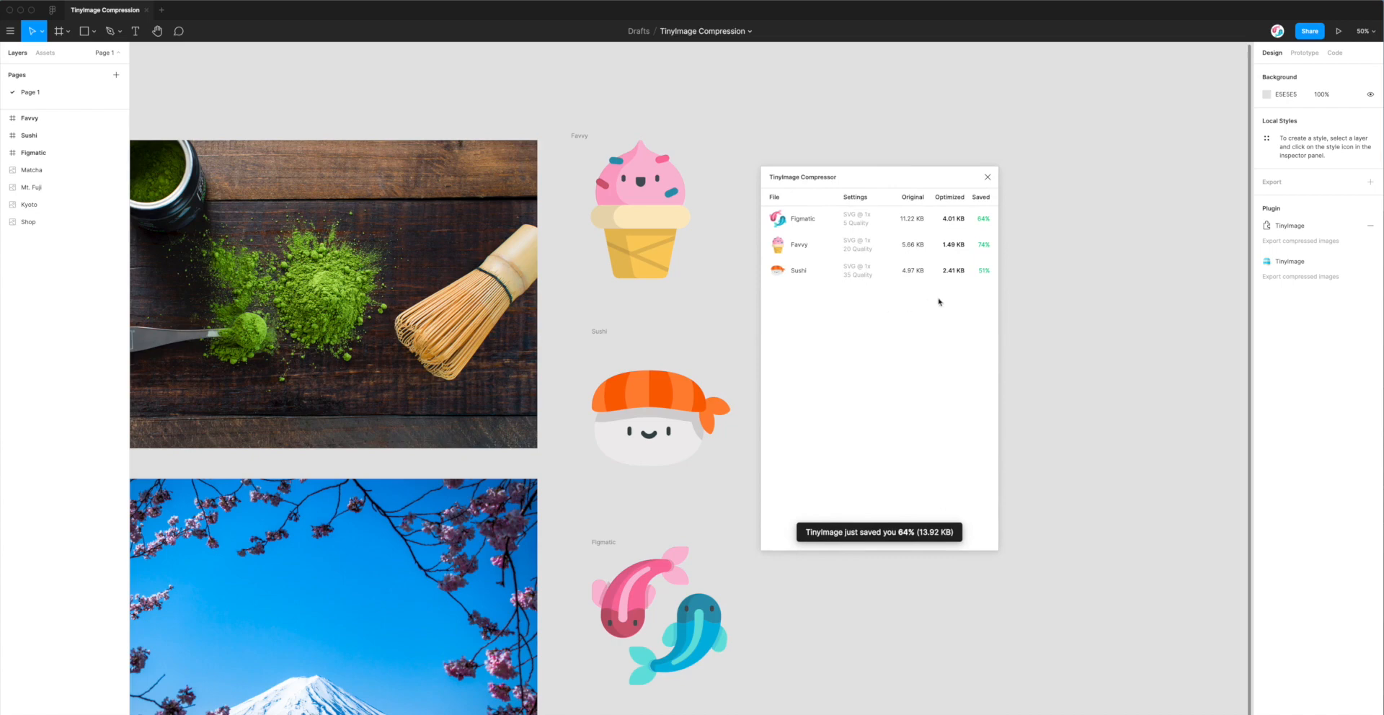
mouse_move(830, 284)
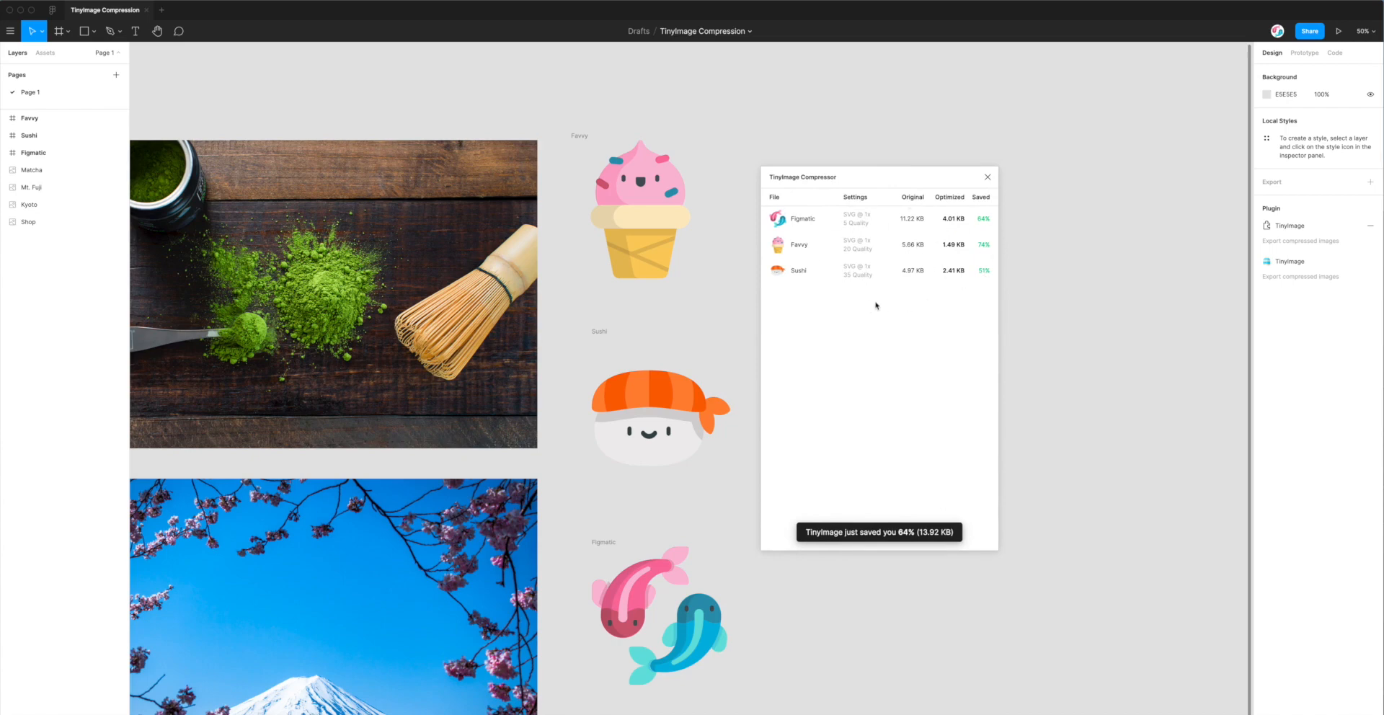
mouse_move(891, 309)
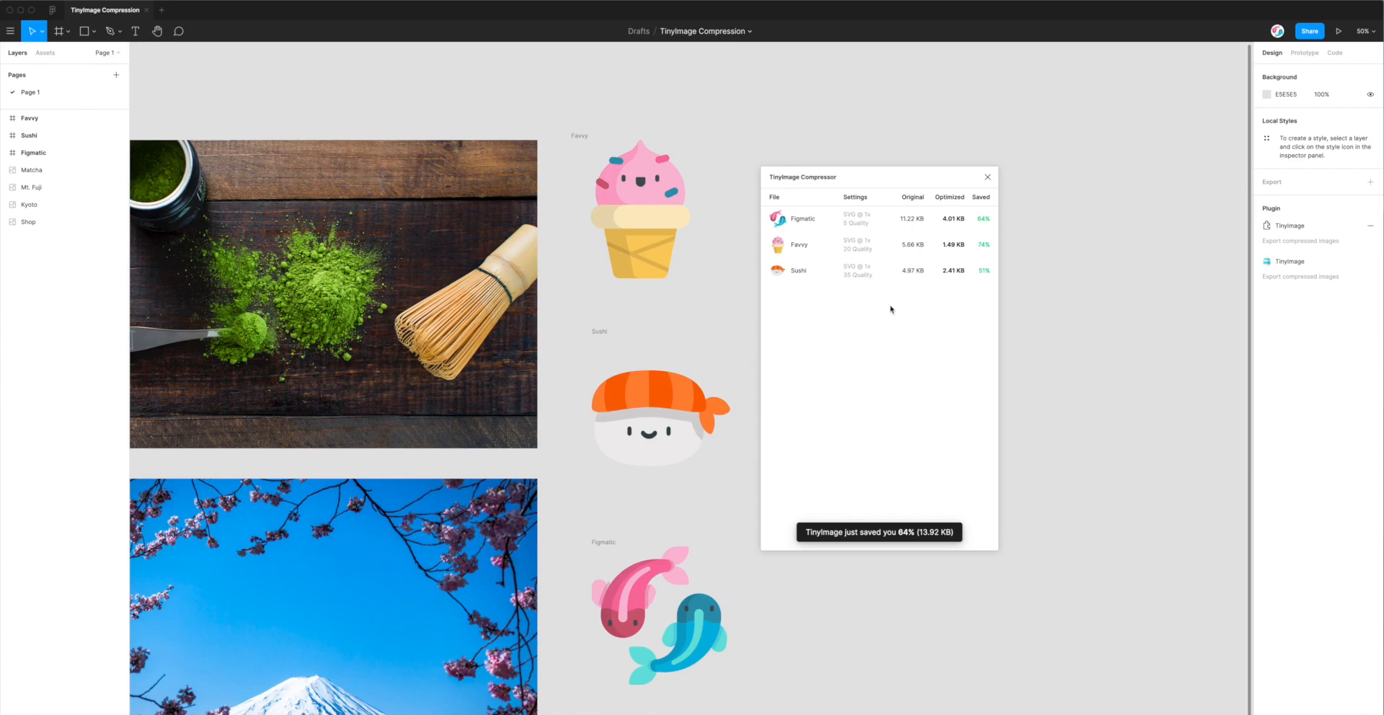